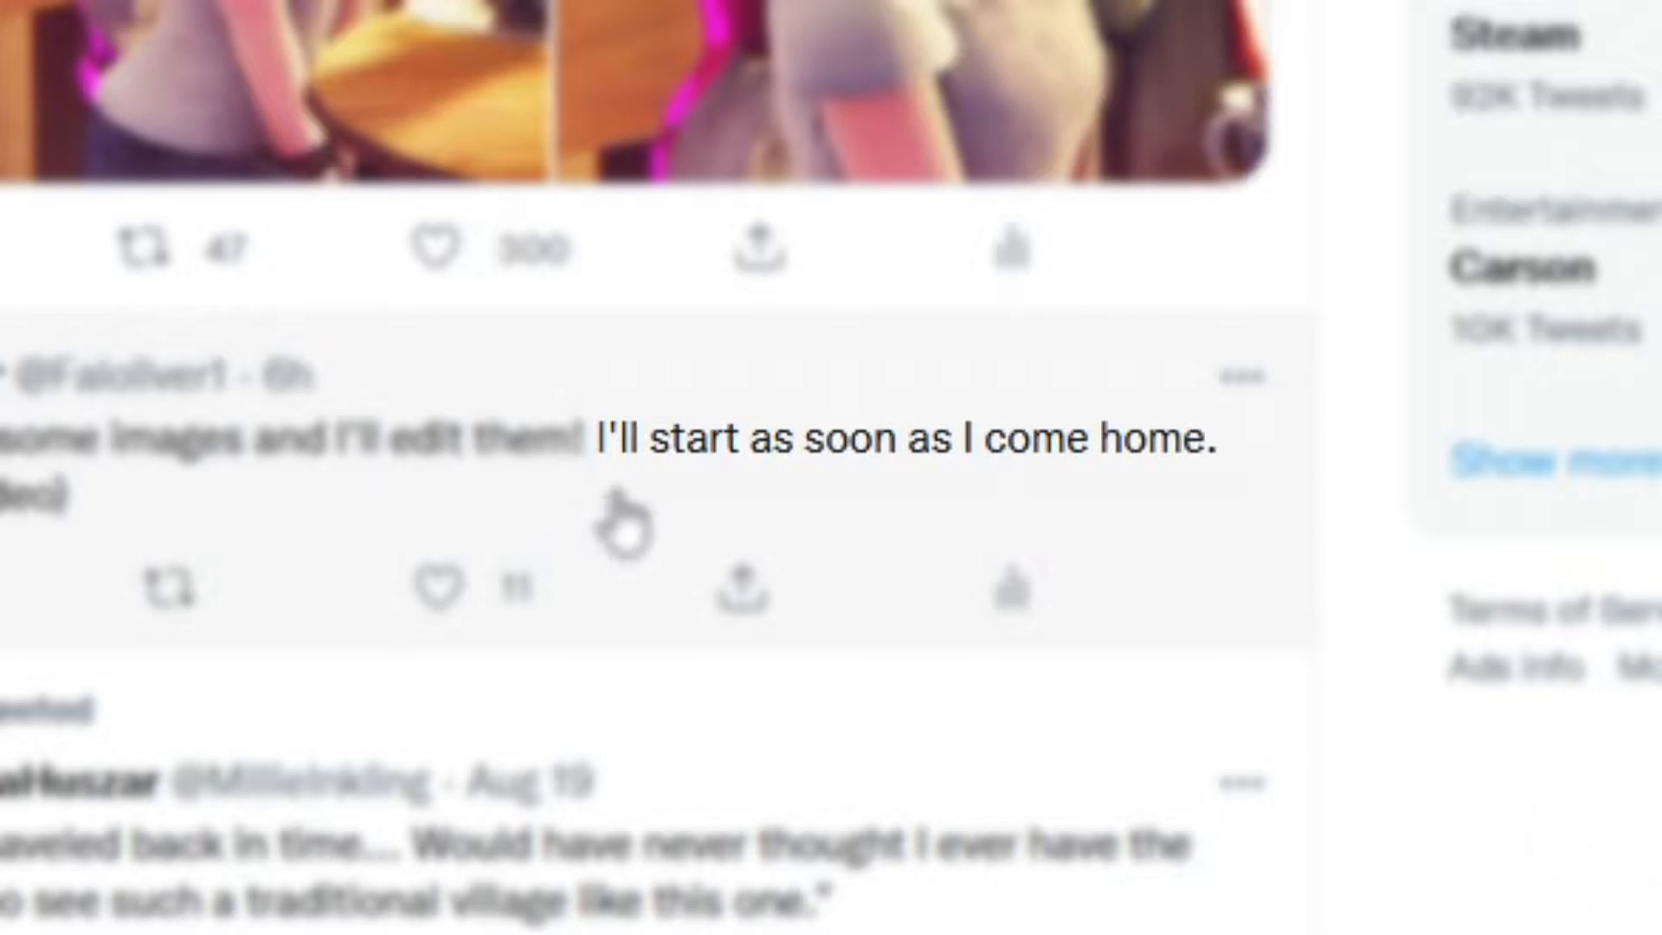
{"action": "mouse_move", "coordinate": [1213, 509]}
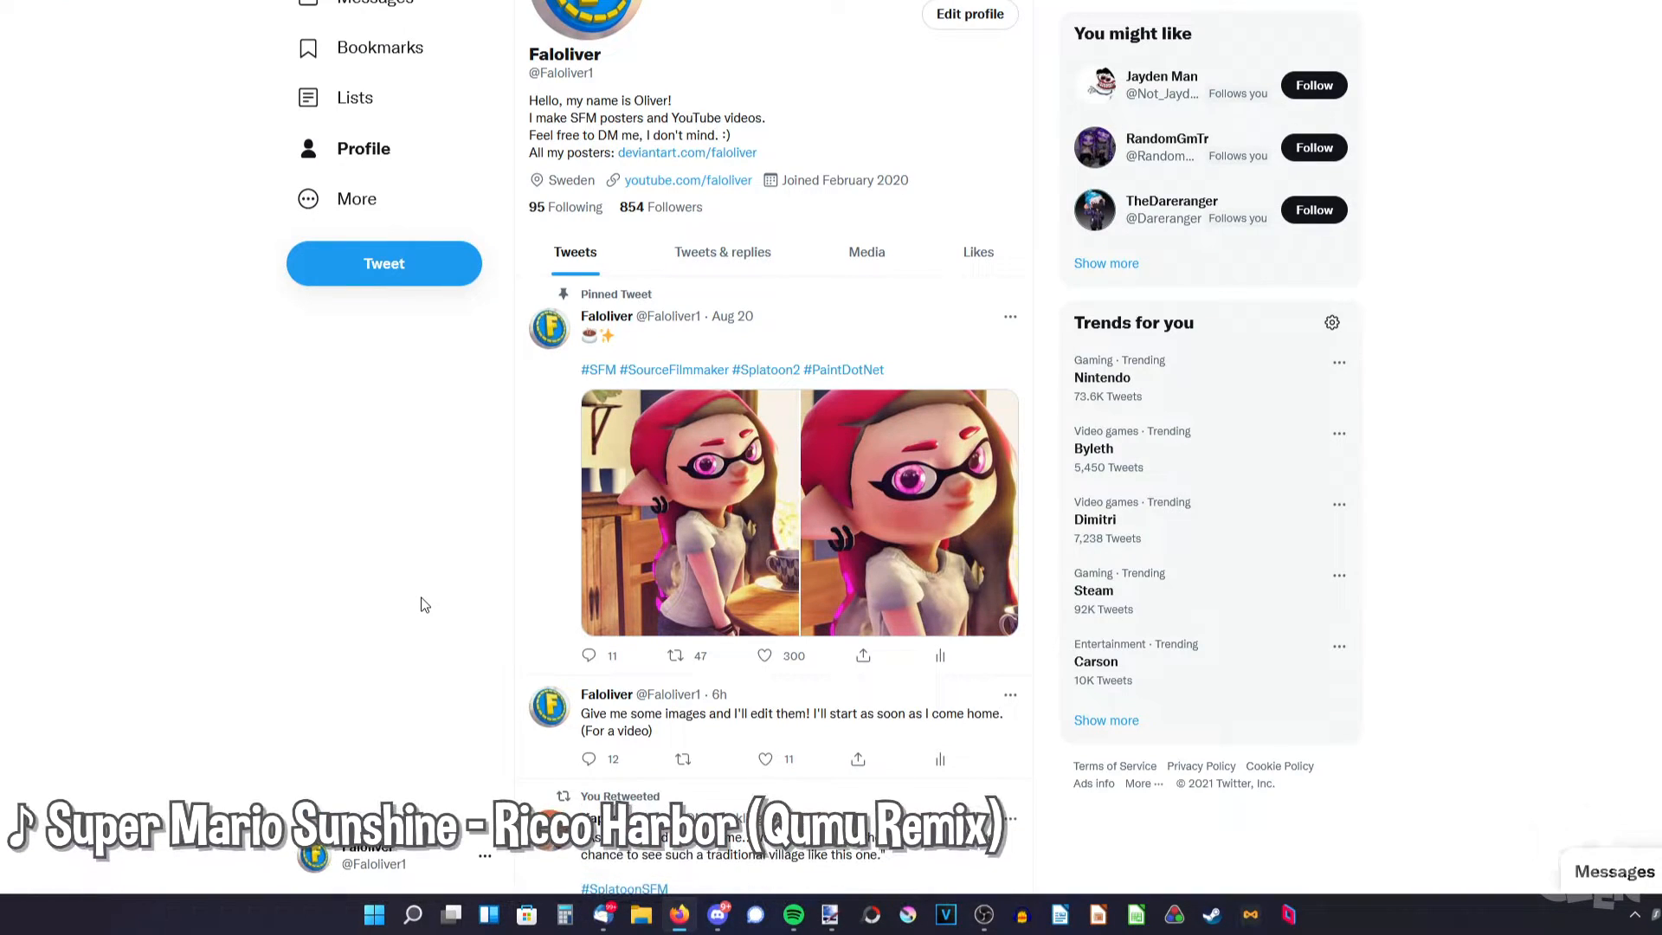
Scroll down through the image replies submitted under the request tweet
{"action": "scroll", "scroll_direction": "down", "scroll_amount": 3}
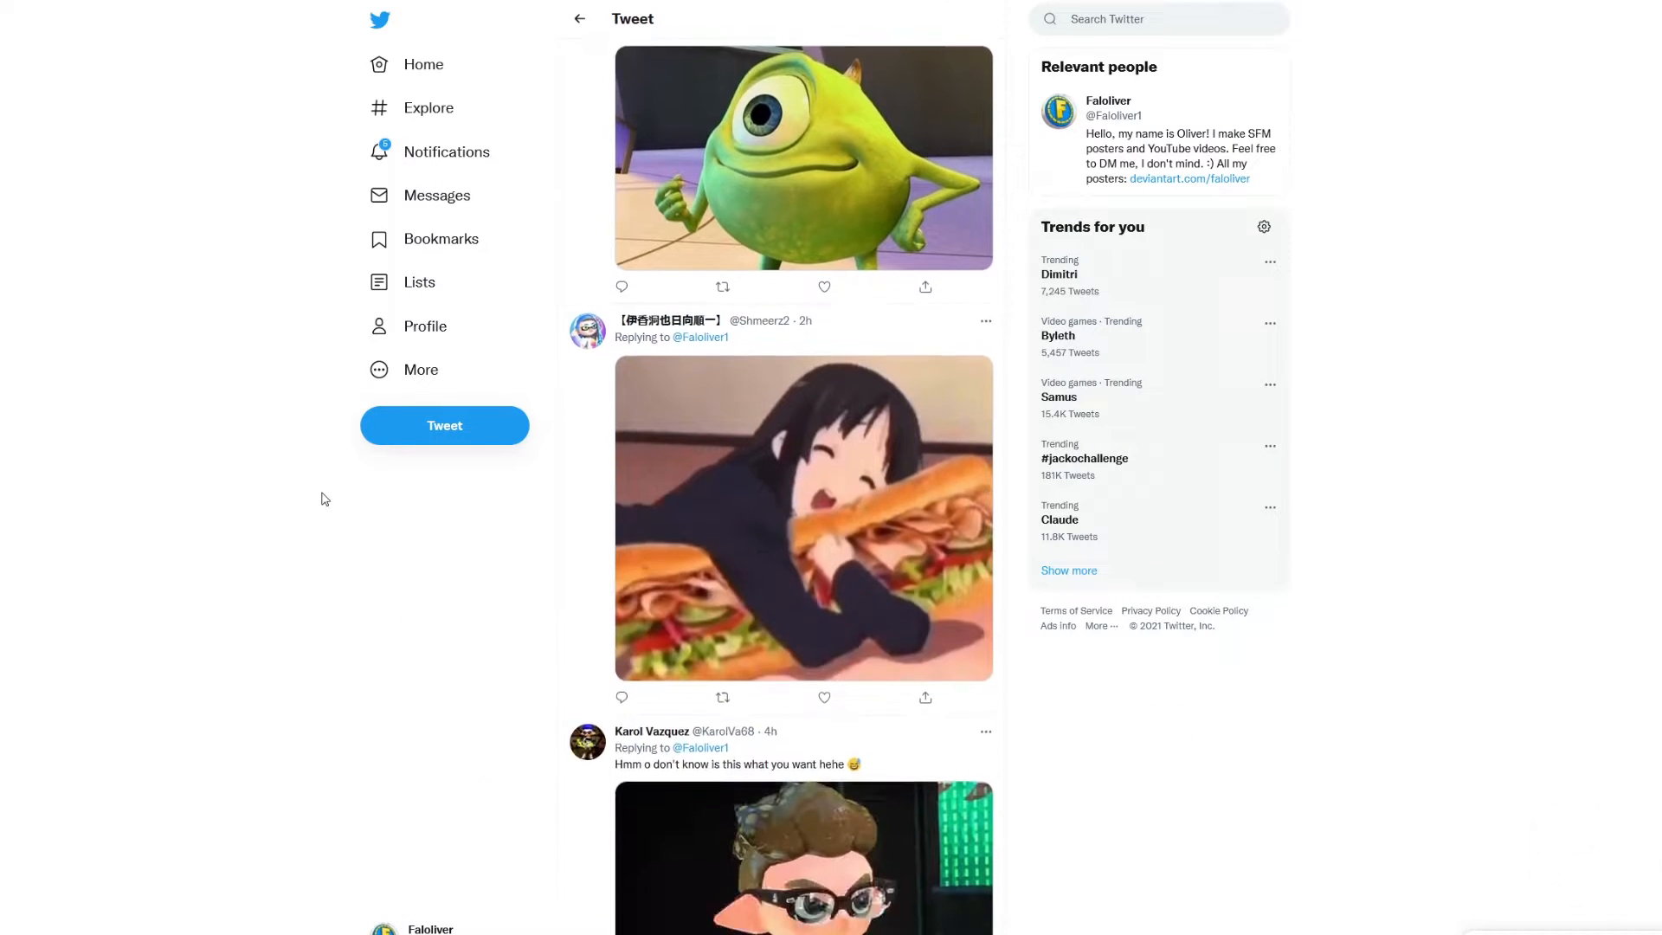
{"action": "scroll", "scroll_direction": "down", "scroll_amount": 3}
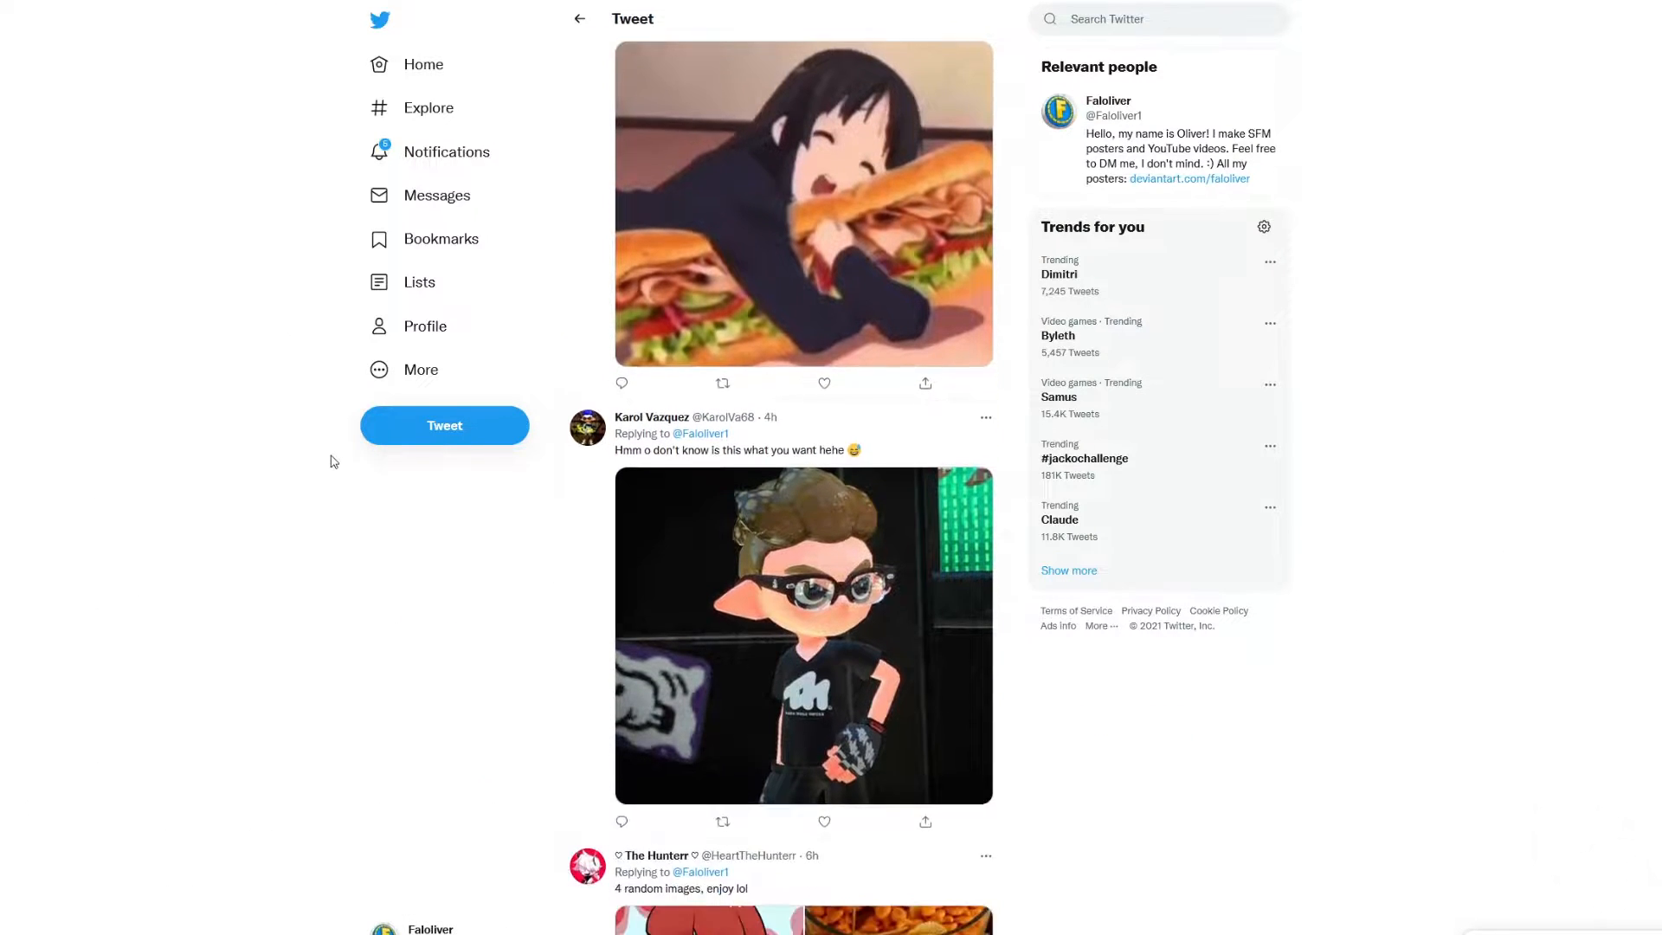
{"action": "scroll", "scroll_direction": "down", "scroll_amount": 3}
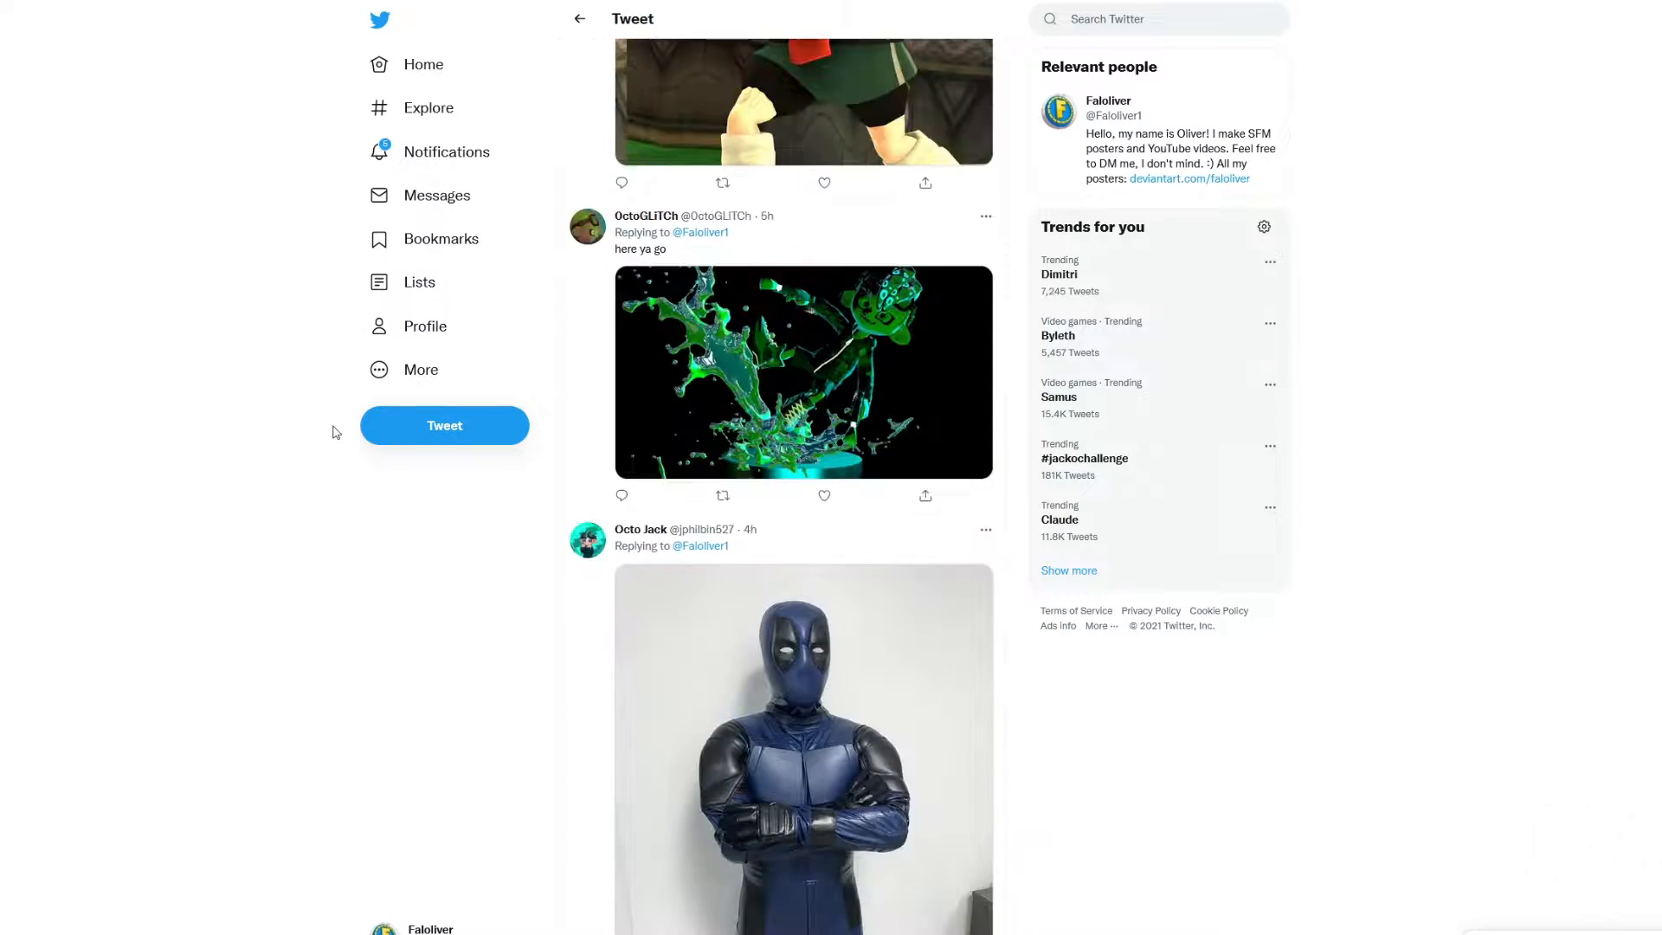
{"action": "scroll", "scroll_direction": "down", "scroll_amount": 3}
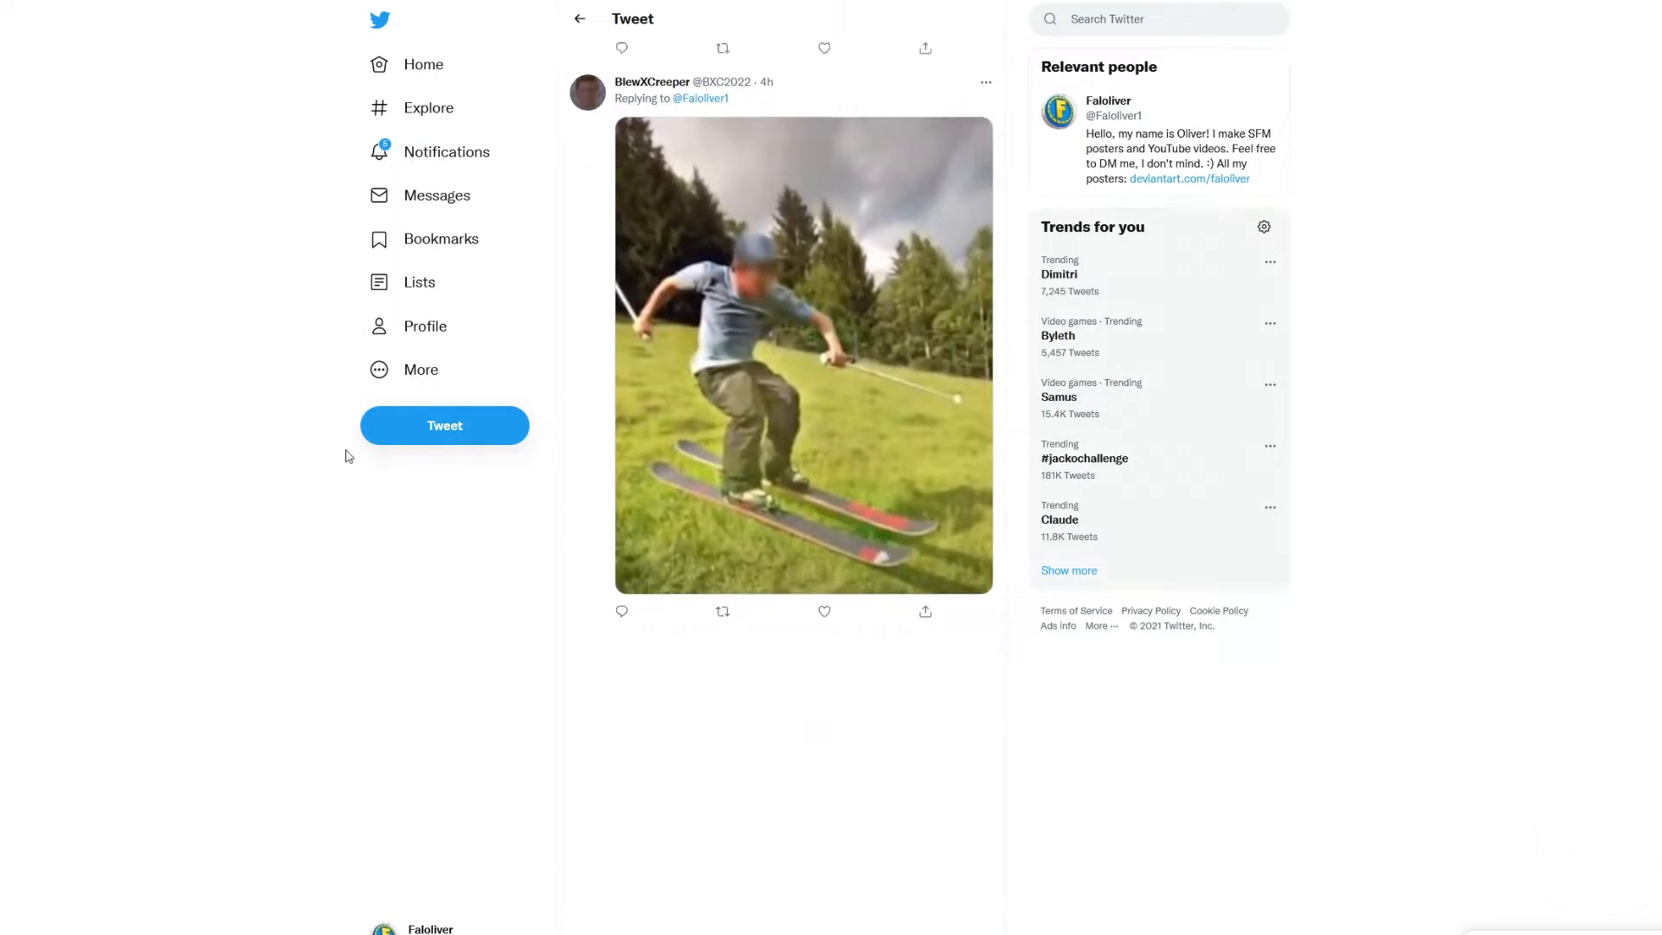
{"action": "scroll", "scroll_direction": "down", "scroll_amount": 3}
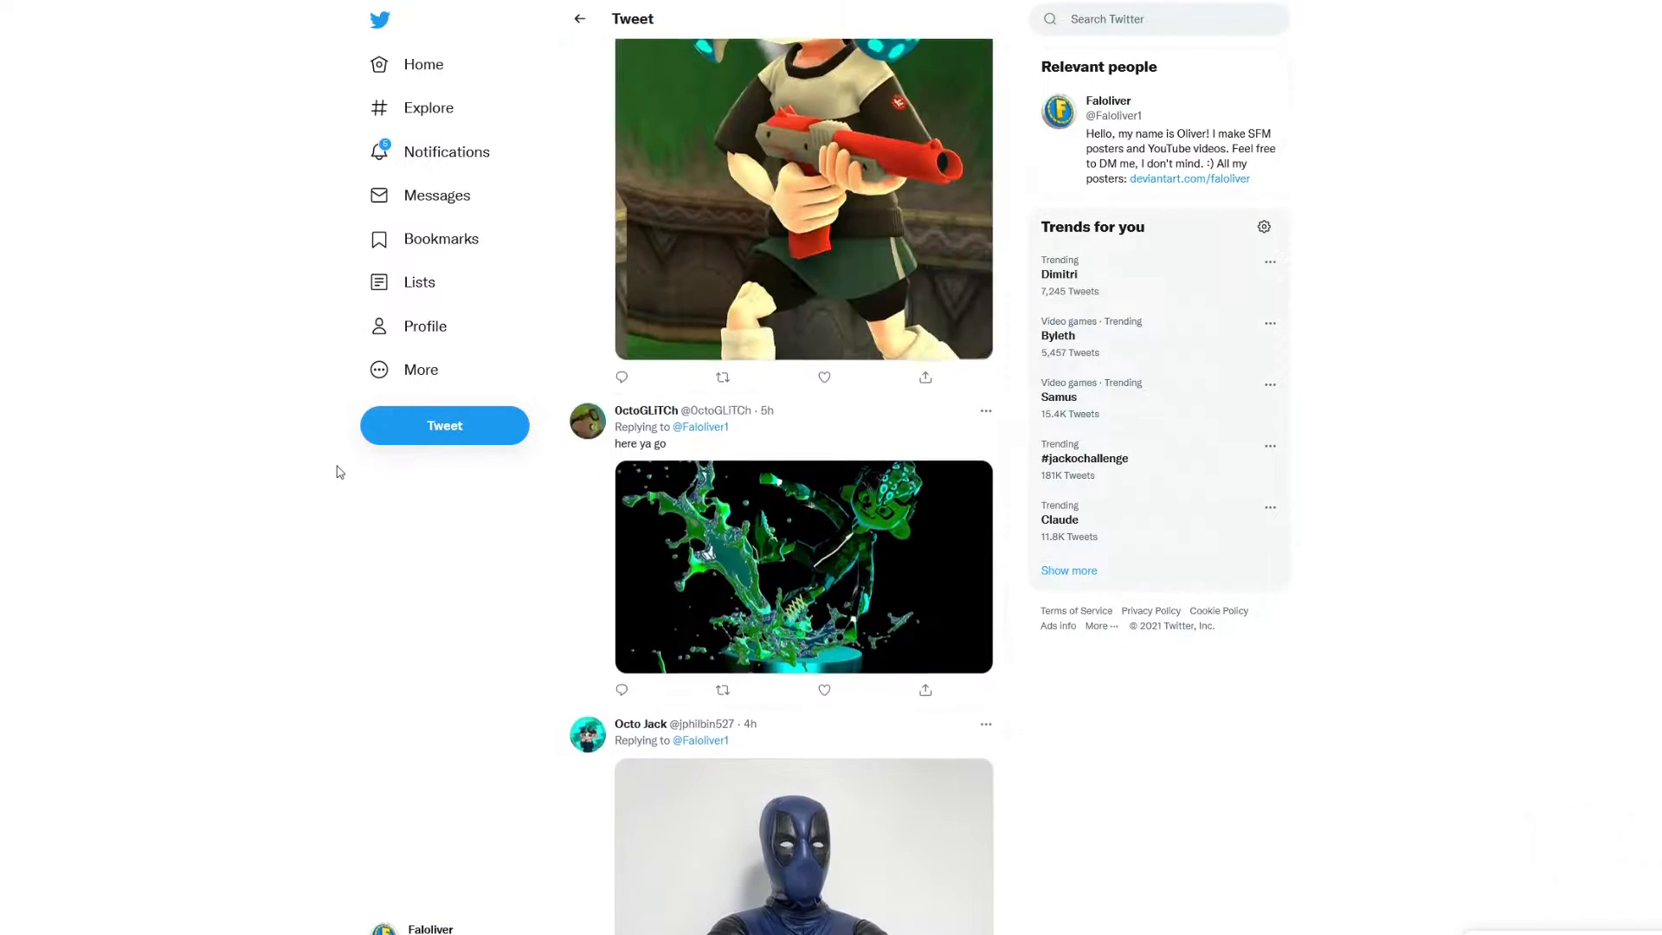
{"action": "scroll", "scroll_direction": "down", "scroll_amount": 3}
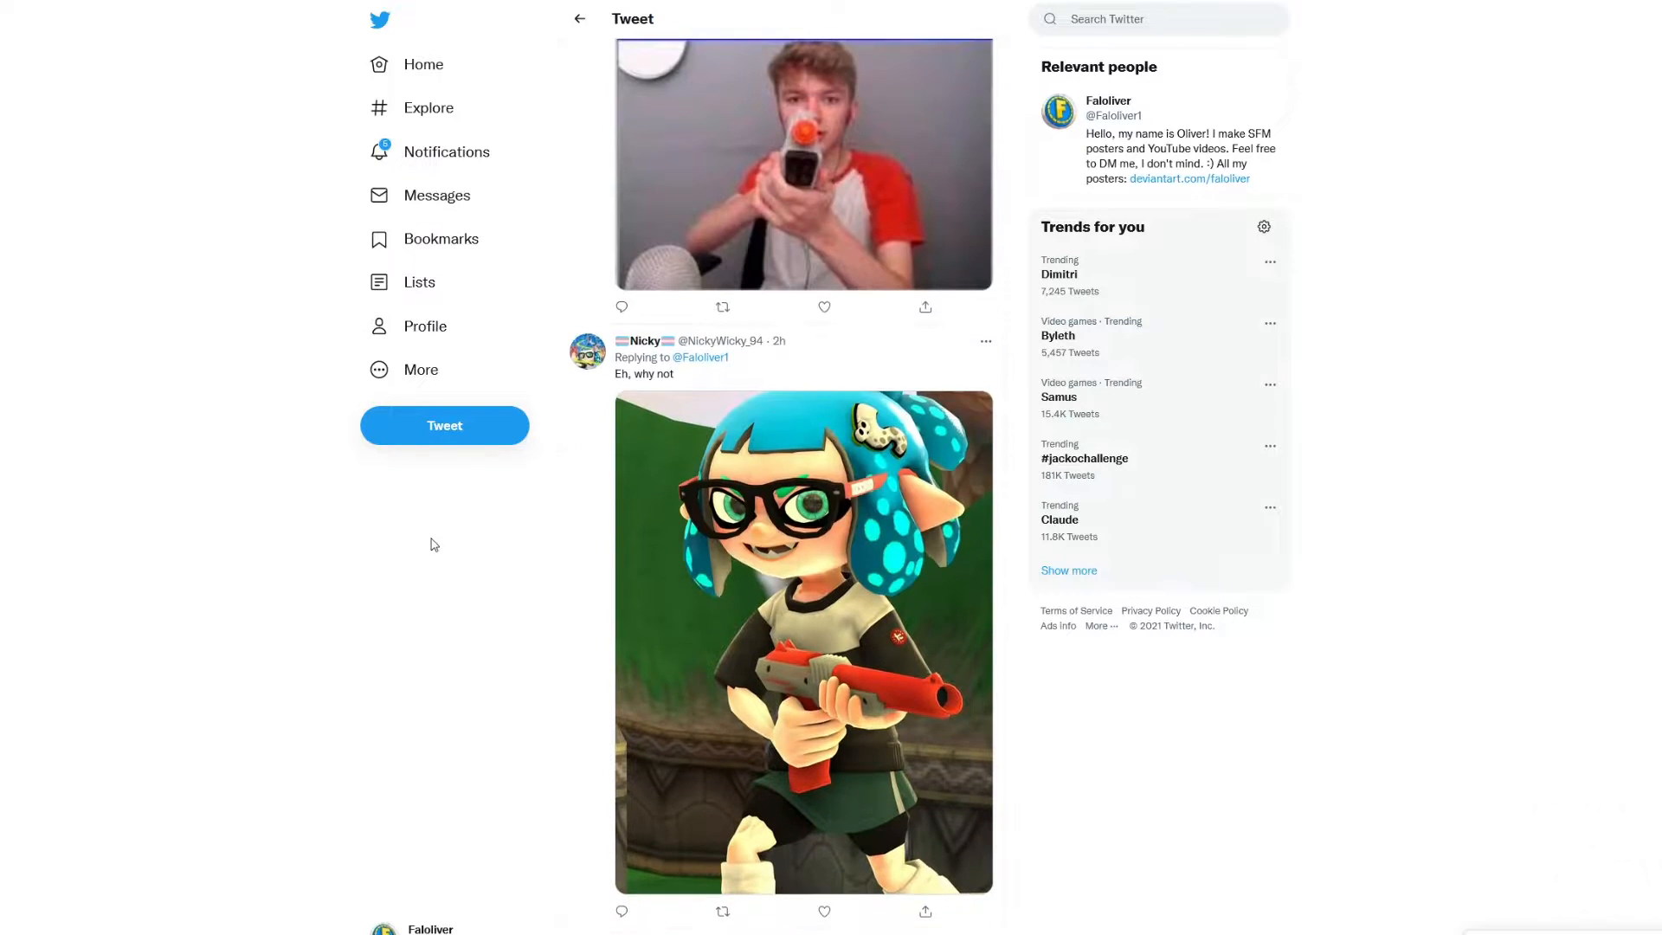
{"action": "scroll", "scroll_direction": "down", "scroll_amount": 3}
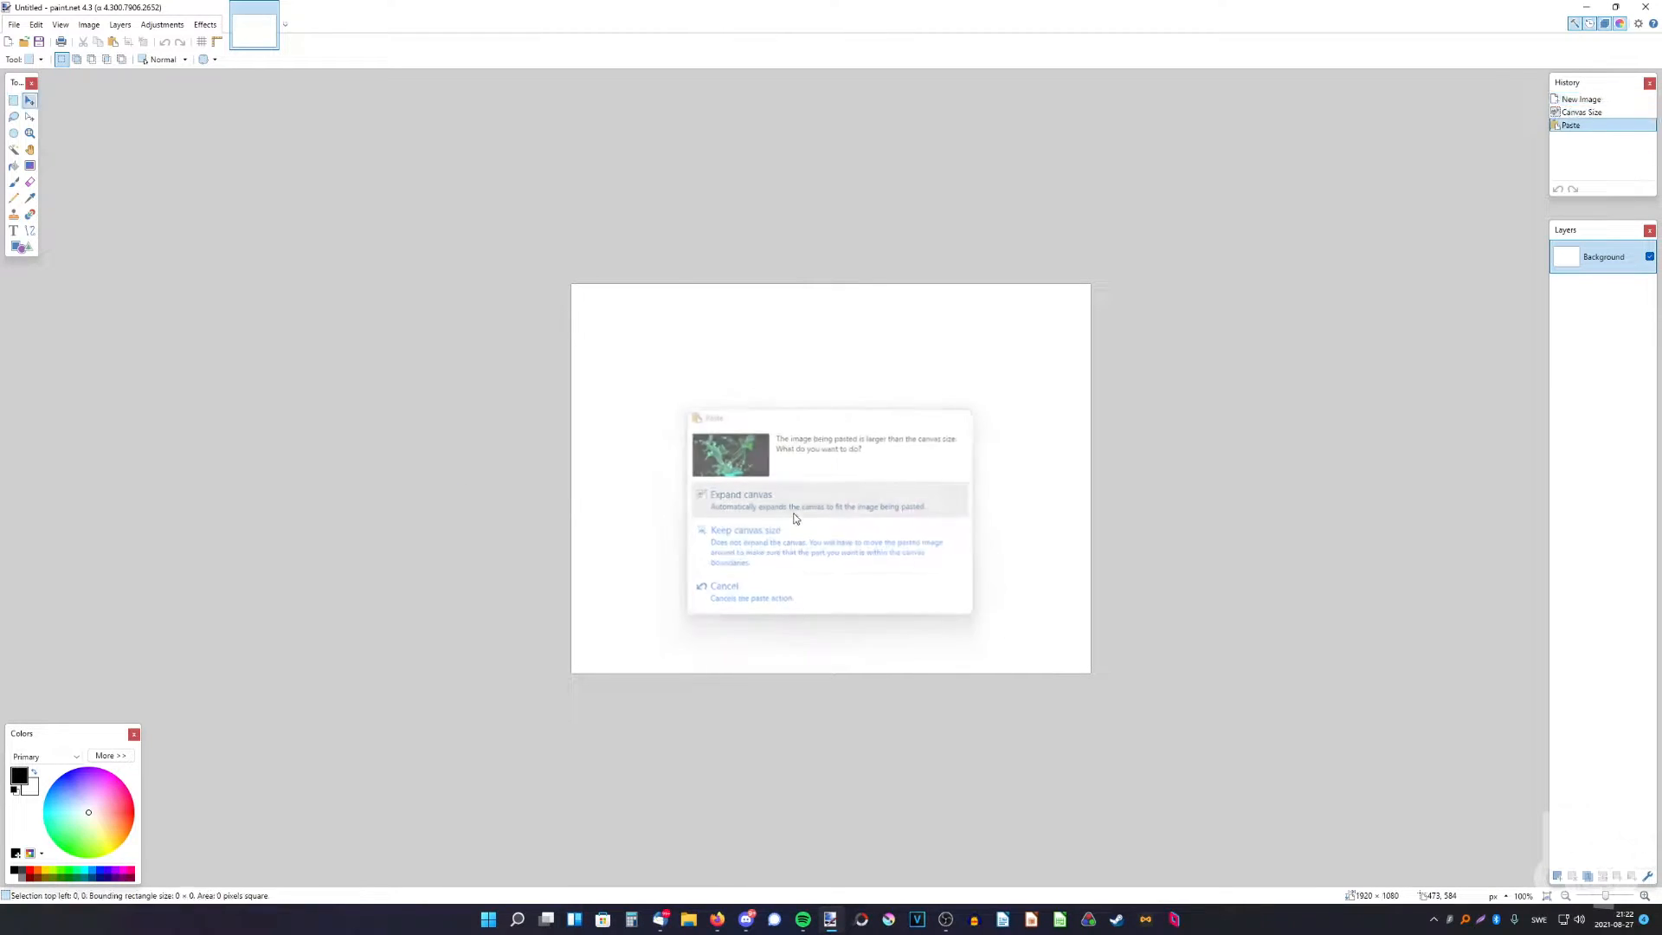
Expand the canvas to fit the pasted render and apply a Cyan–Red 100 colour balance
{"action": "left_click", "coordinate": [739, 493]}
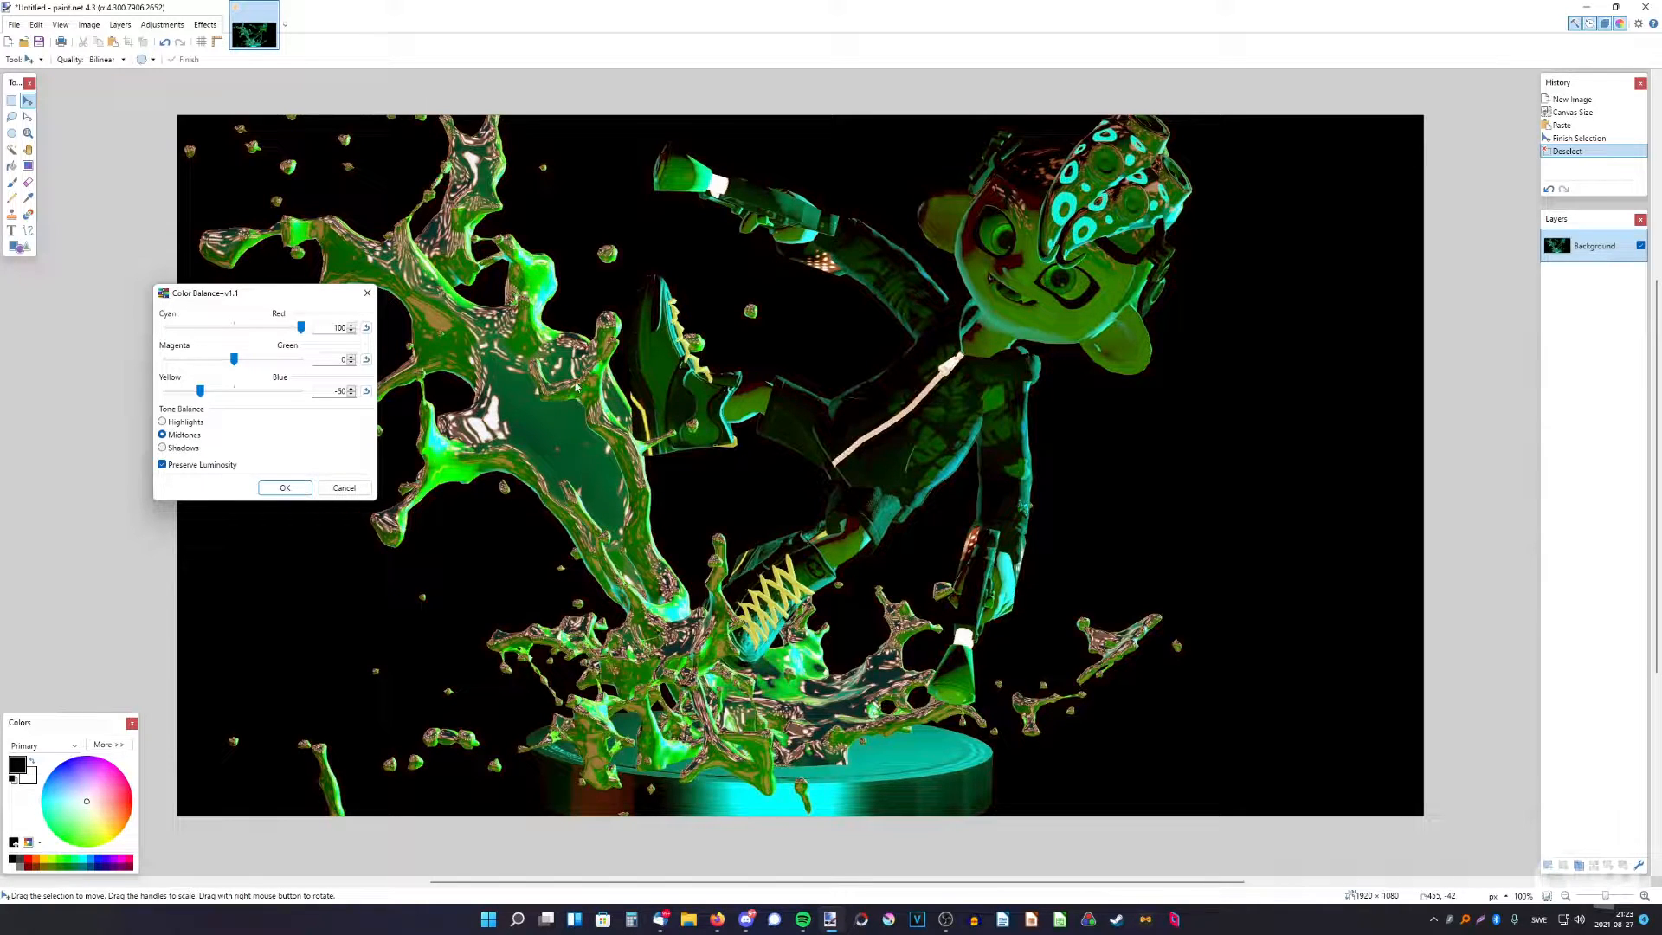
{"action": "left_click", "coordinate": [284, 489]}
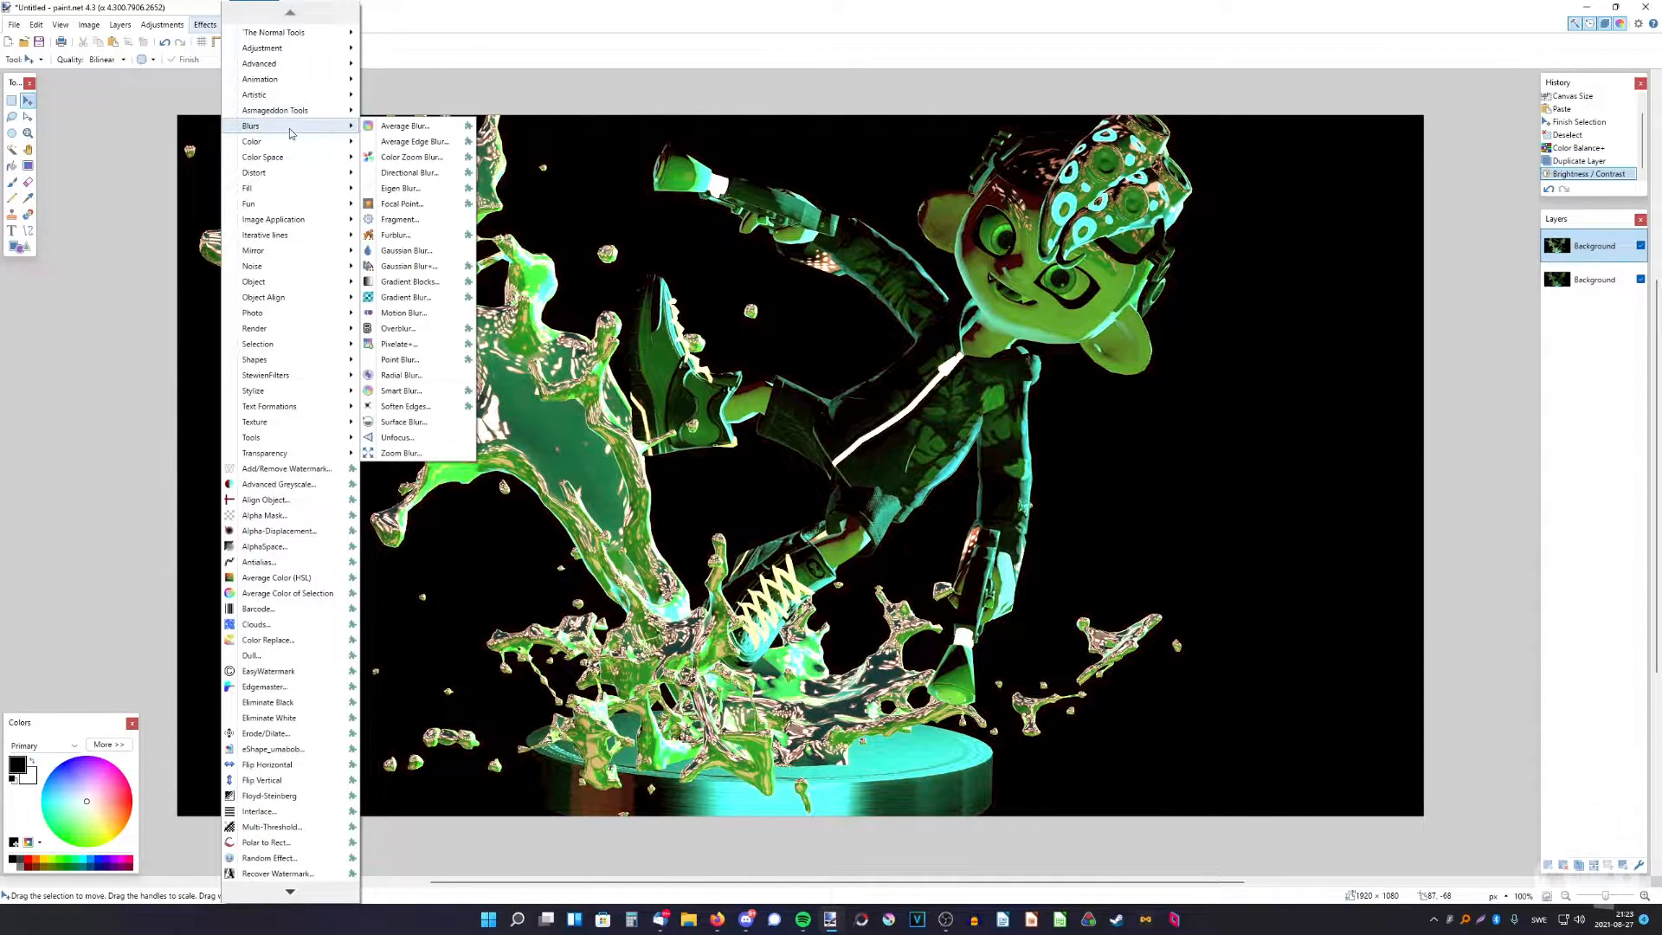
Motion-blur the duplicate layer and darken it with Brightness/Contrast so only highlights remain
{"action": "left_click", "coordinate": [404, 311]}
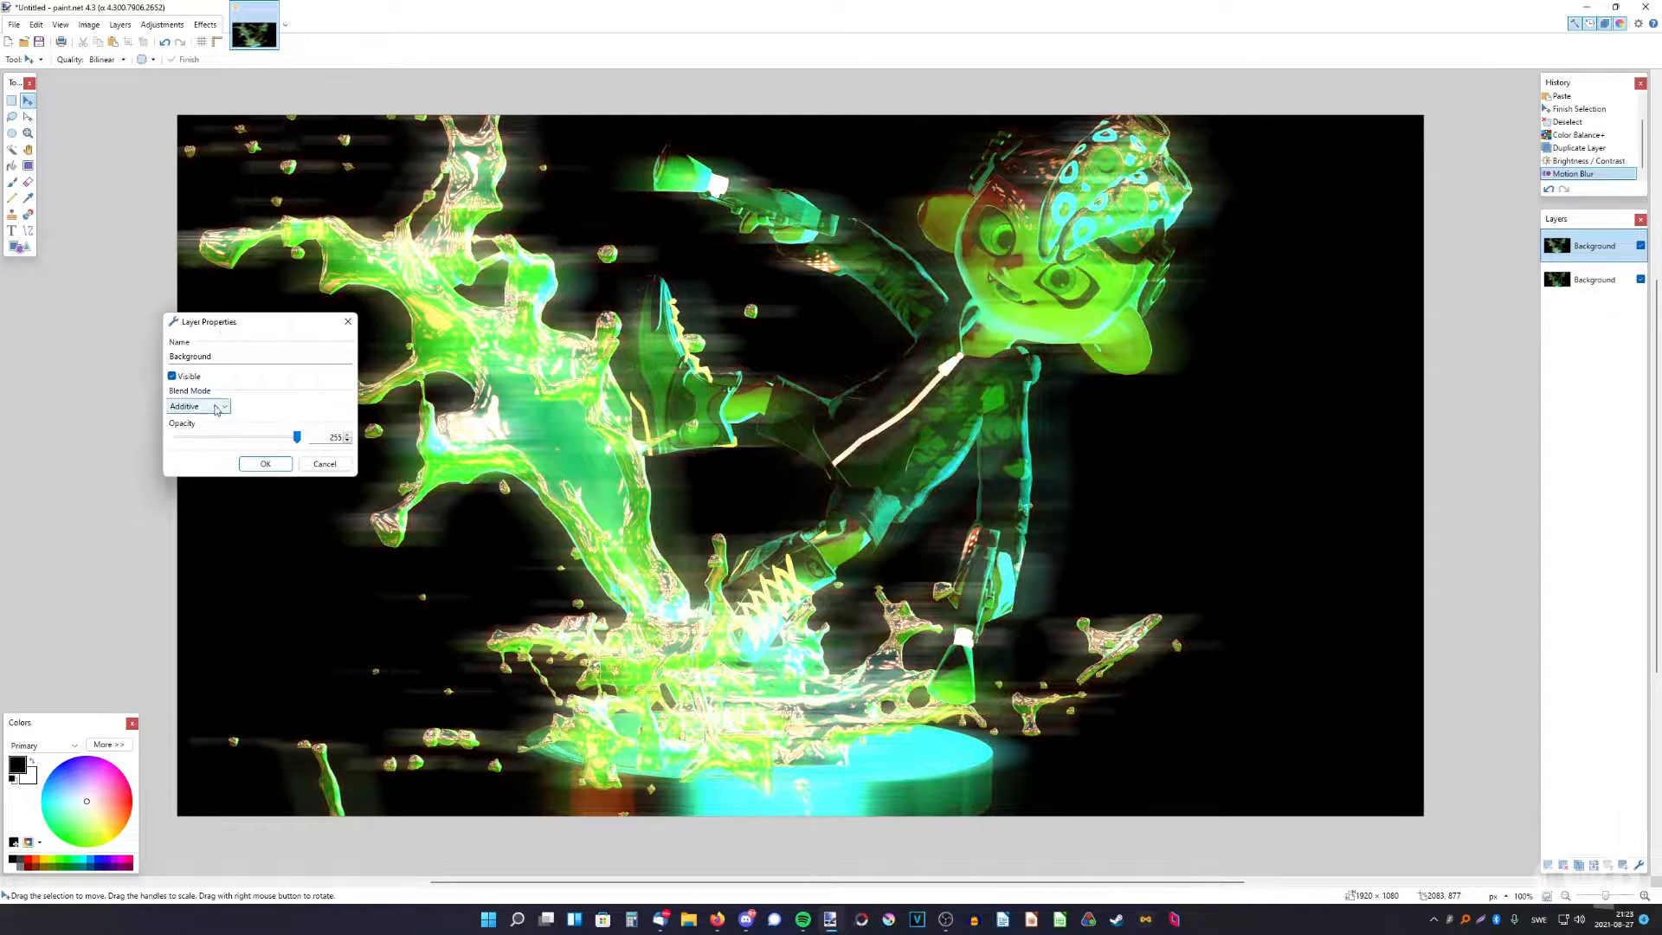
{"action": "left_click", "coordinate": [197, 406]}
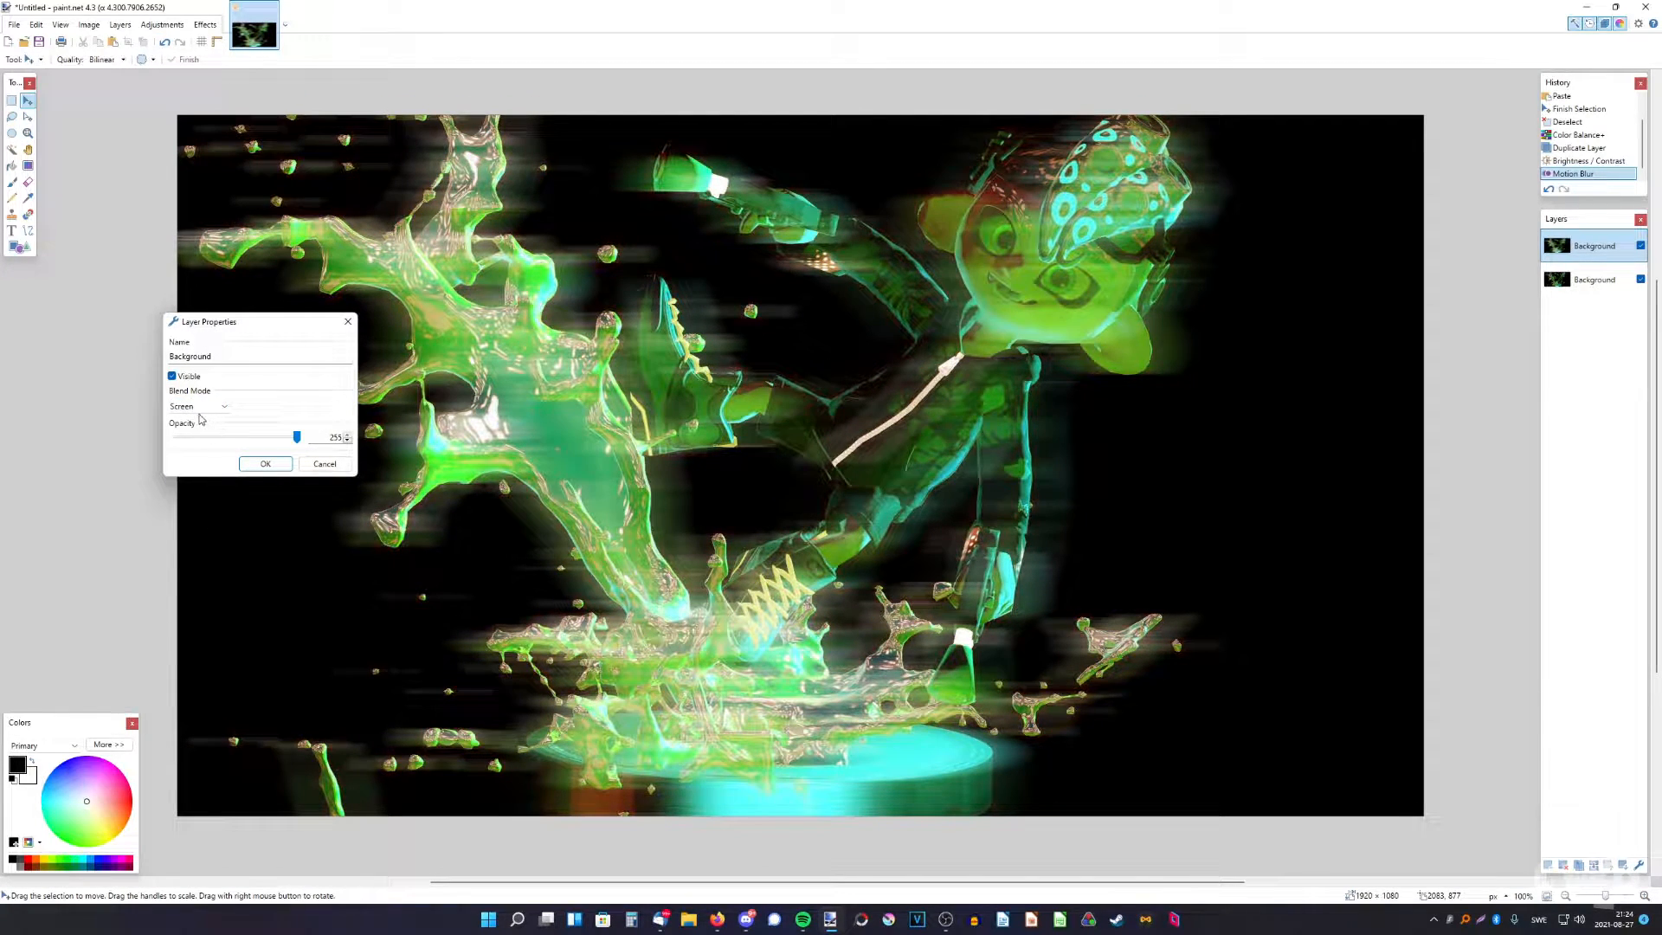
{"action": "left_click", "coordinate": [161, 24]}
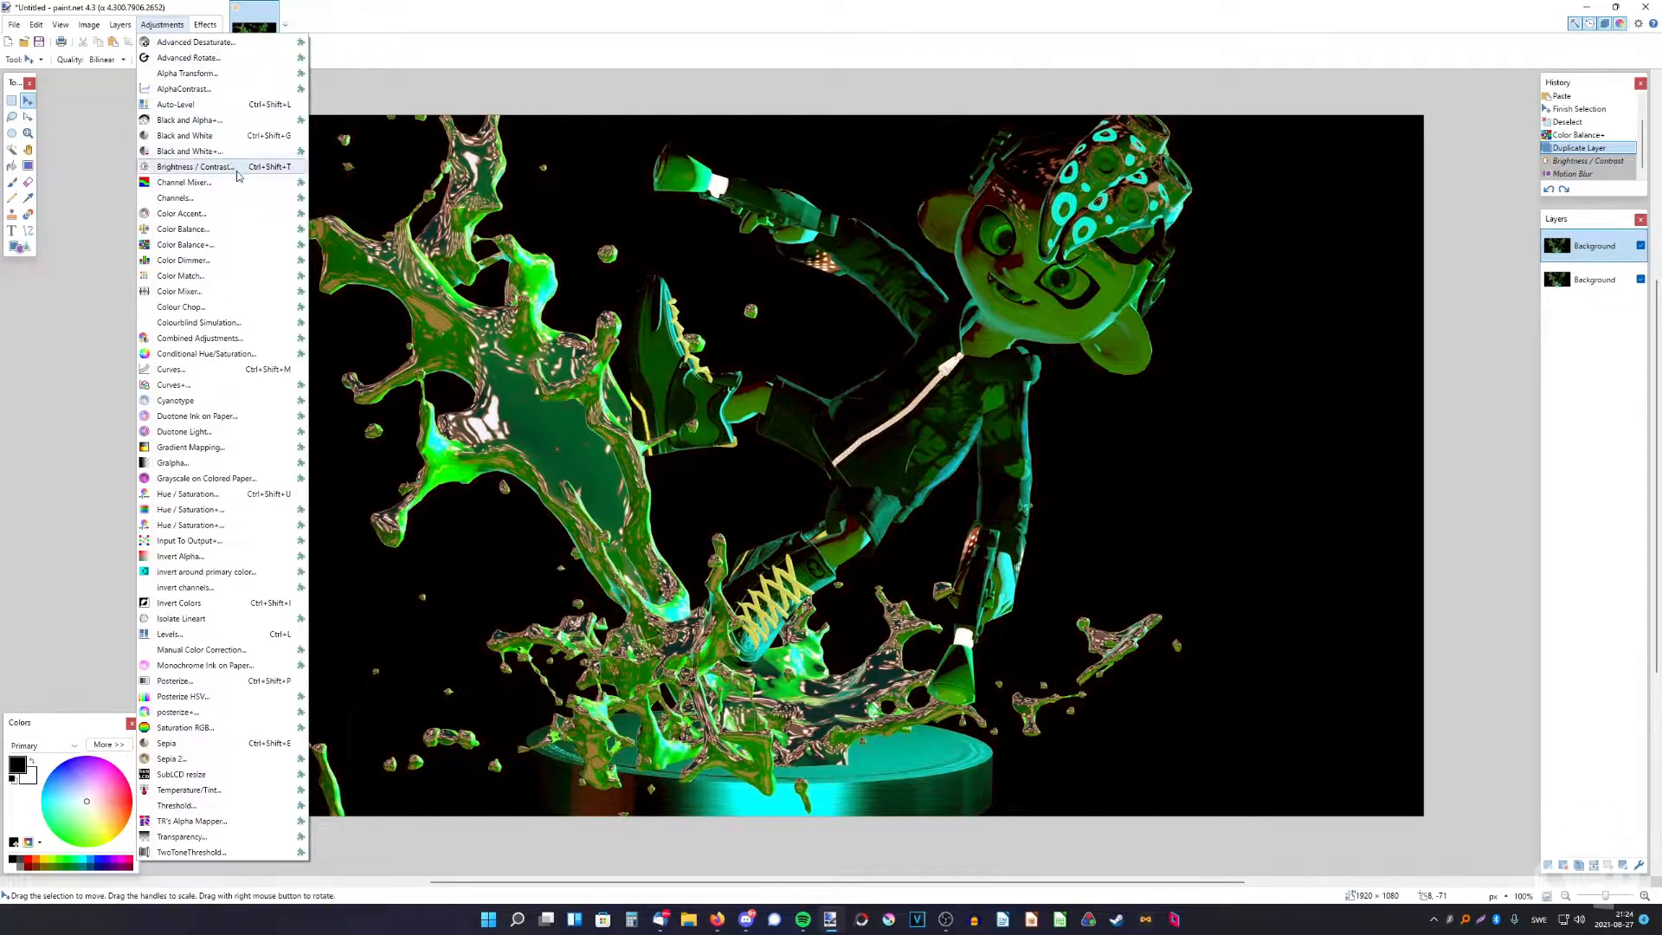
{"action": "left_click", "coordinate": [194, 166]}
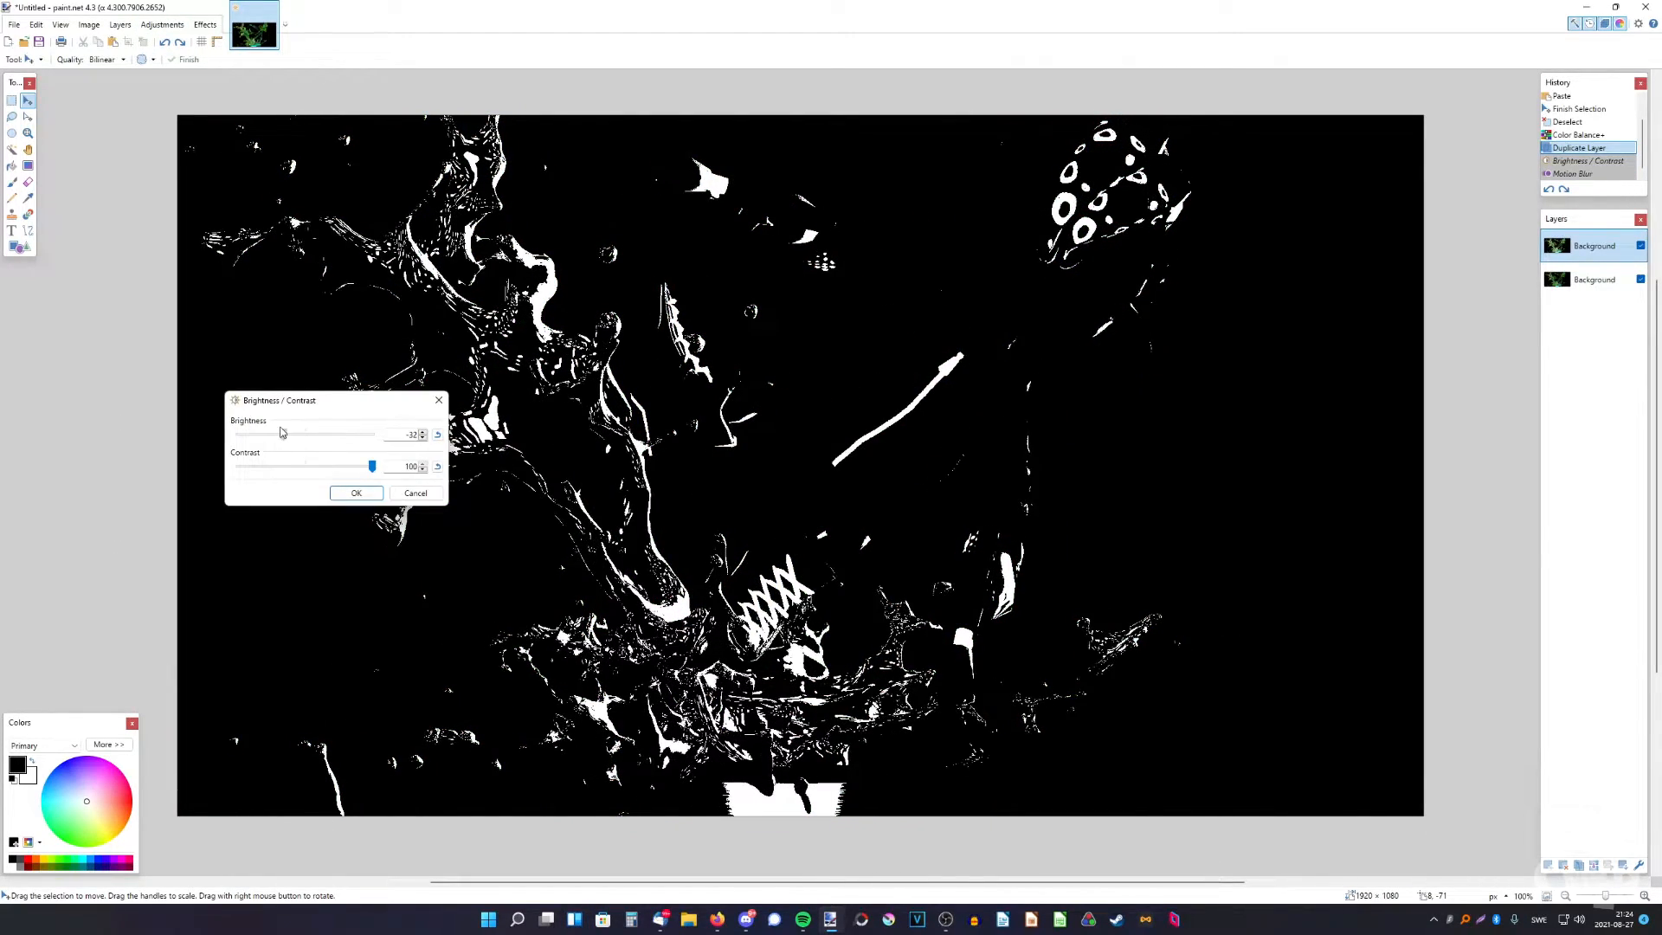
{"action": "left_click_drag", "start_coordinate": [308, 433], "coordinate": [281, 433]}
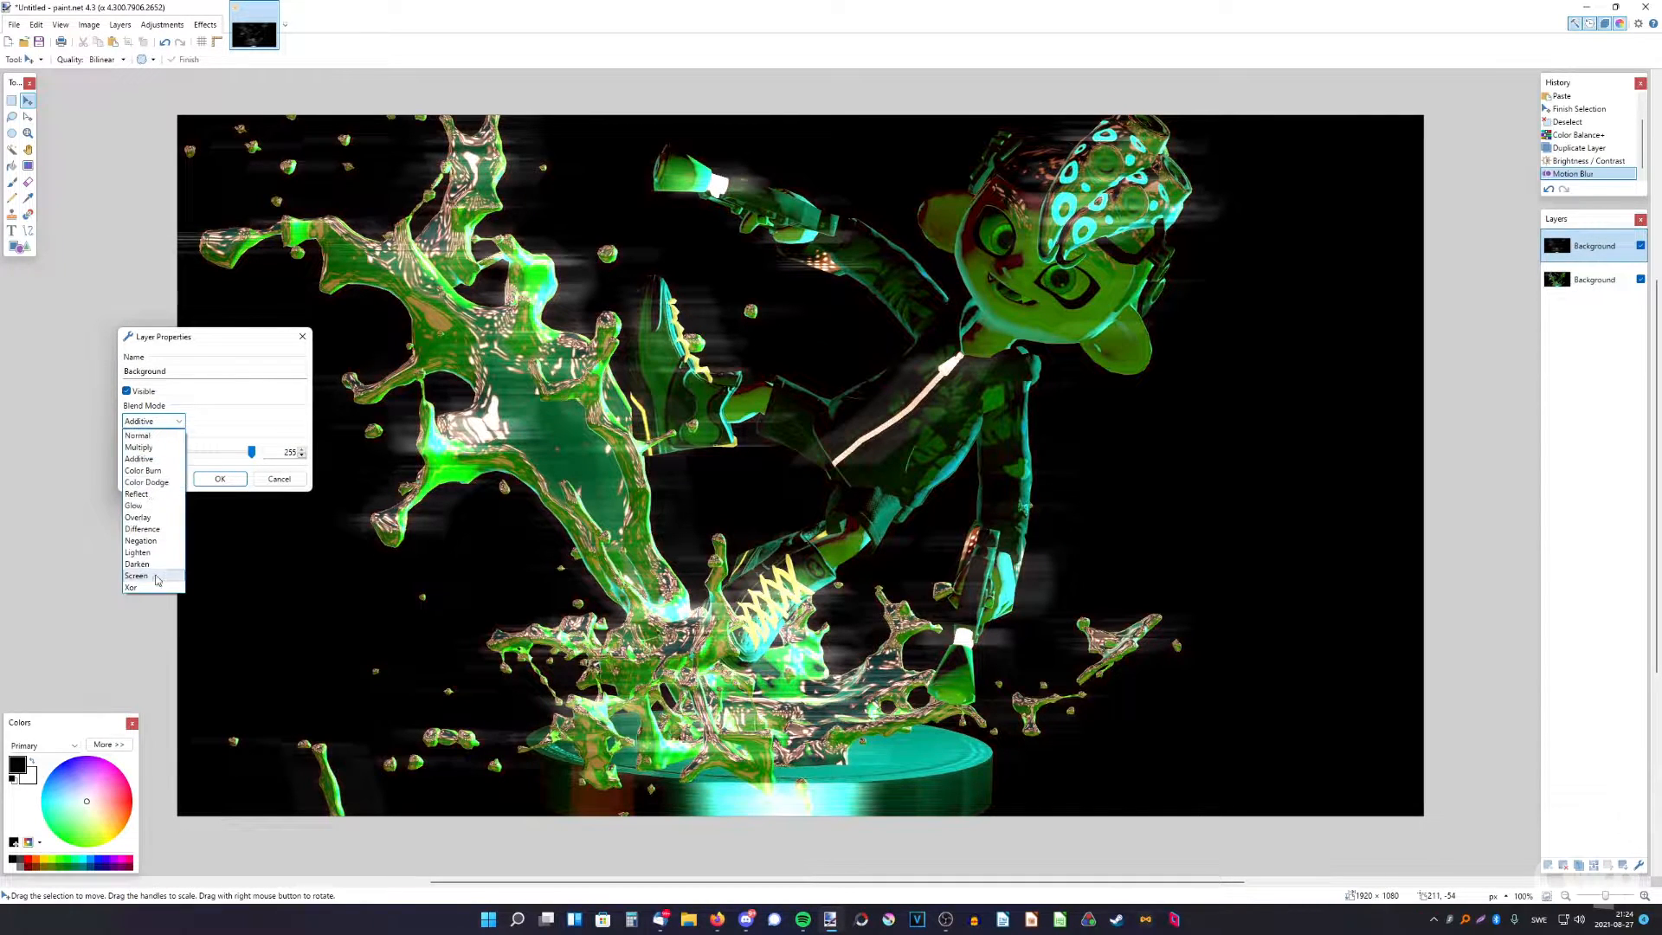
Set the blurred copy to Additive blending with opacity about 113
{"action": "left_click", "coordinate": [136, 436]}
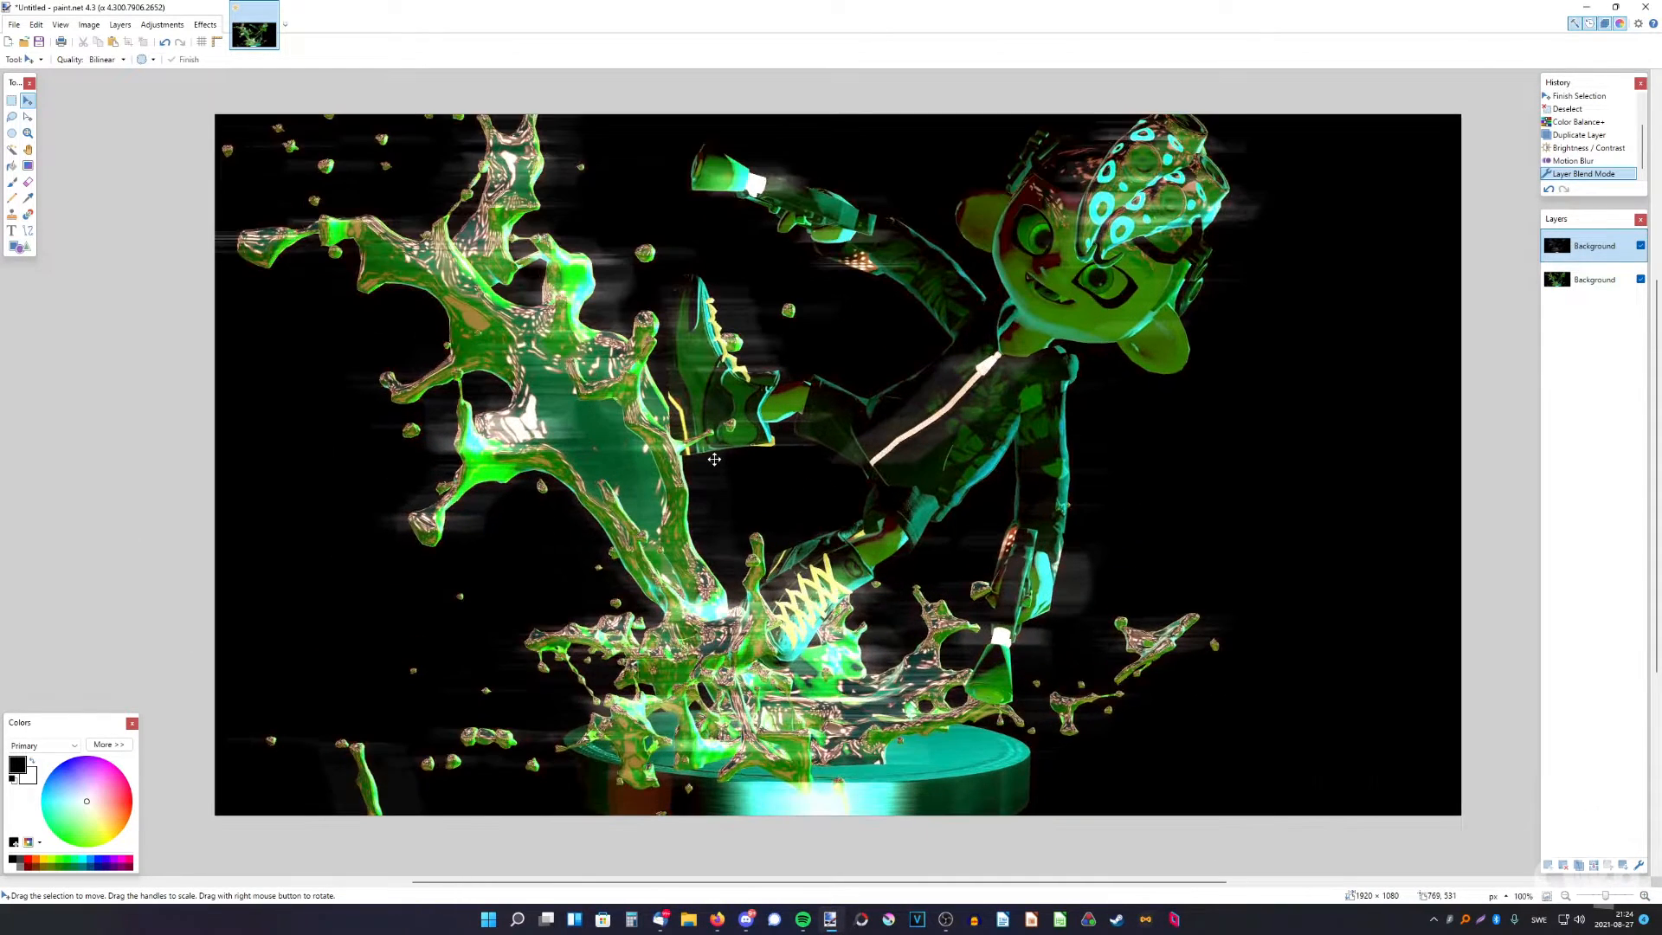
{"action": "double_click", "coordinate": [1593, 244]}
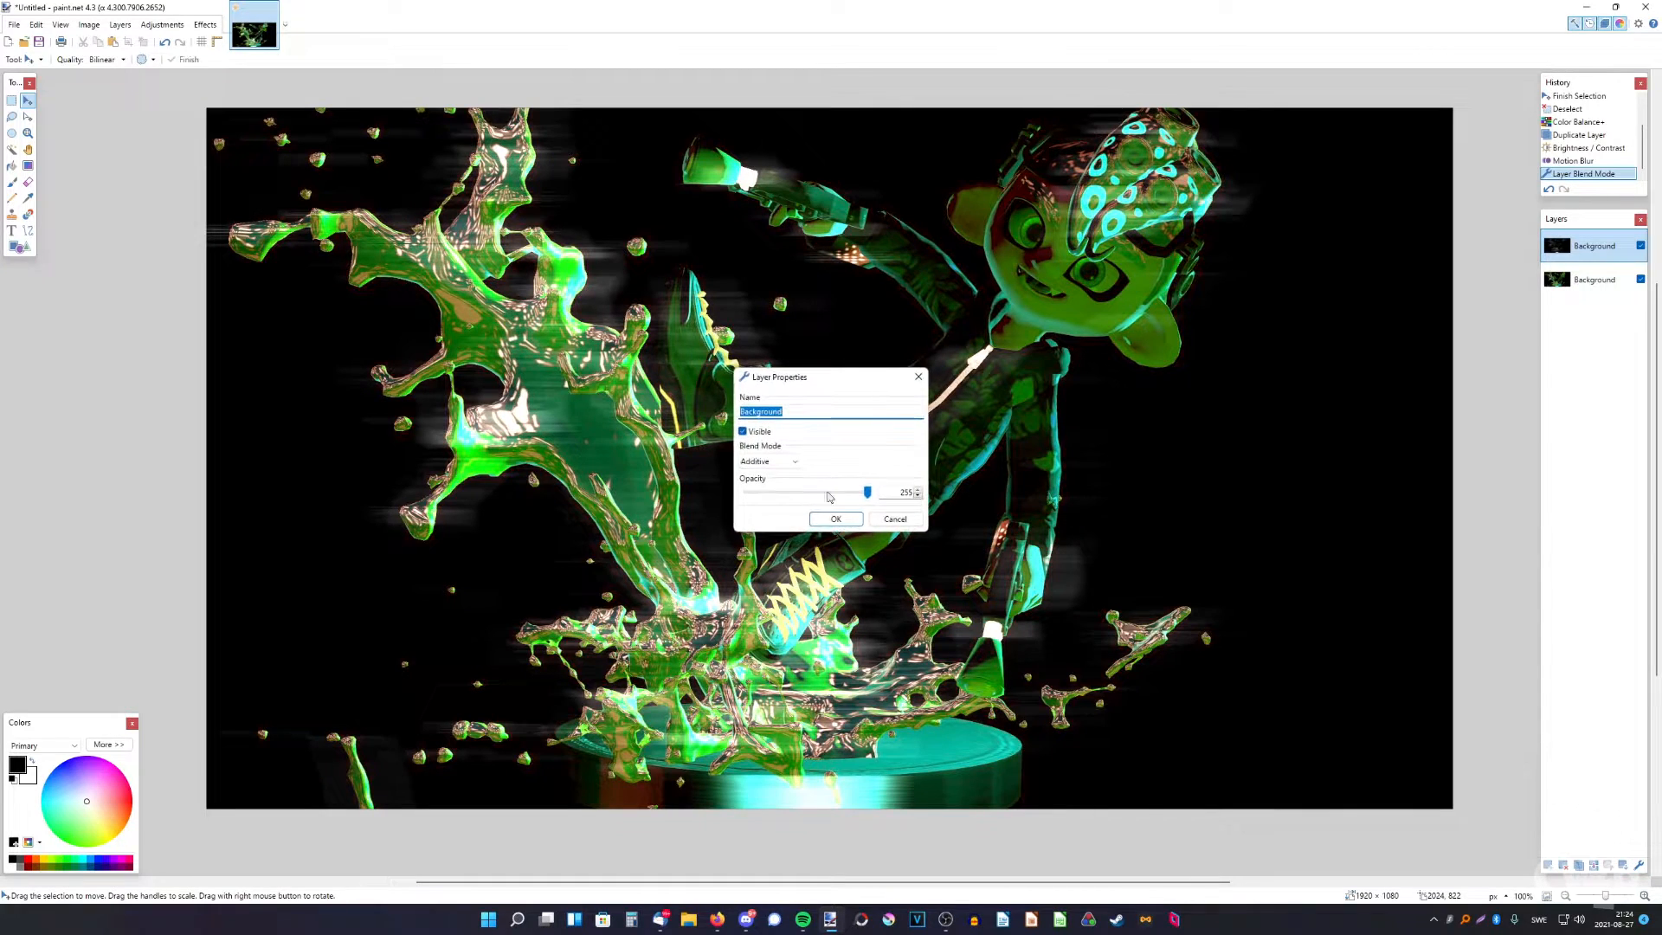
{"action": "left_click_drag", "start_coordinate": [867, 492], "coordinate": [1186, 492]}
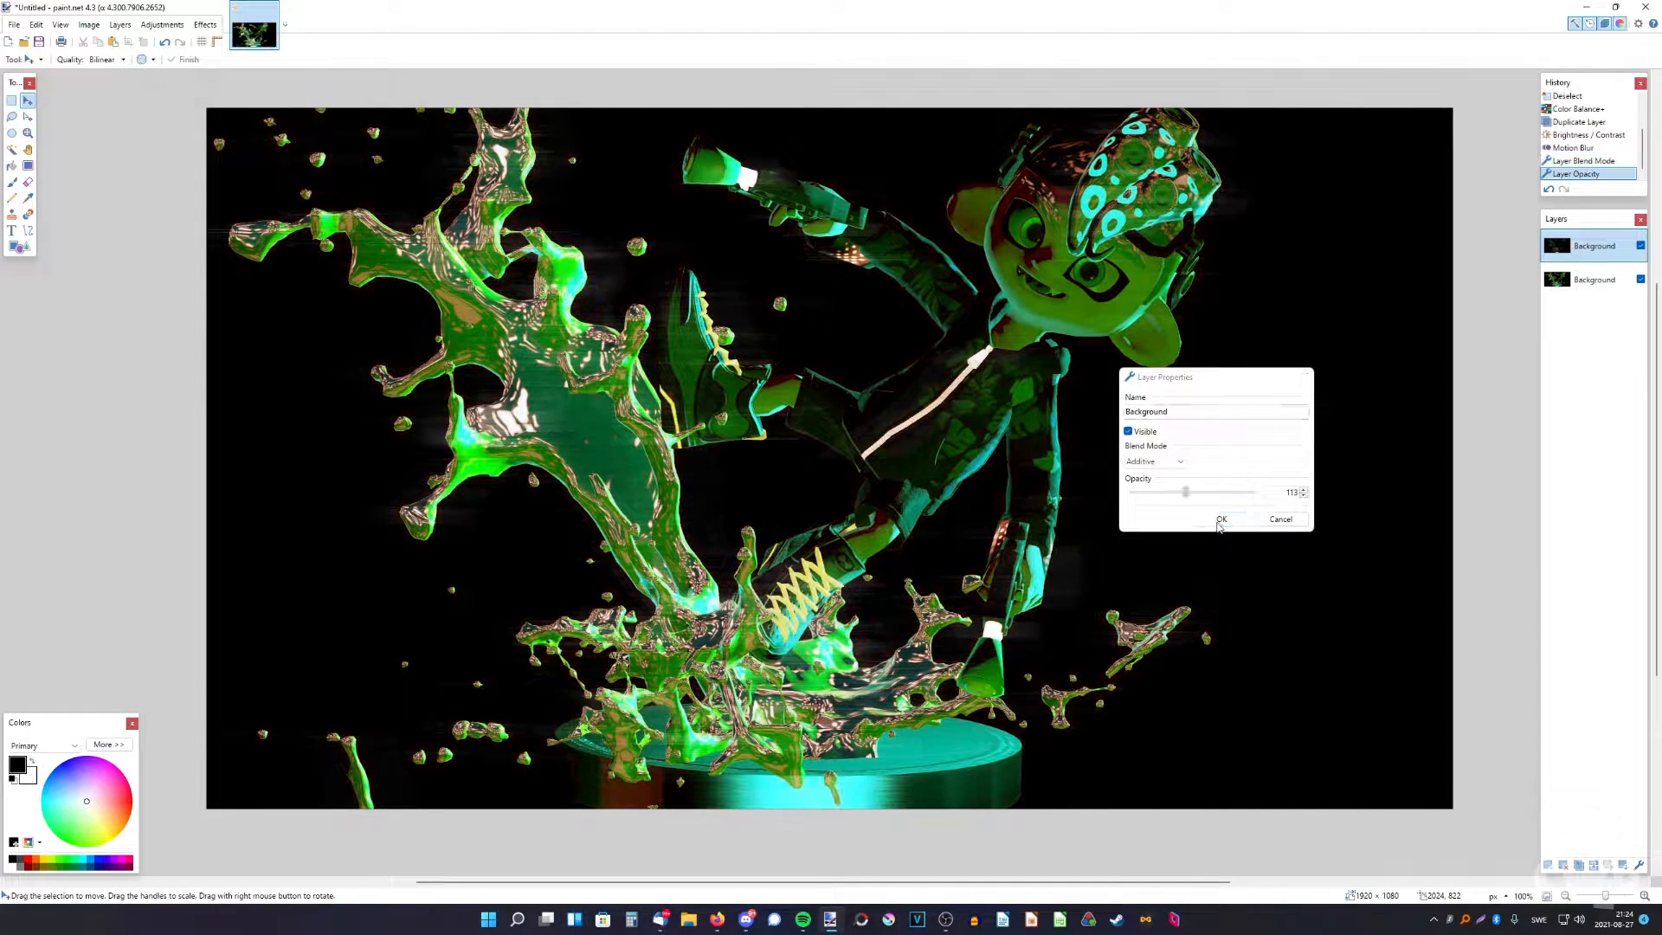
{"action": "left_click", "coordinate": [1220, 518]}
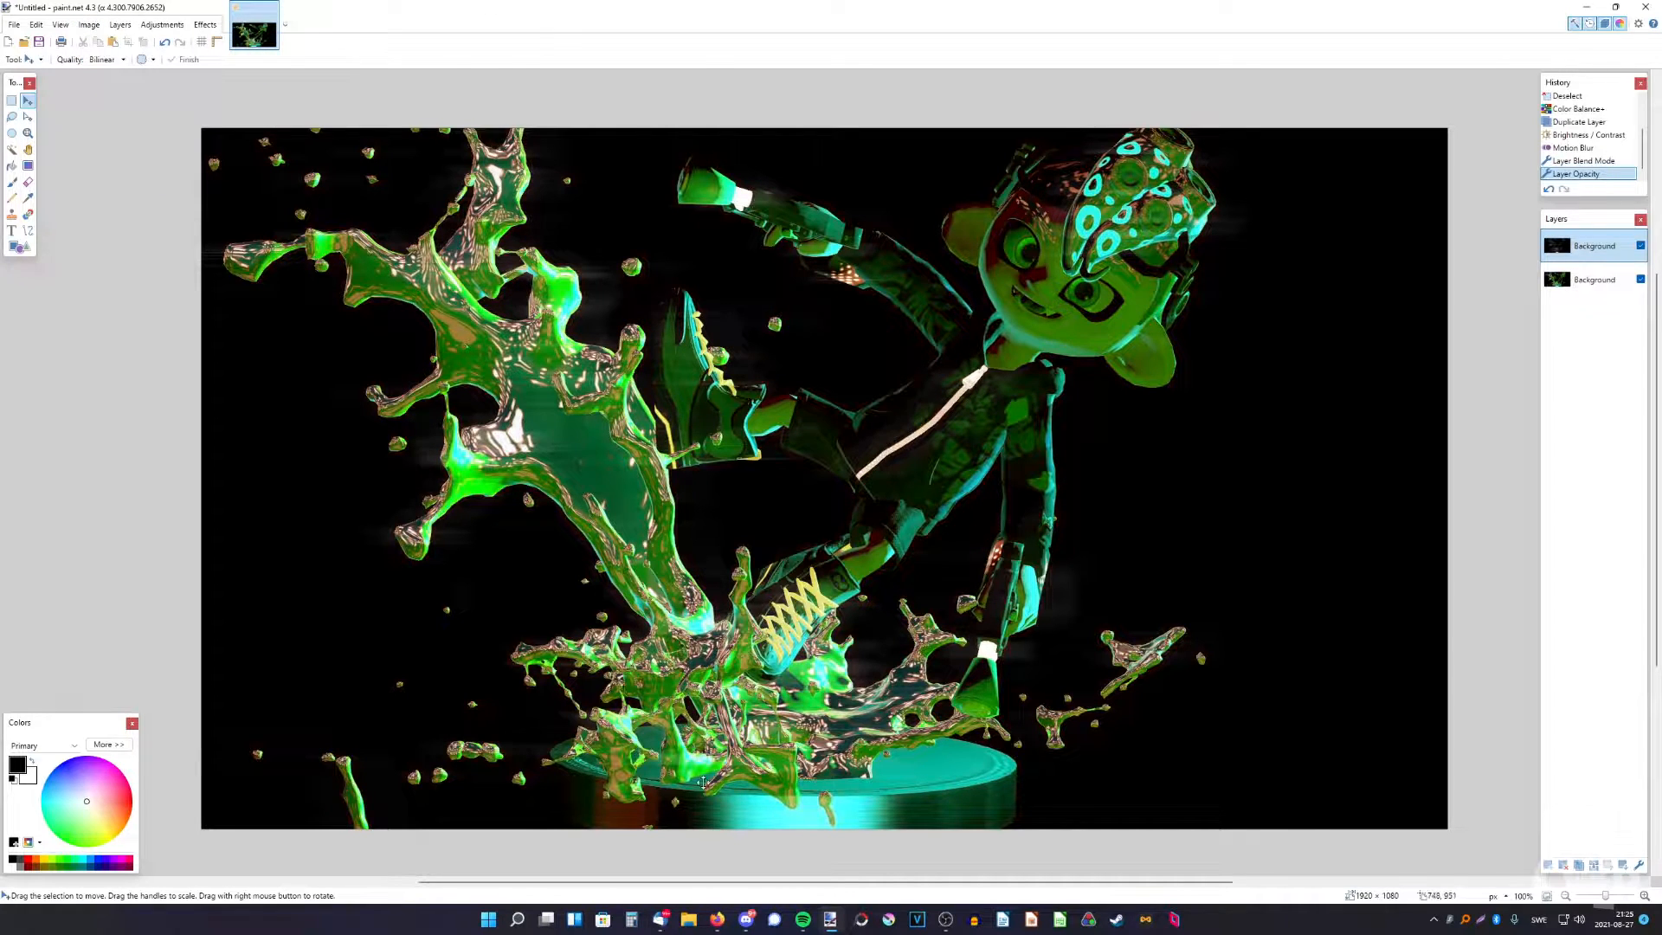
Paste the render onto a new top layer and apply Pixelate with cell size 20
{"action": "left_click", "coordinate": [89, 24]}
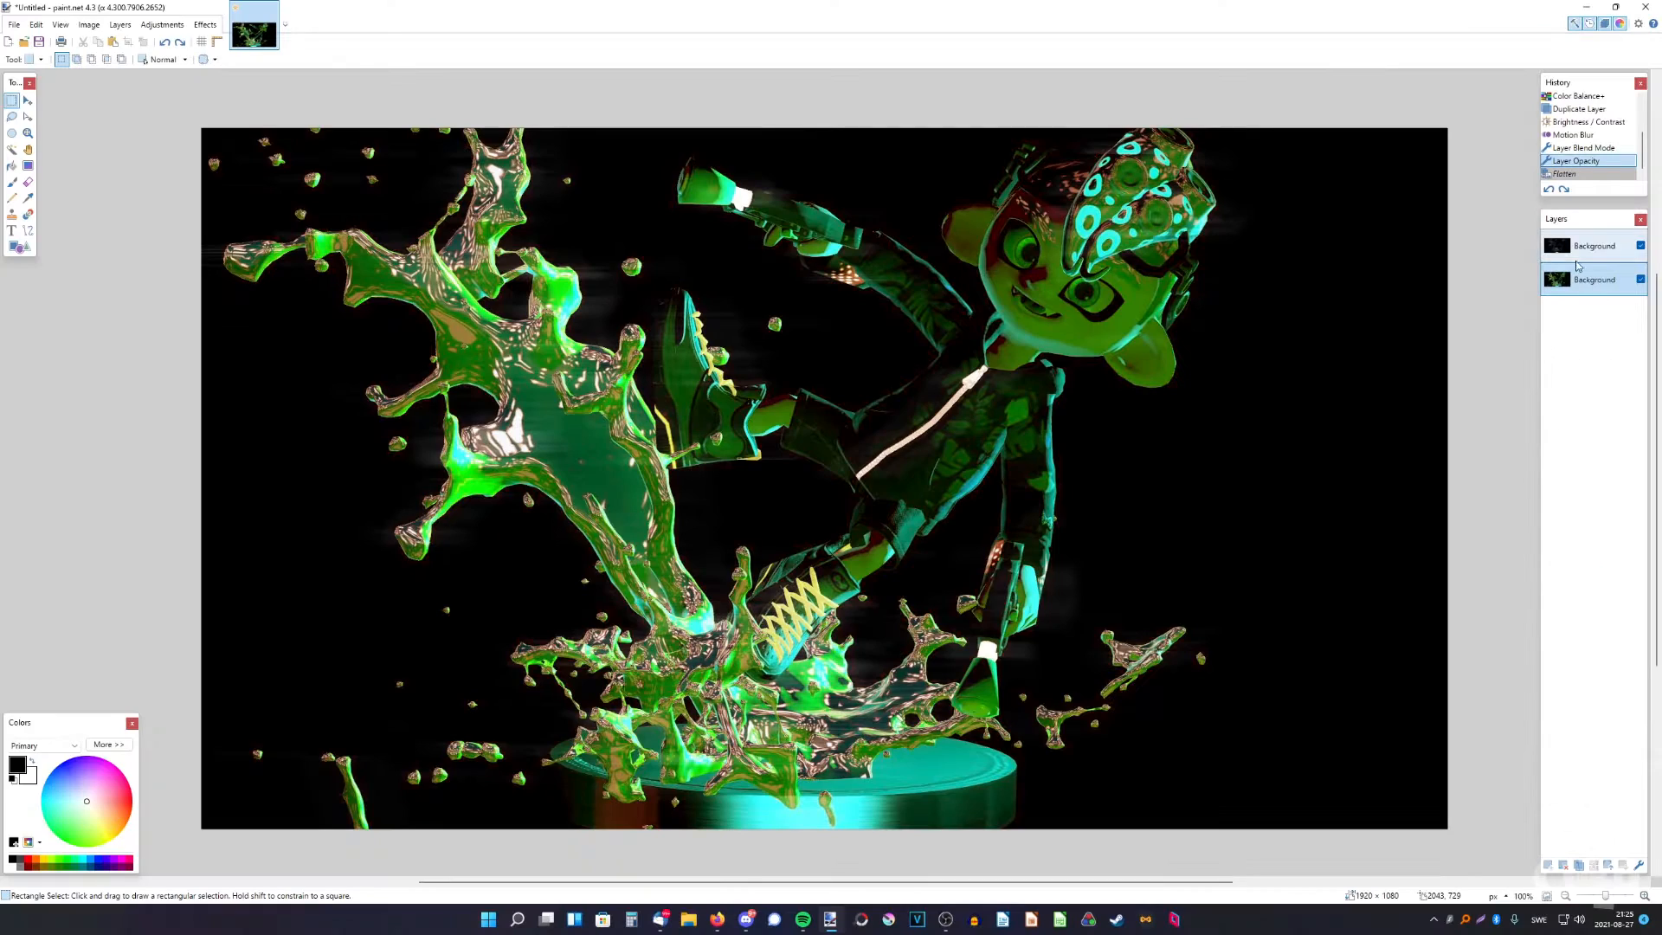
{"action": "key", "text": "ctrl+v"}
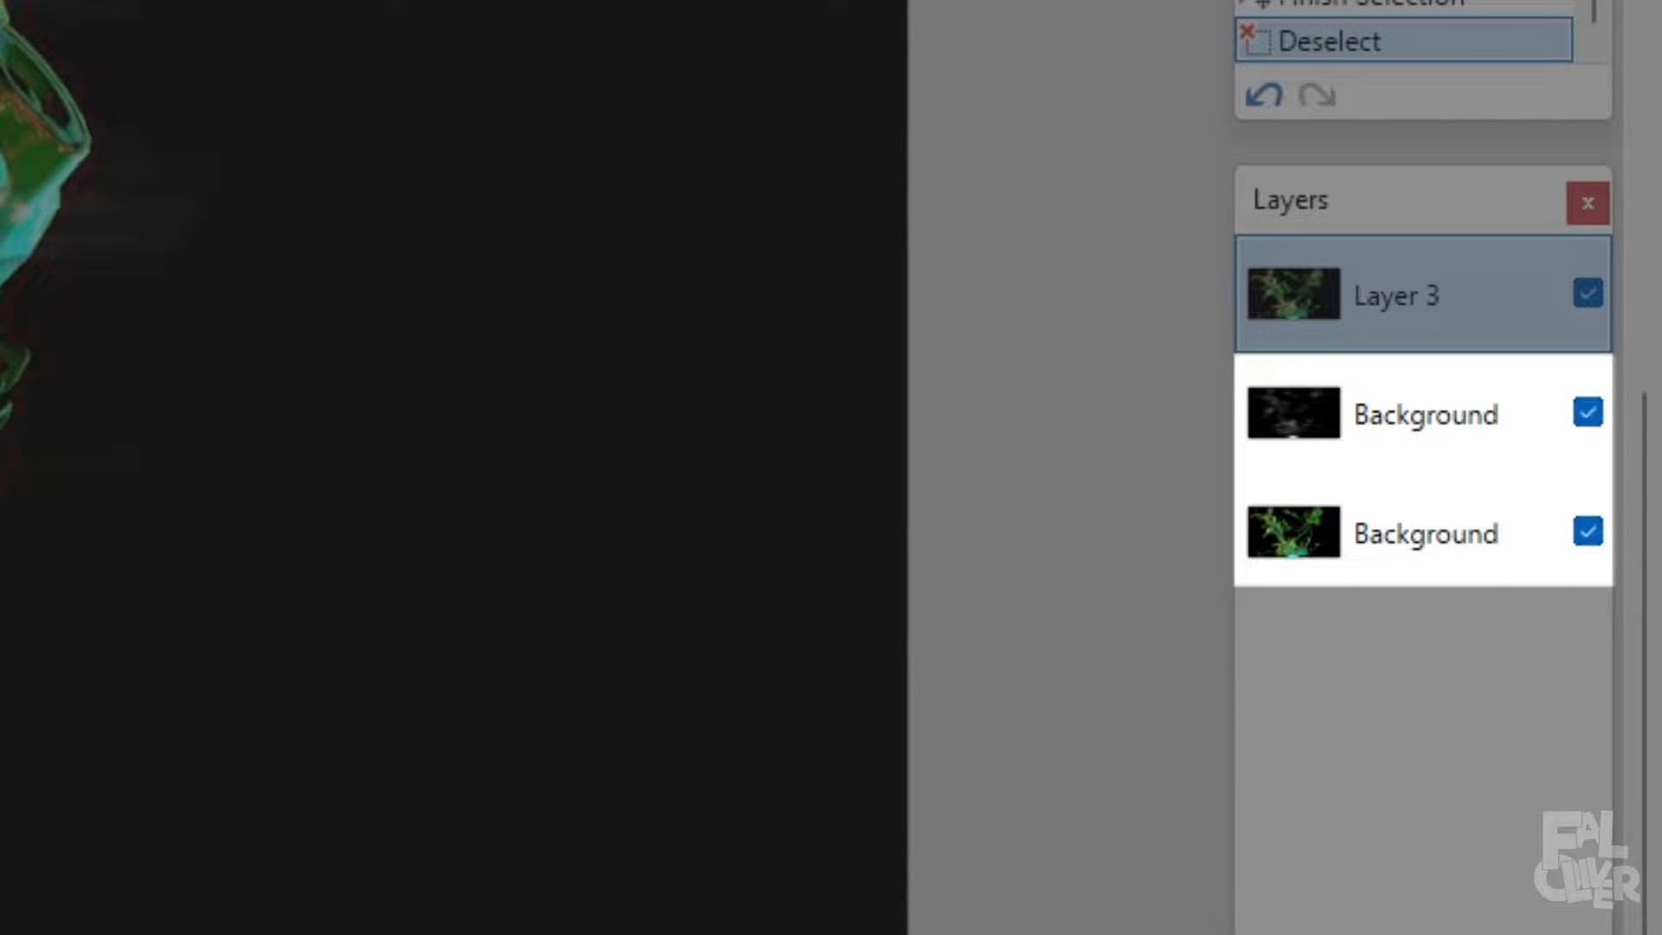
{"action": "left_click", "coordinate": [206, 23]}
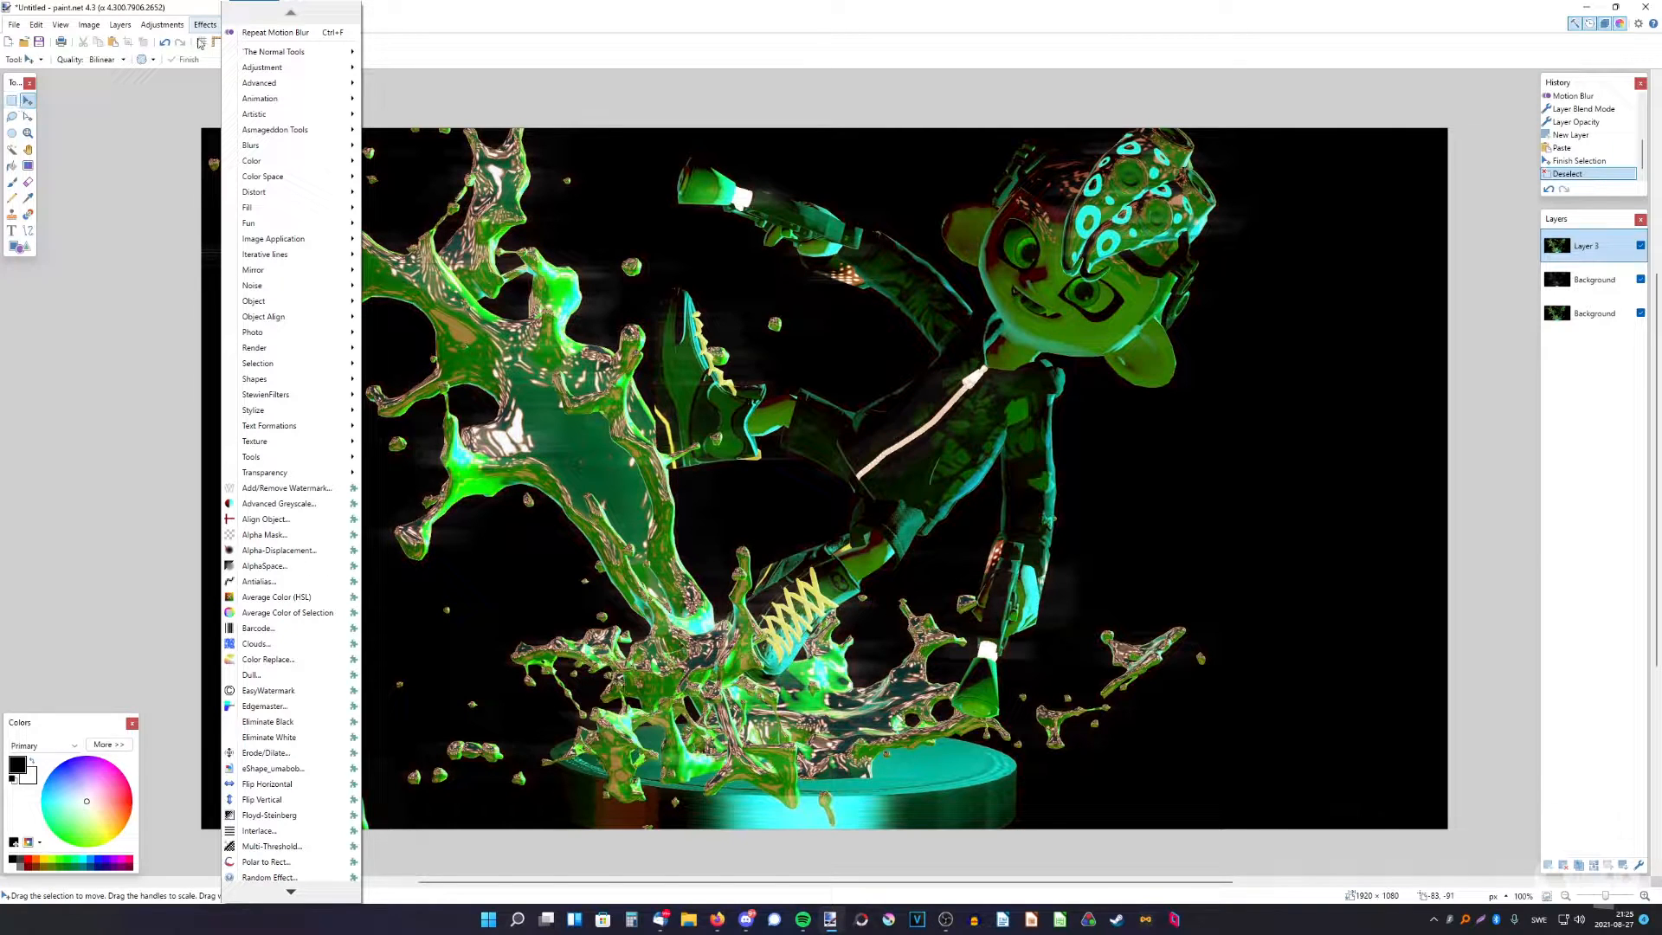
{"action": "mouse_move", "coordinate": [294, 130]}
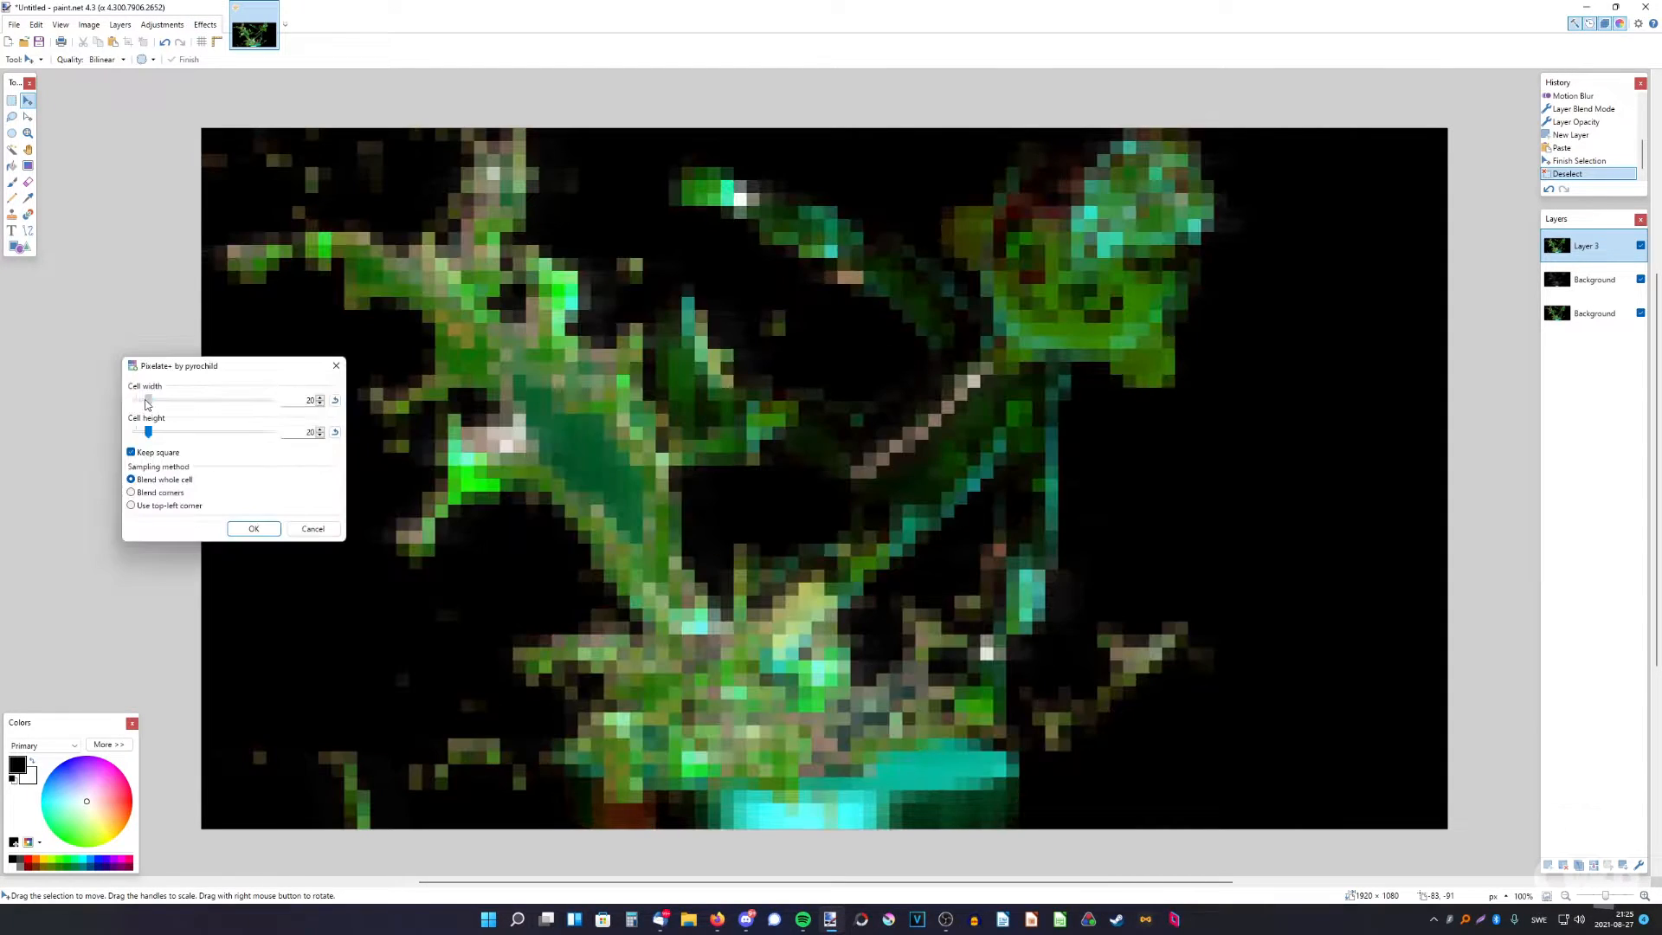
{"action": "left_click", "coordinate": [253, 530]}
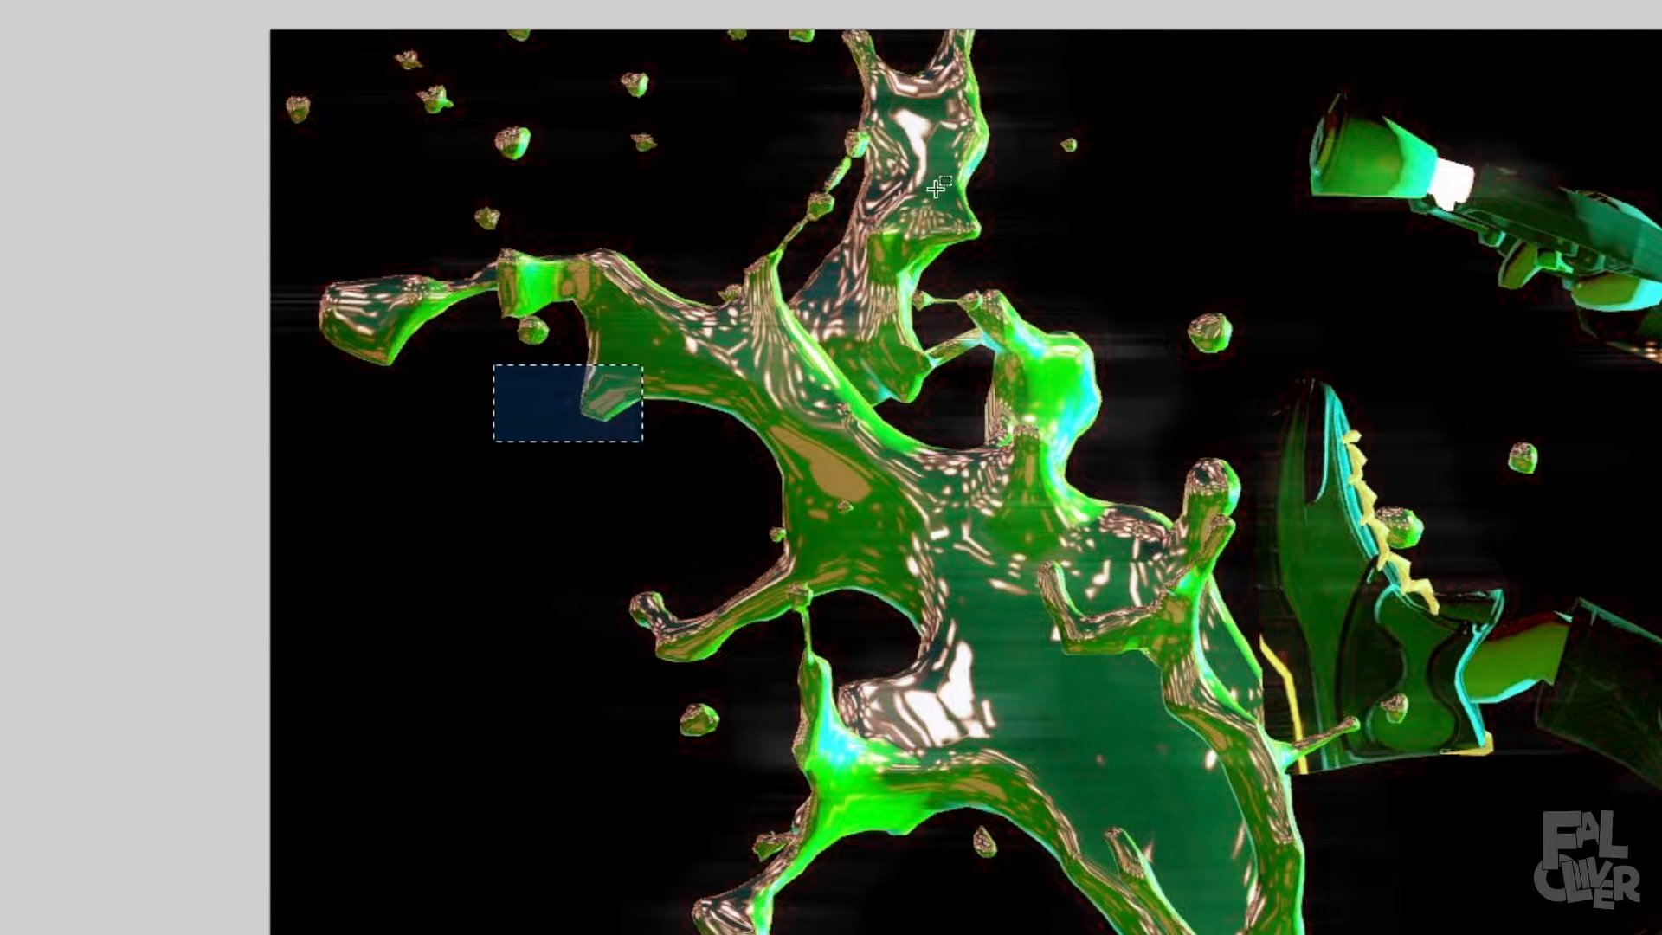
Select several scattered rectangles over the splash so they can be erased to reveal pixel blocks
{"action": "left_click_drag", "start_coordinate": [944, 190], "coordinate": [1018, 255]}
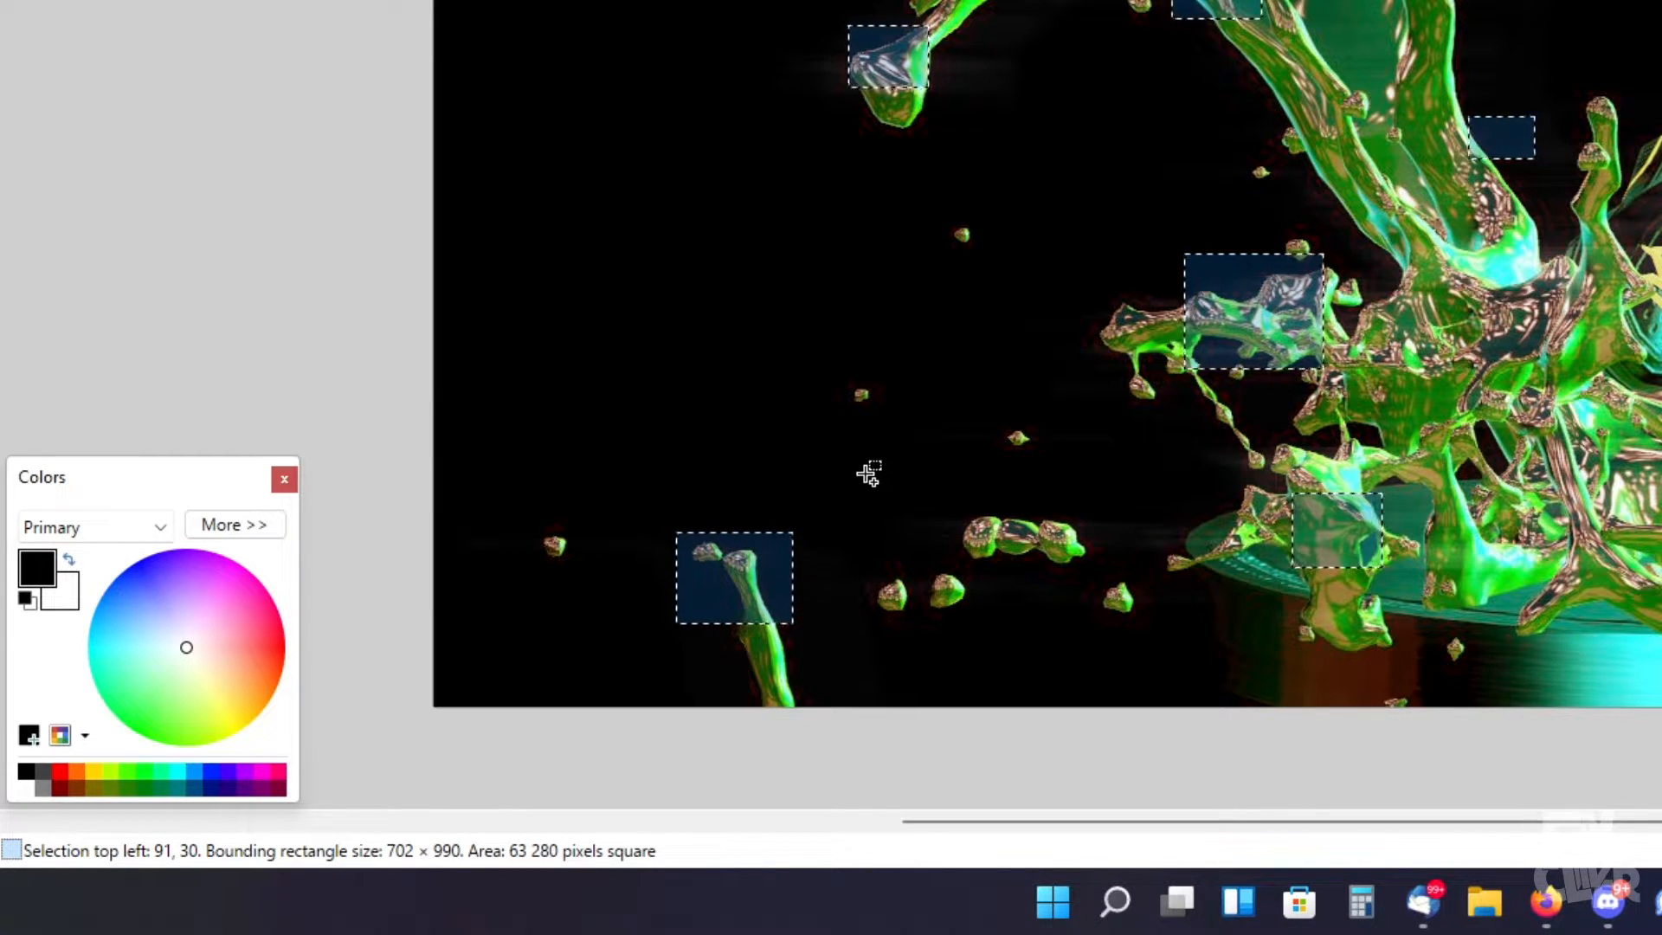
{"action": "left_click_drag", "start_coordinate": [864, 474], "coordinate": [954, 535]}
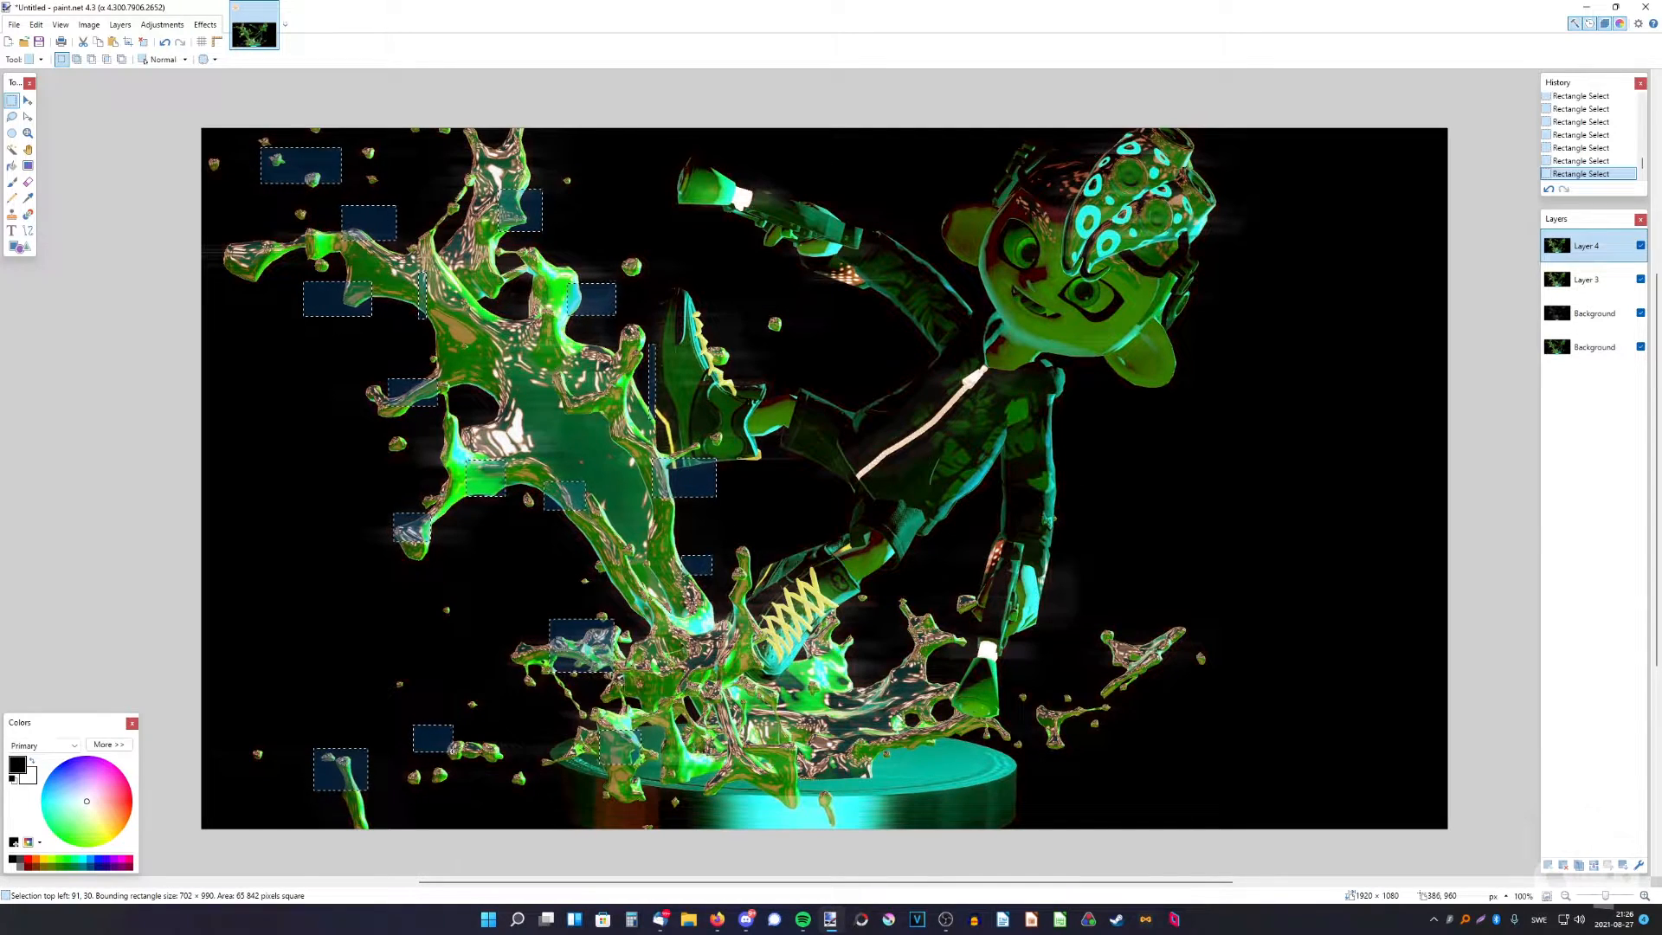
{"action": "left_click_drag", "start_coordinate": [409, 725], "coordinate": [488, 764]}
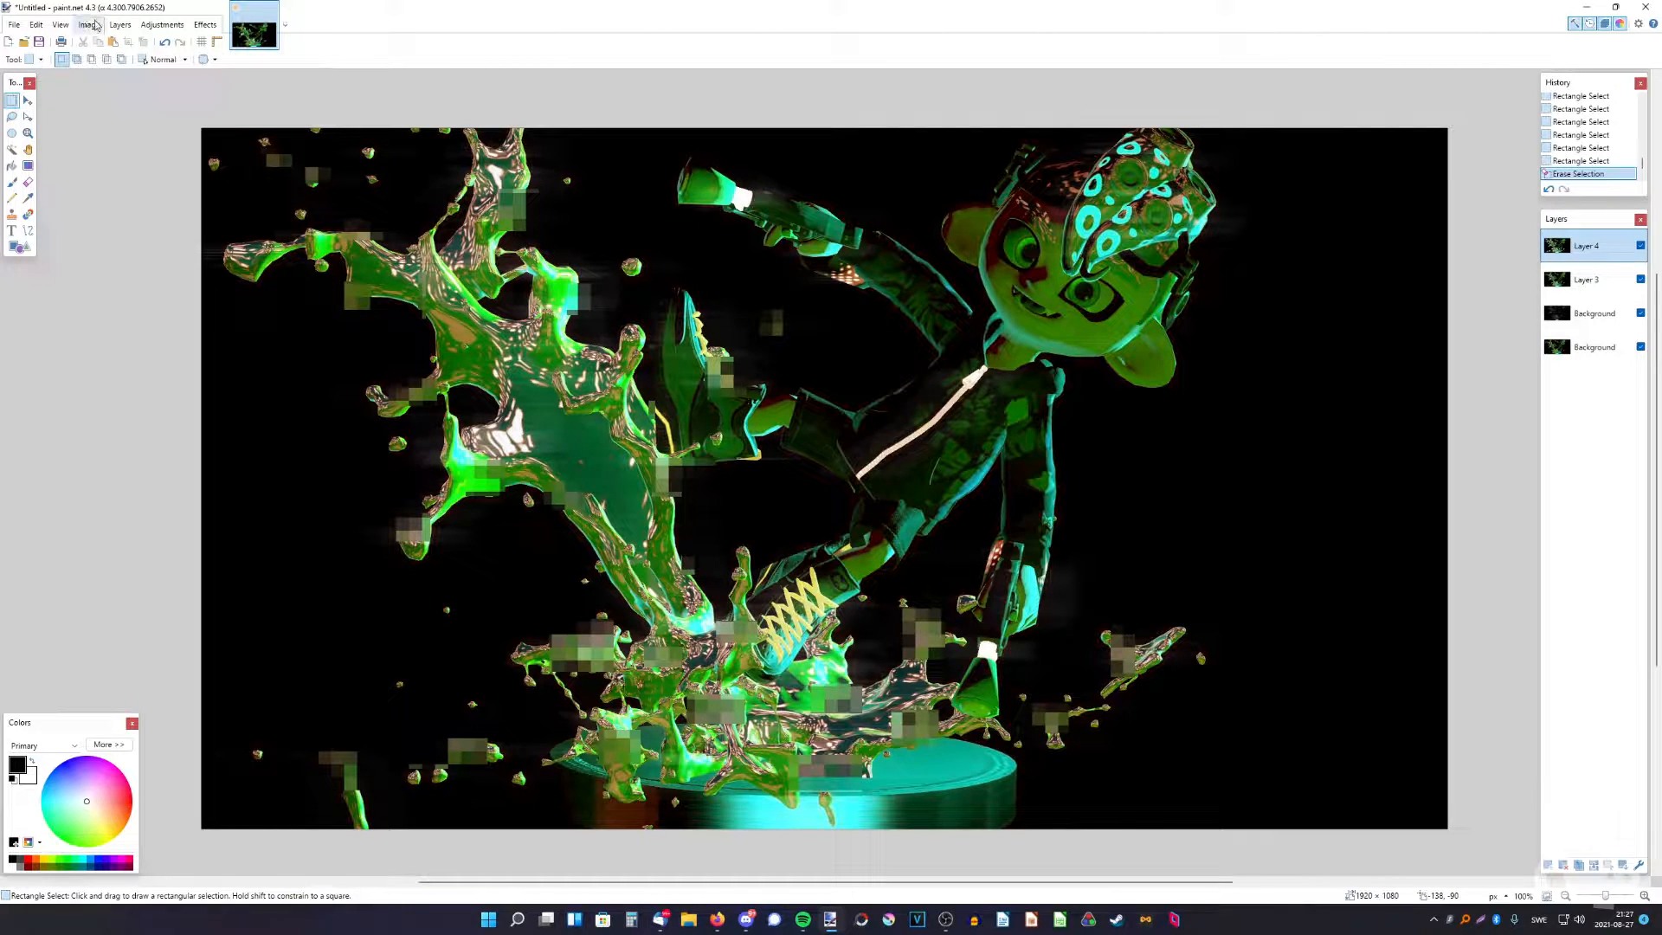
Add a new layer for another pasted copy of the render with glitch slices
{"action": "left_click", "coordinate": [88, 22]}
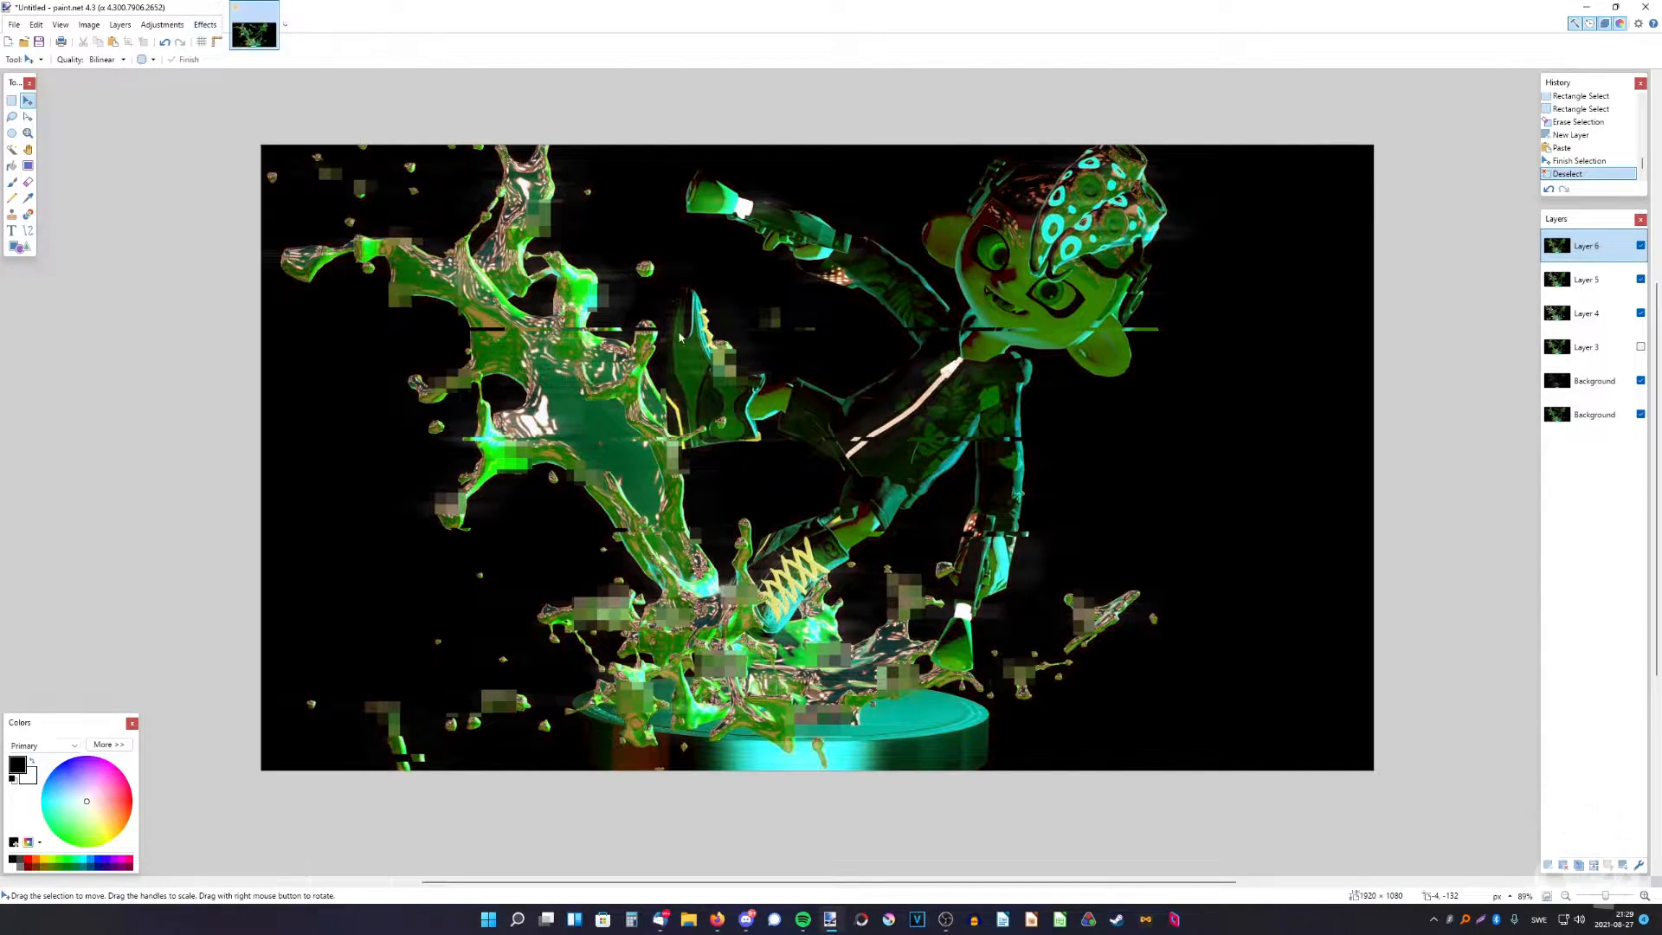
Apply Add Noise at intensity 100 and saturation 100 to the top layer
{"action": "left_click", "coordinate": [204, 25]}
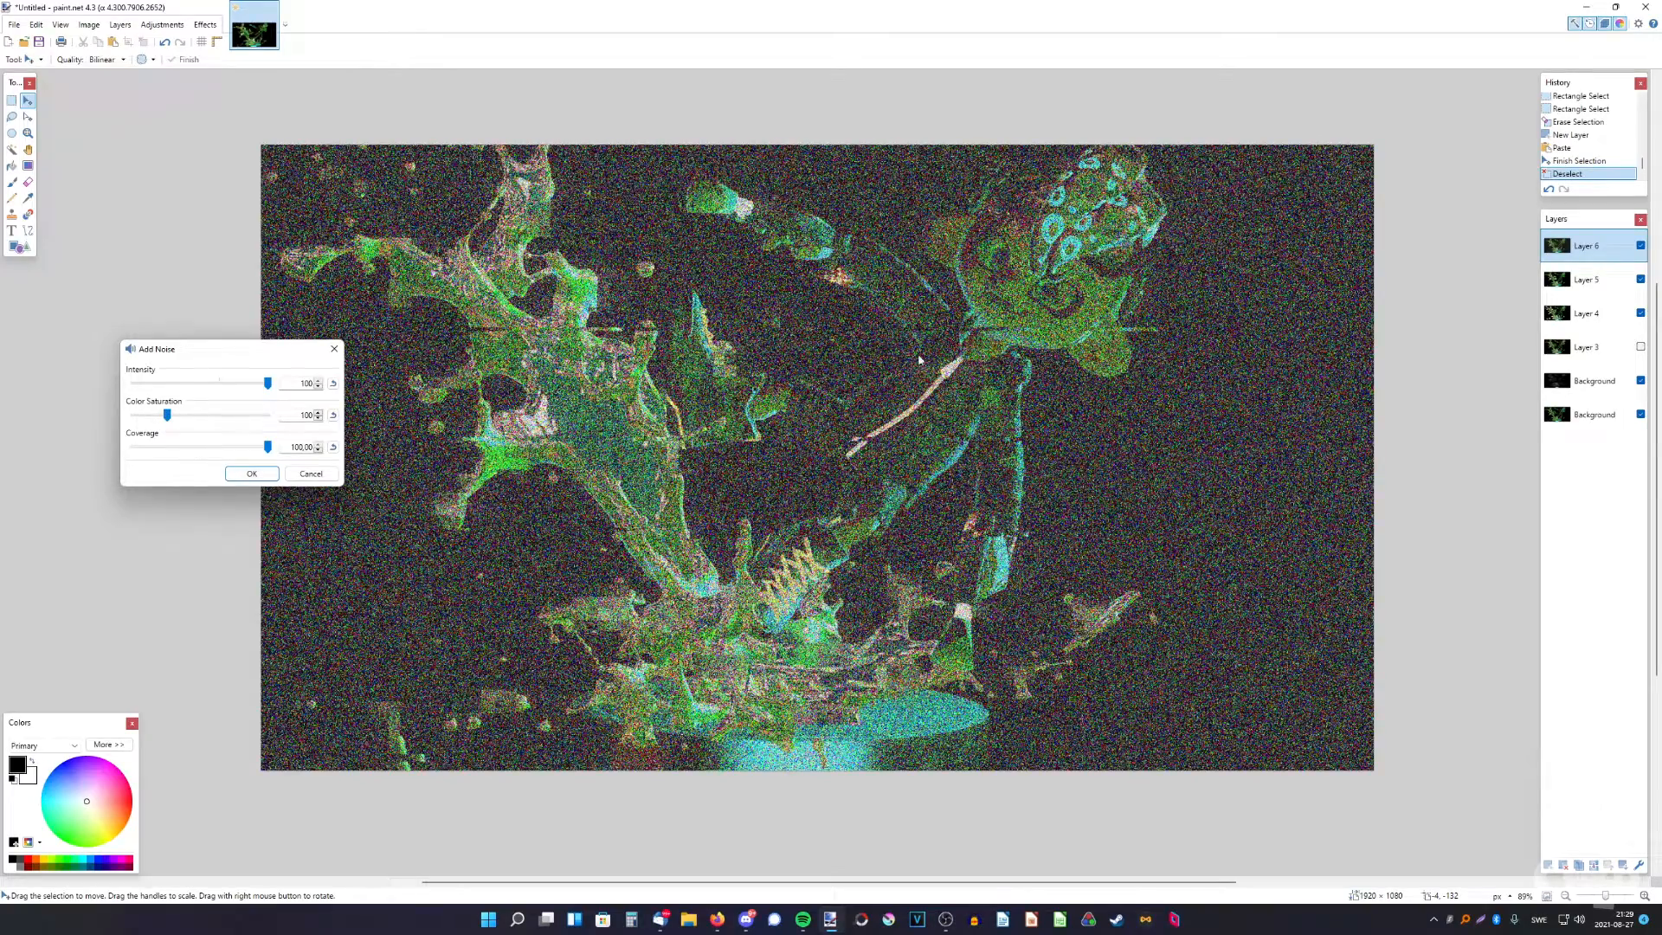
{"action": "left_click", "coordinate": [251, 475]}
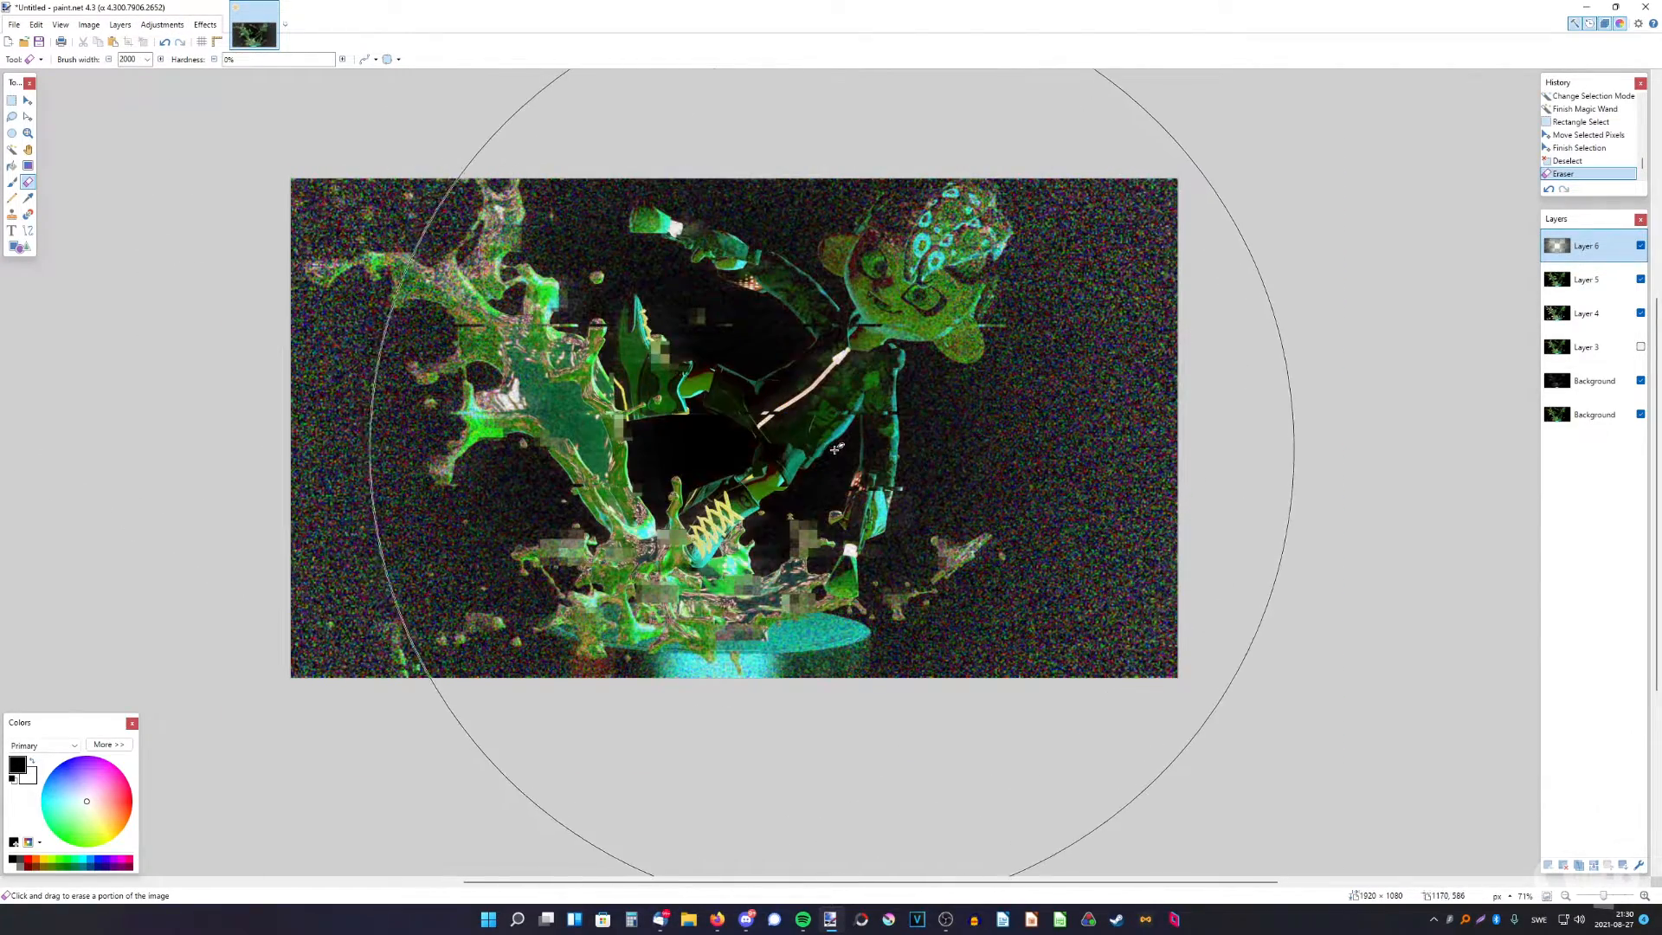
Set the noise layer's blend mode to Overlay
{"action": "left_click", "coordinate": [163, 42]}
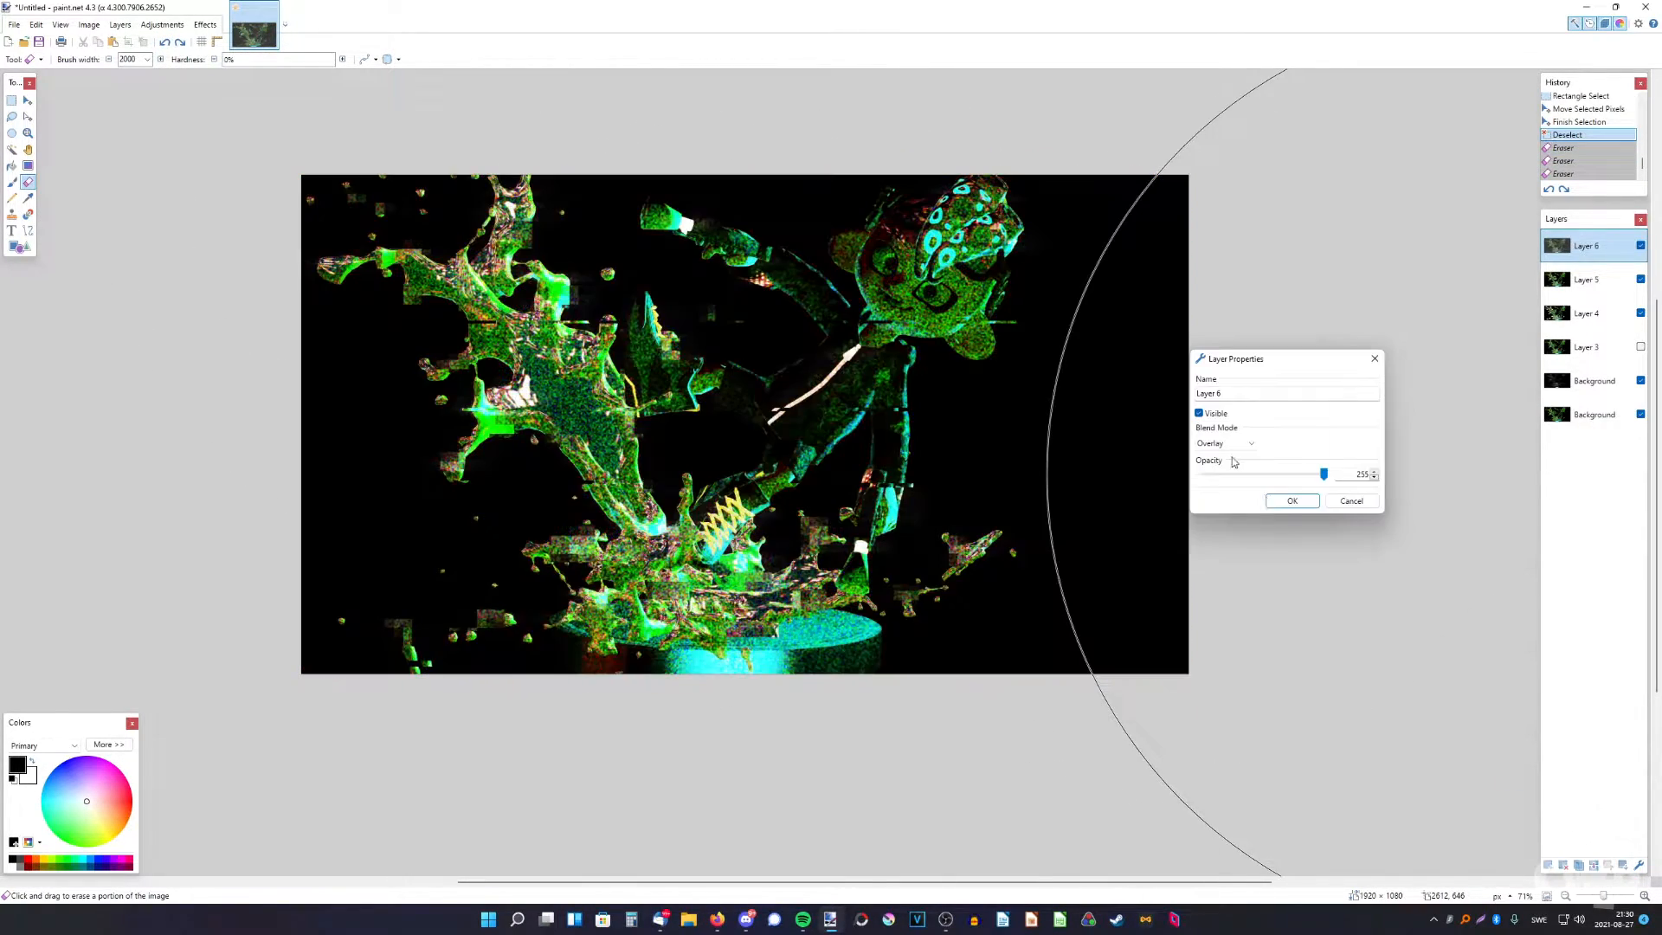
{"action": "left_click", "coordinate": [1291, 500]}
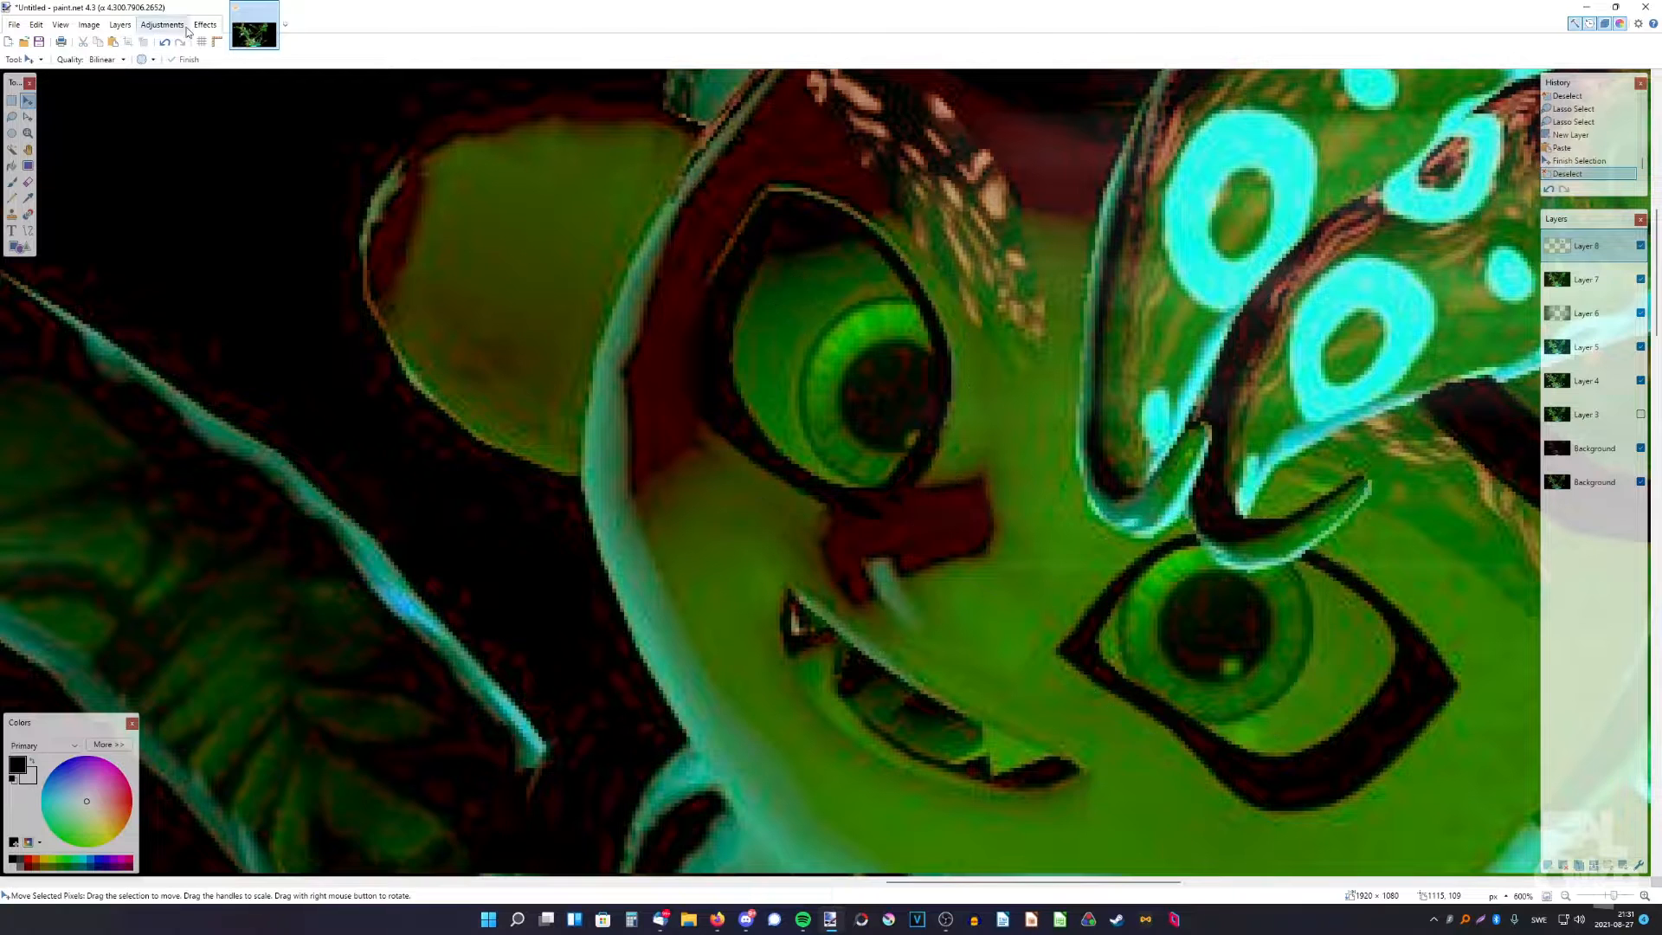
Apply Glow to the face layer with minimum radius and raised brightness and contrast
{"action": "left_click", "coordinate": [206, 24]}
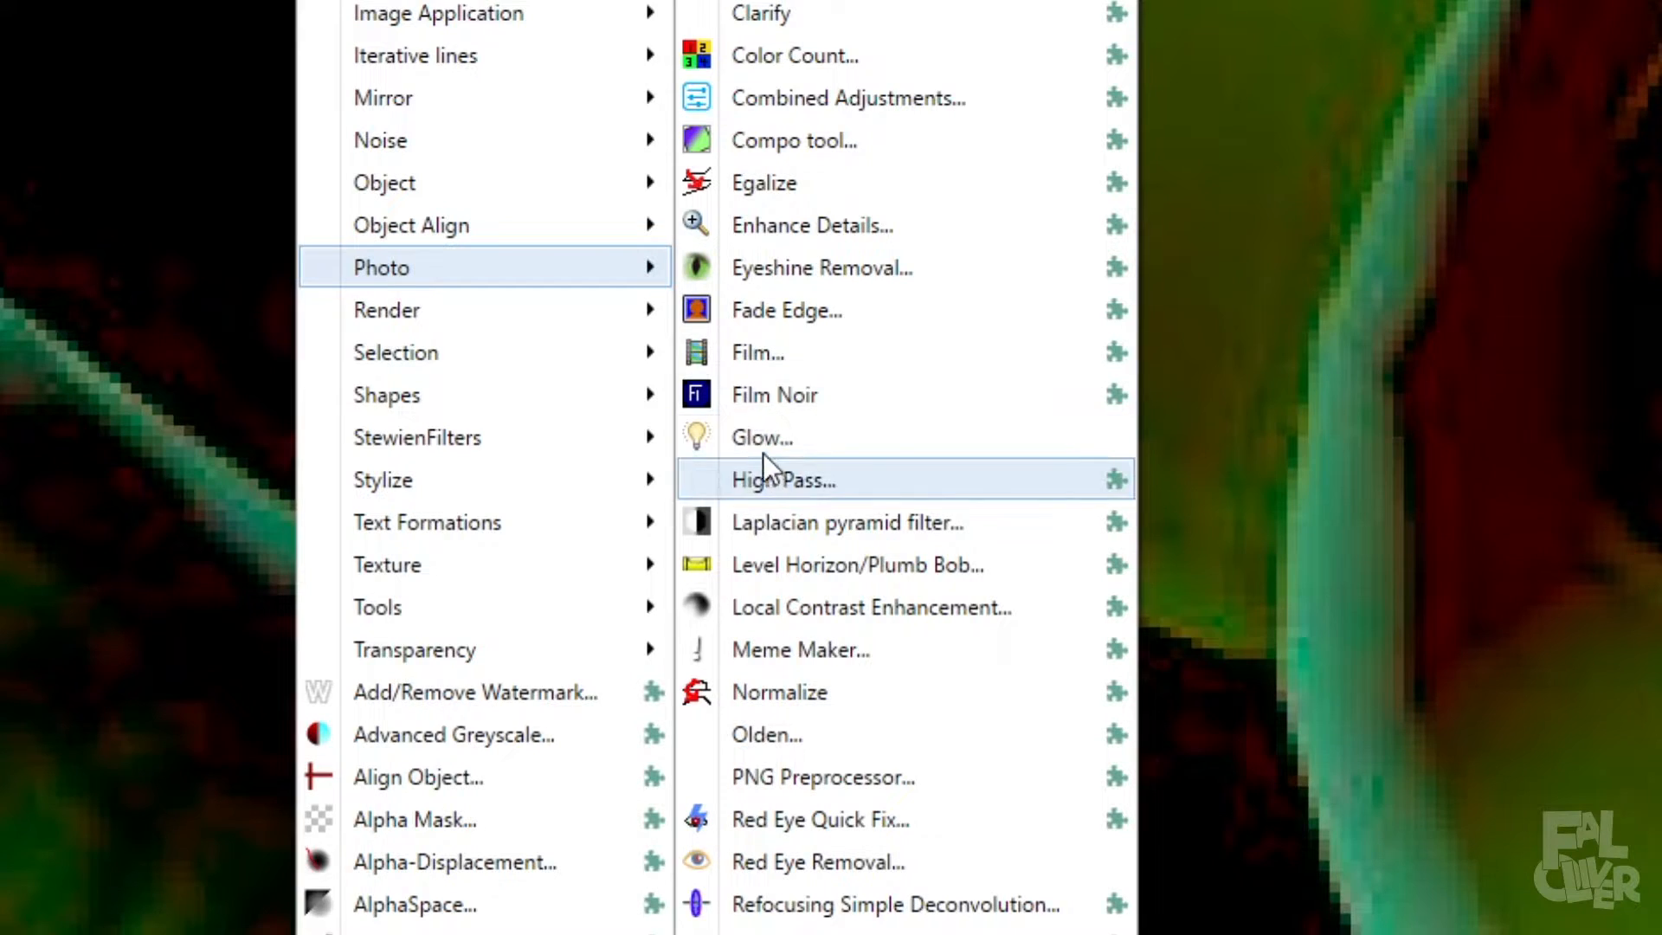
{"action": "left_click", "coordinate": [762, 436]}
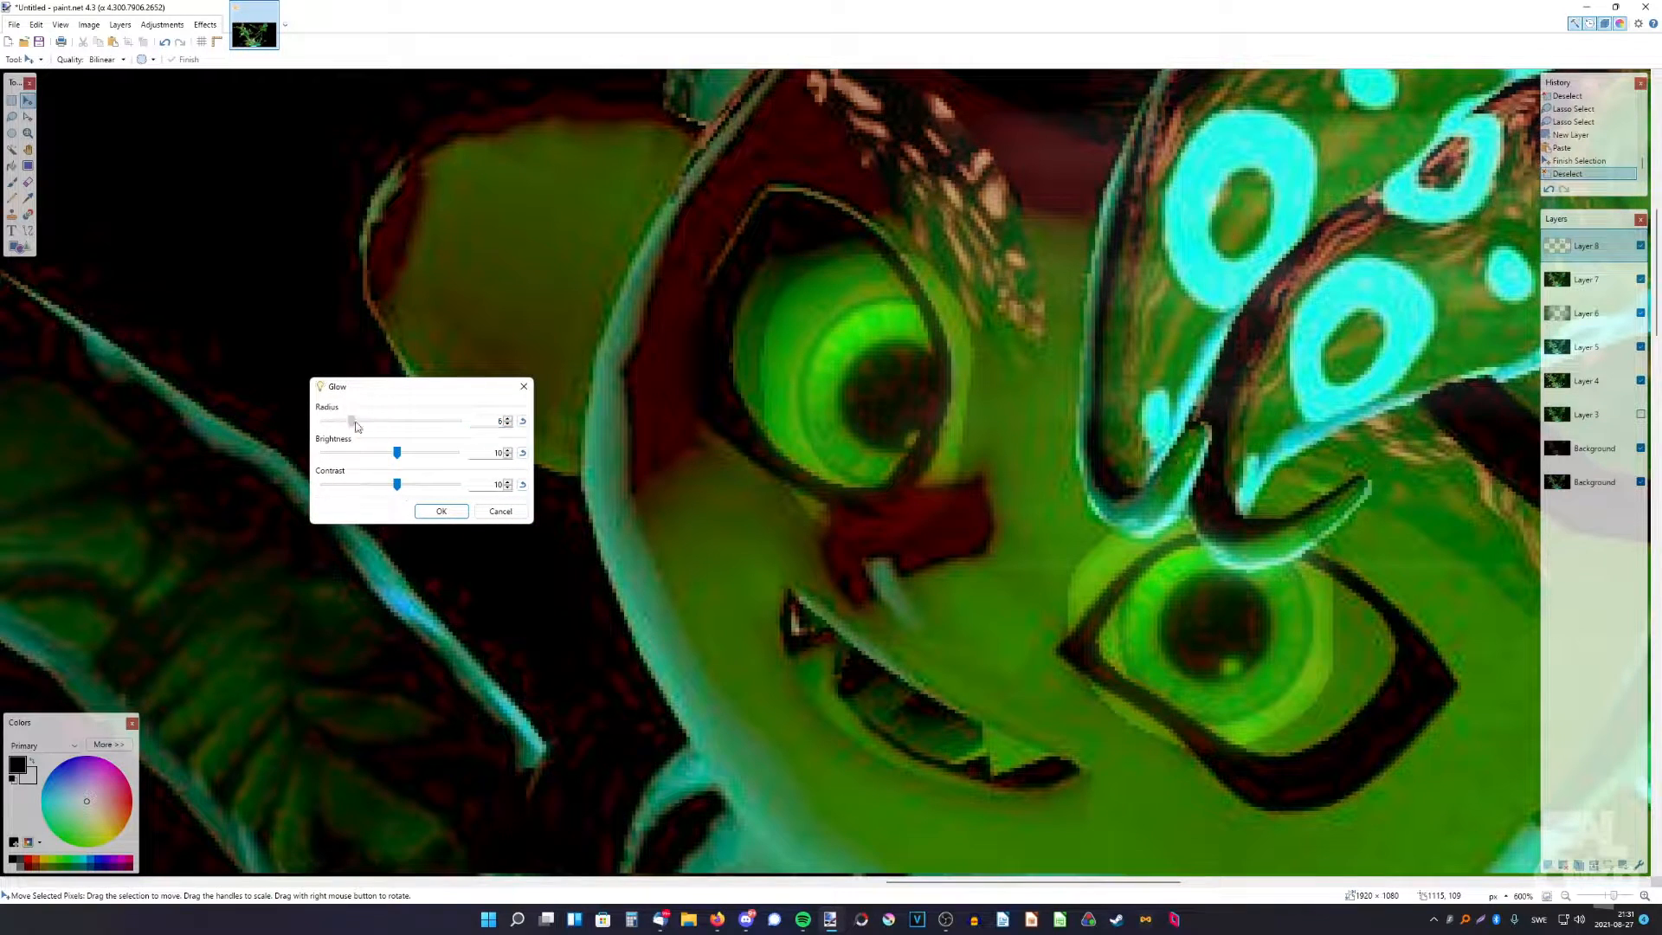
{"action": "left_click_drag", "start_coordinate": [353, 421], "coordinate": [324, 420]}
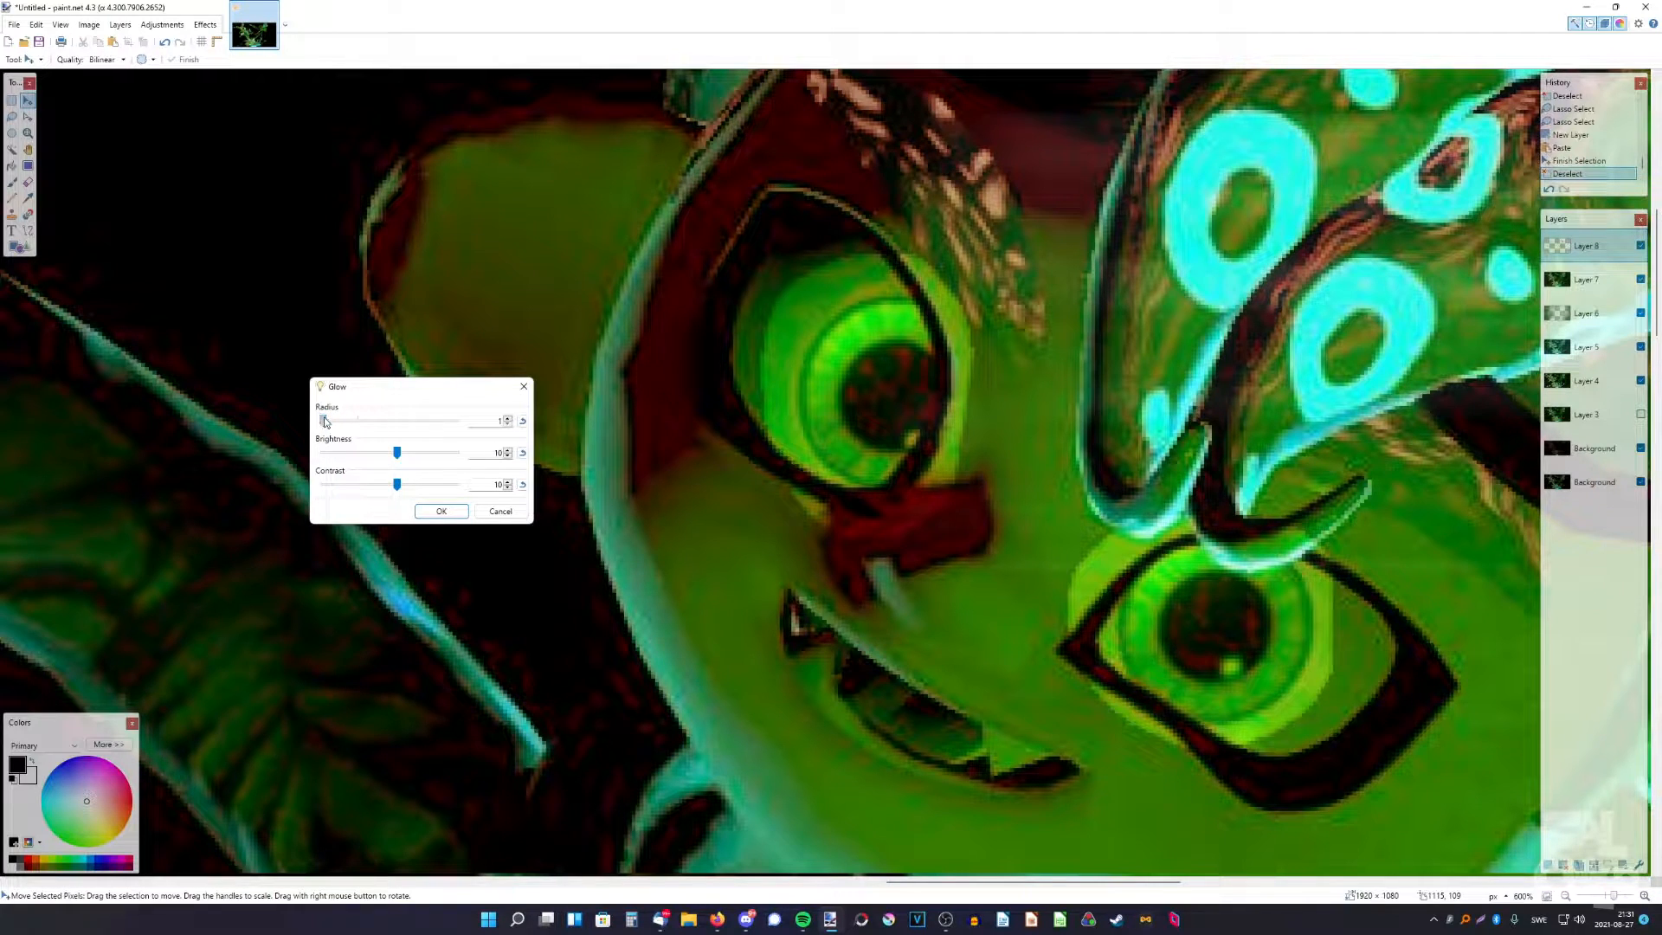
{"action": "left_click_drag", "start_coordinate": [398, 451], "coordinate": [434, 452]}
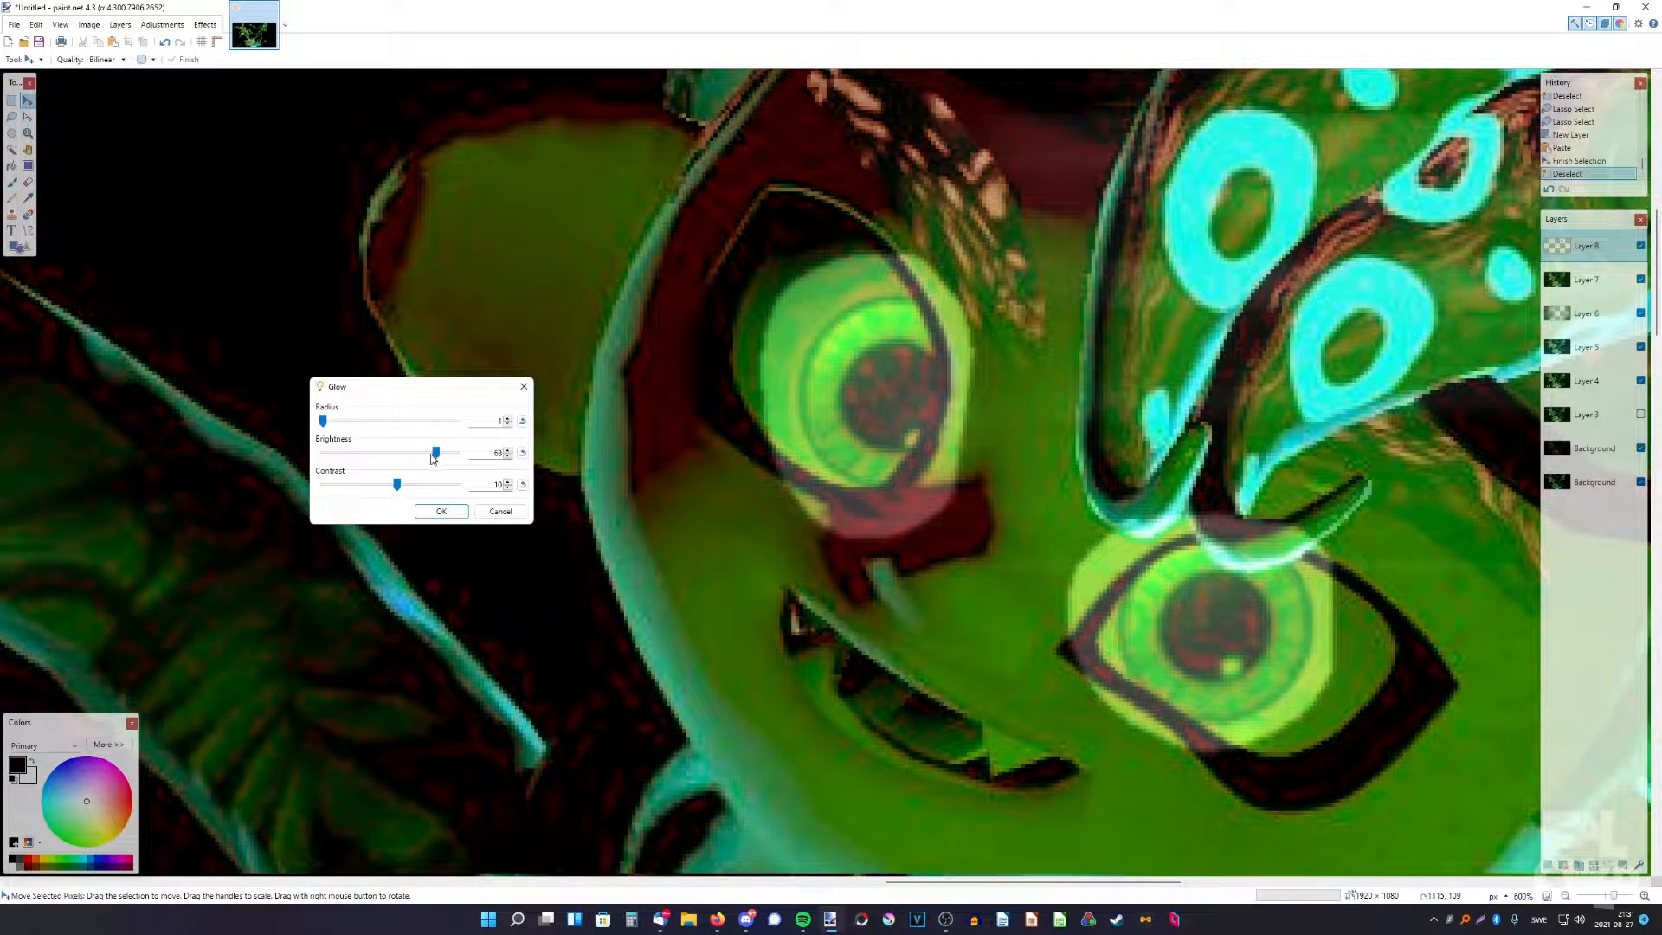
{"action": "left_click_drag", "start_coordinate": [398, 485], "coordinate": [434, 485]}
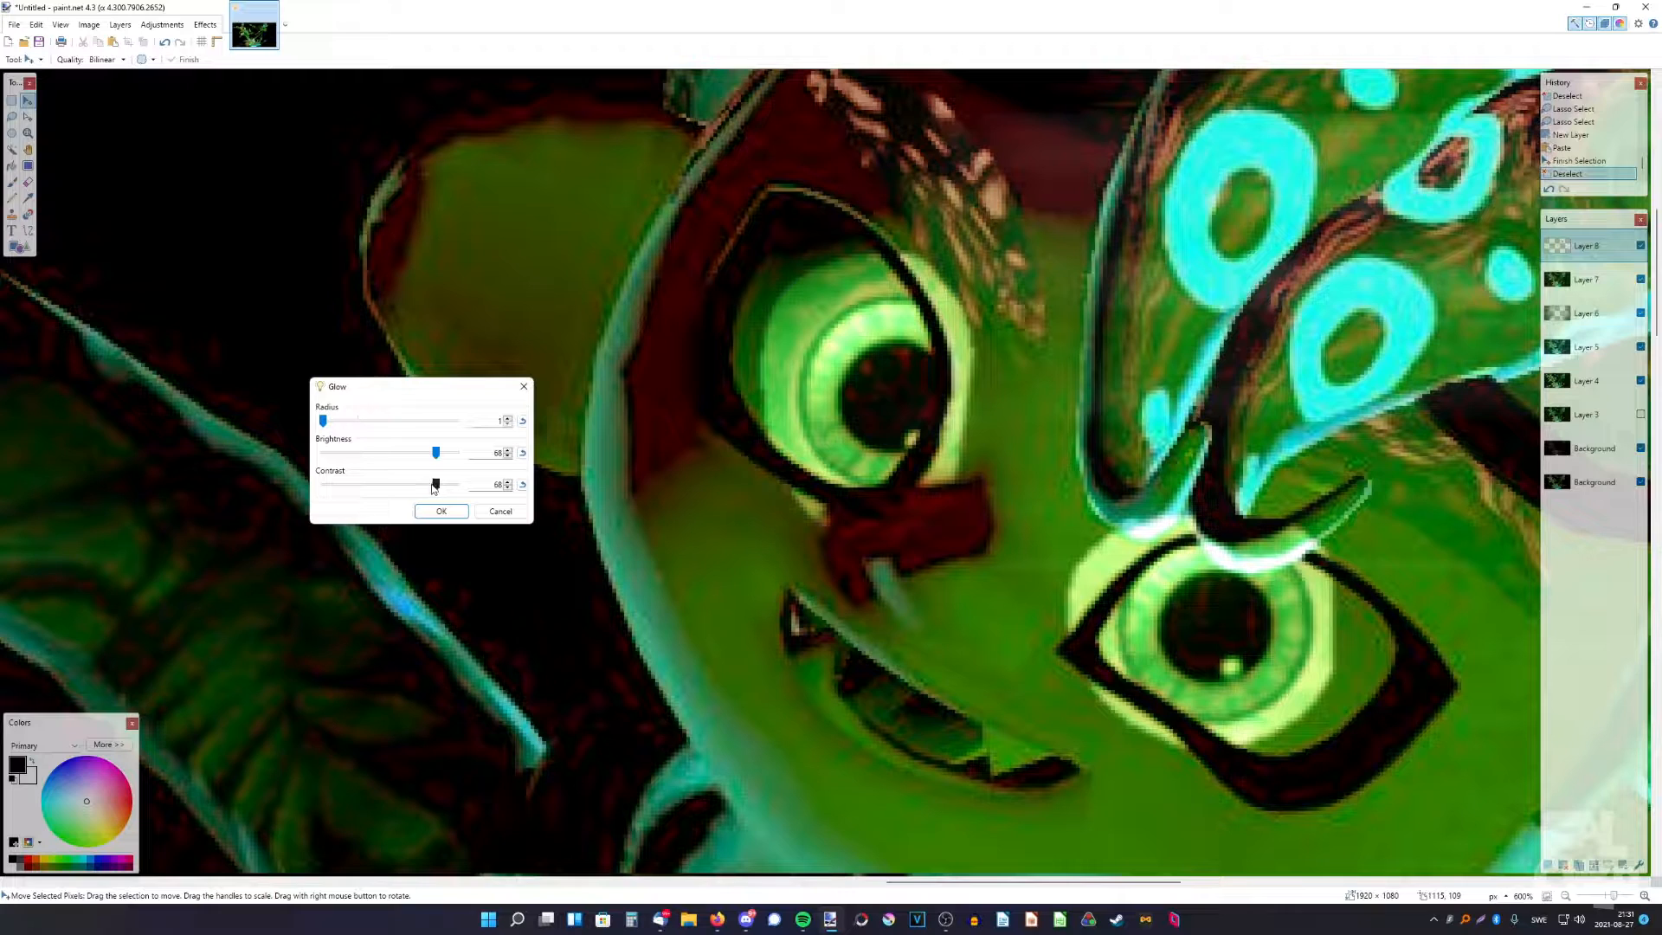
{"action": "left_click", "coordinate": [441, 511]}
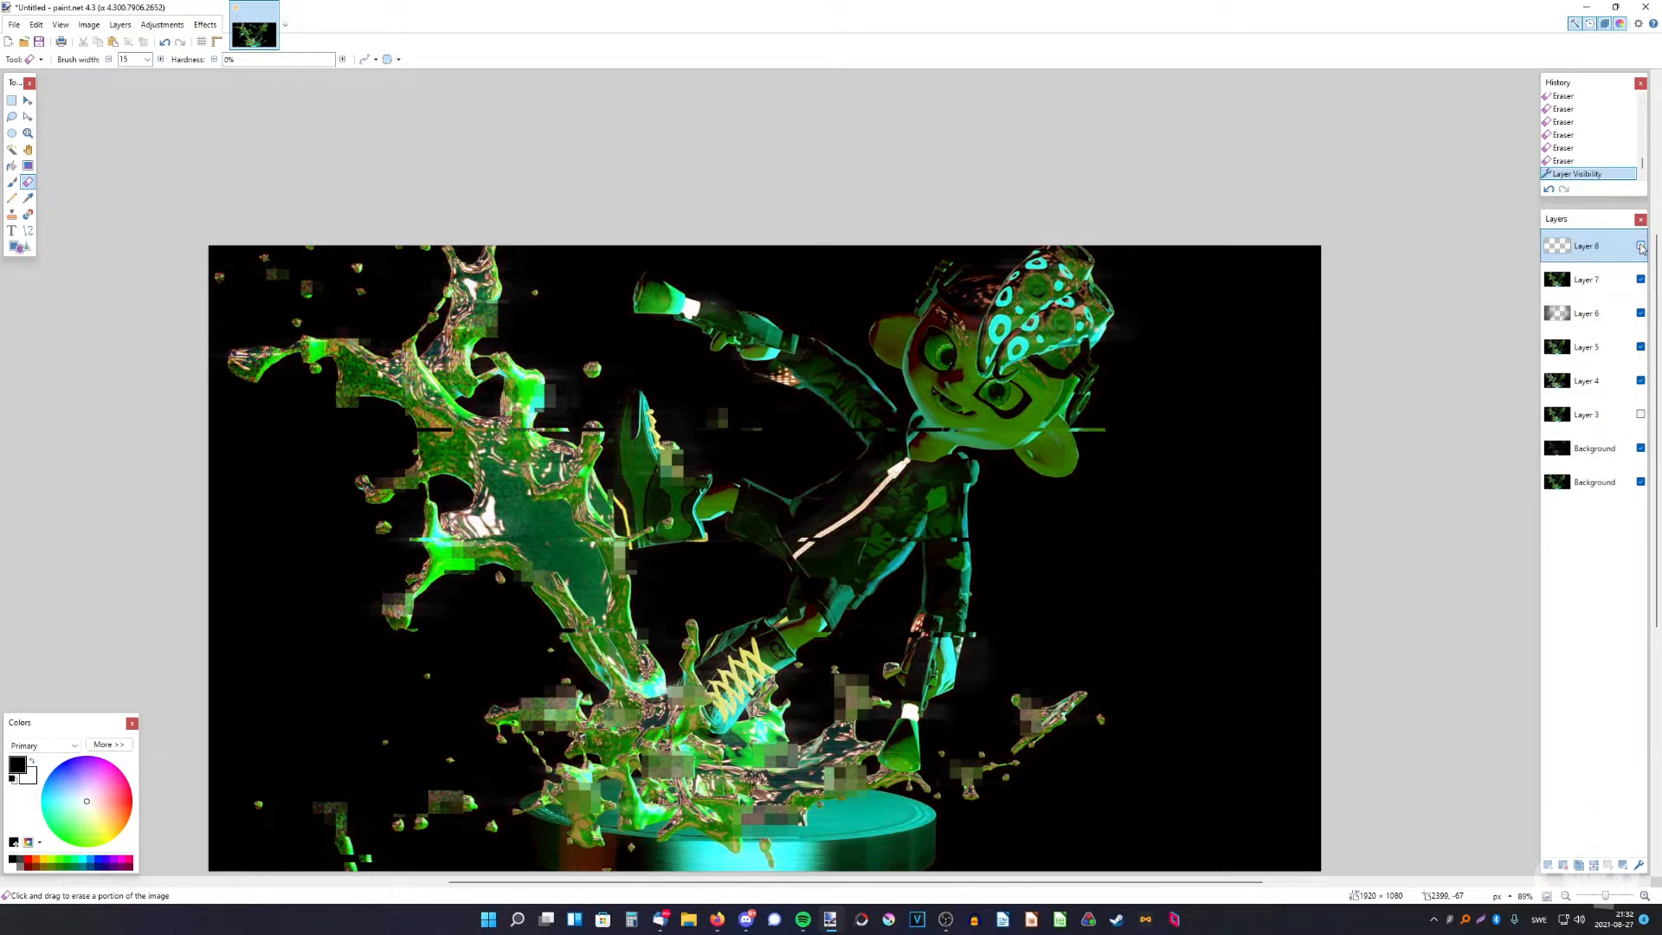
Gaussian-blur the duplicated glow layer, blend it Additive, then wand-select the central splash
{"action": "left_click", "coordinate": [1639, 246]}
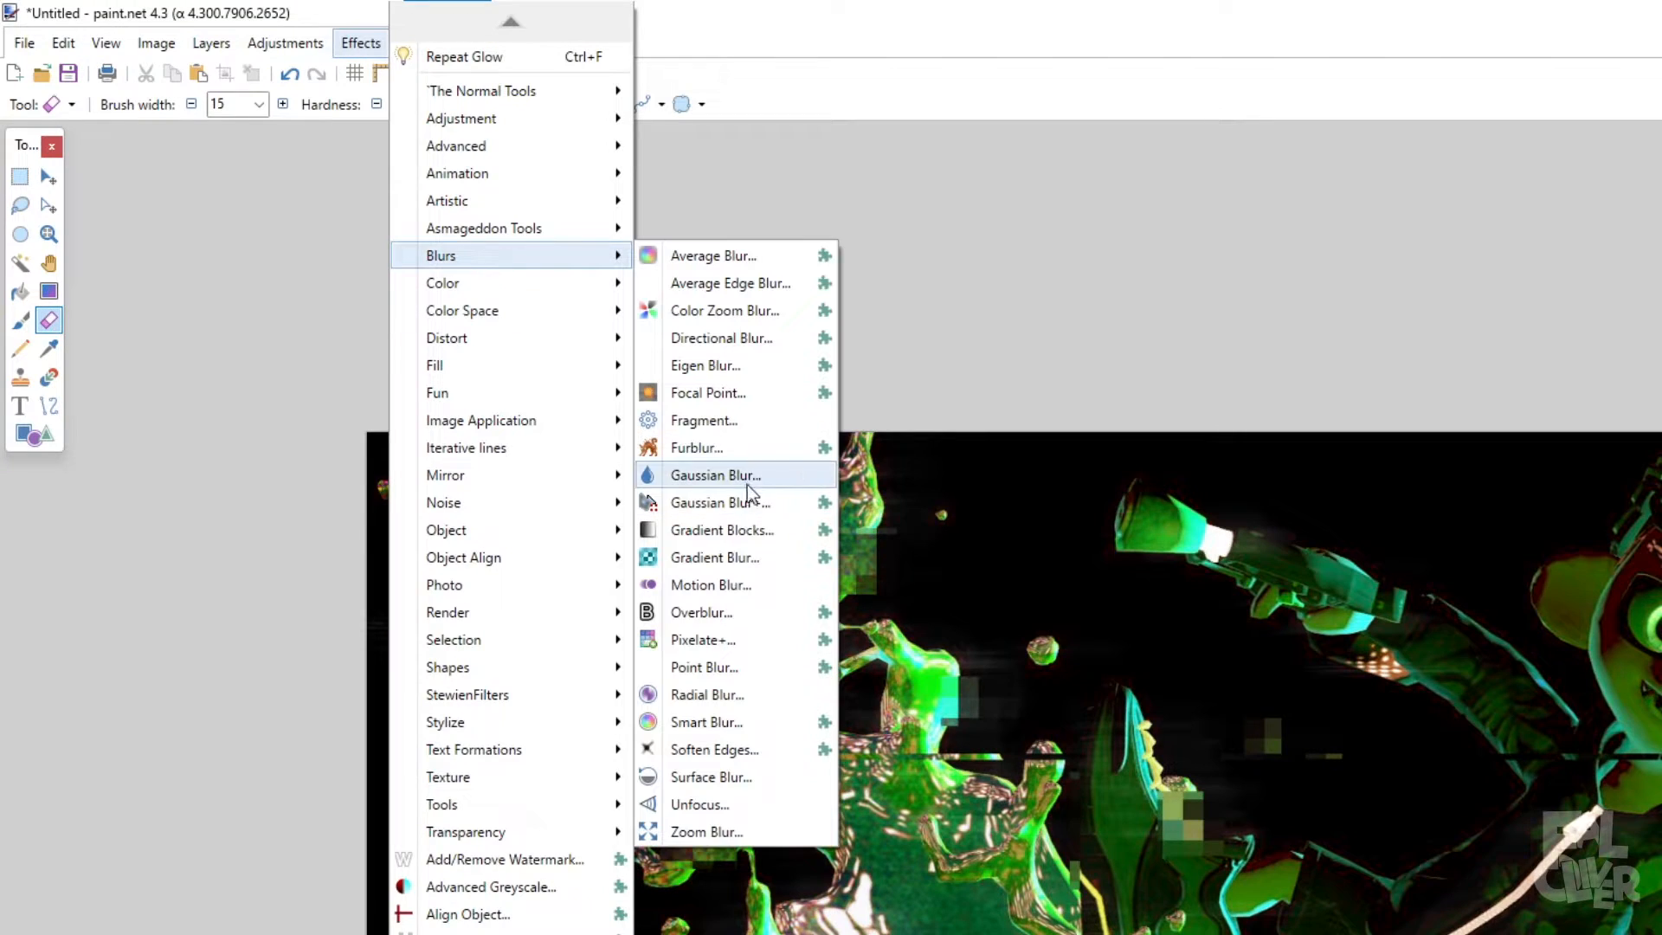
{"action": "left_click", "coordinate": [715, 475]}
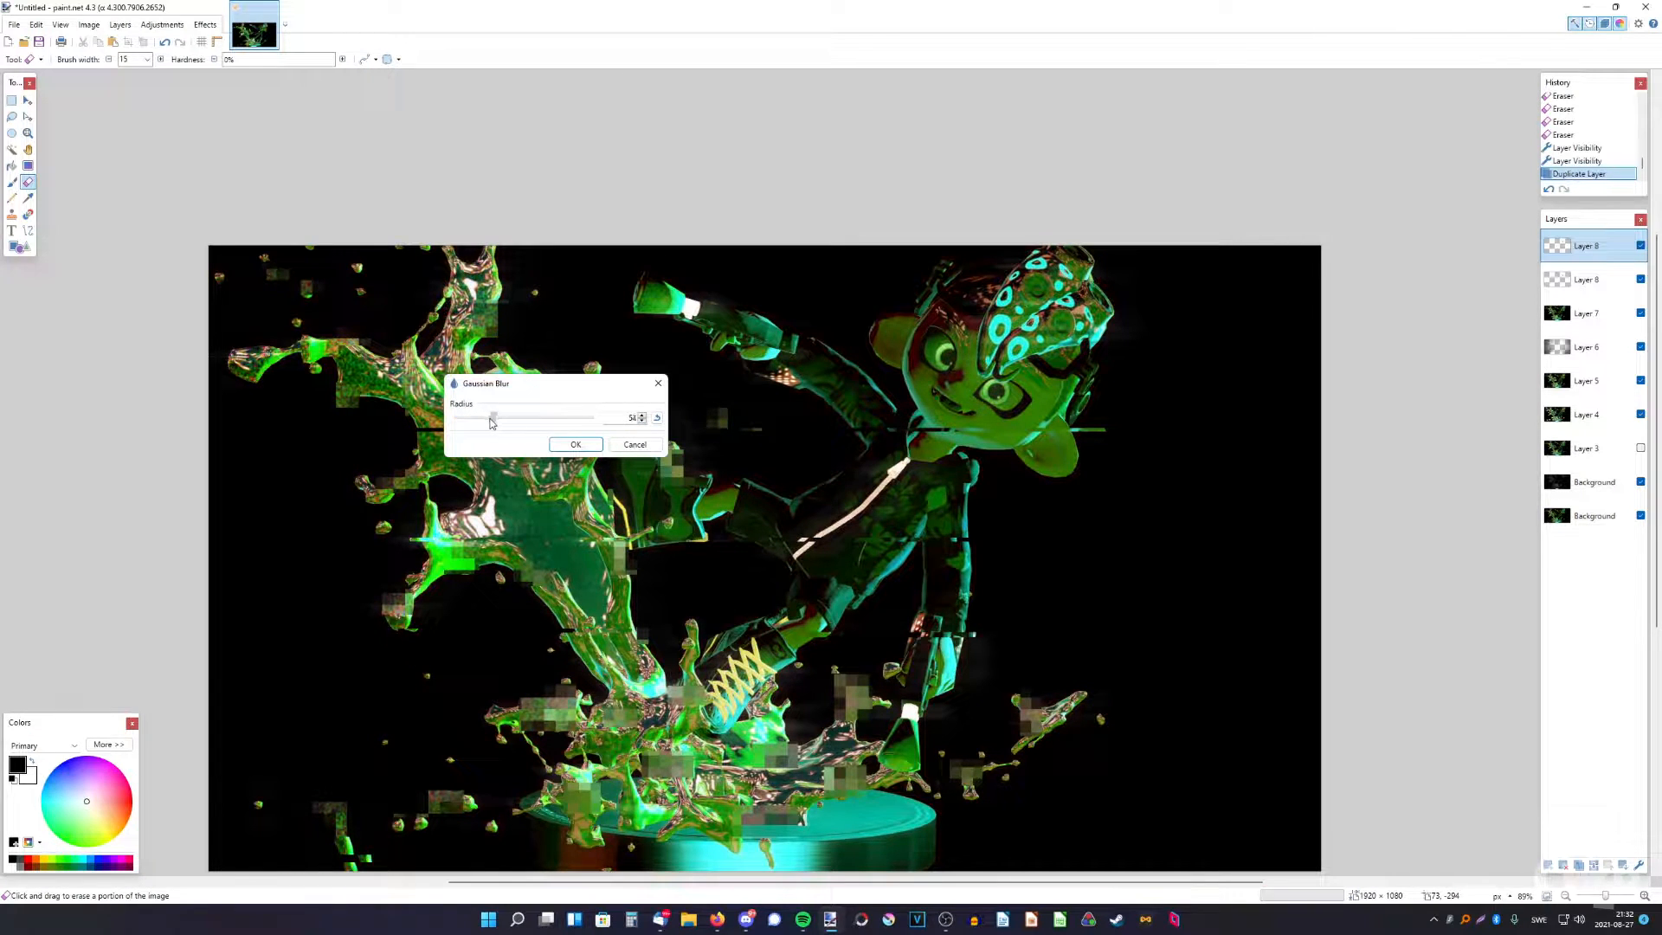
{"action": "left_click", "coordinate": [575, 445]}
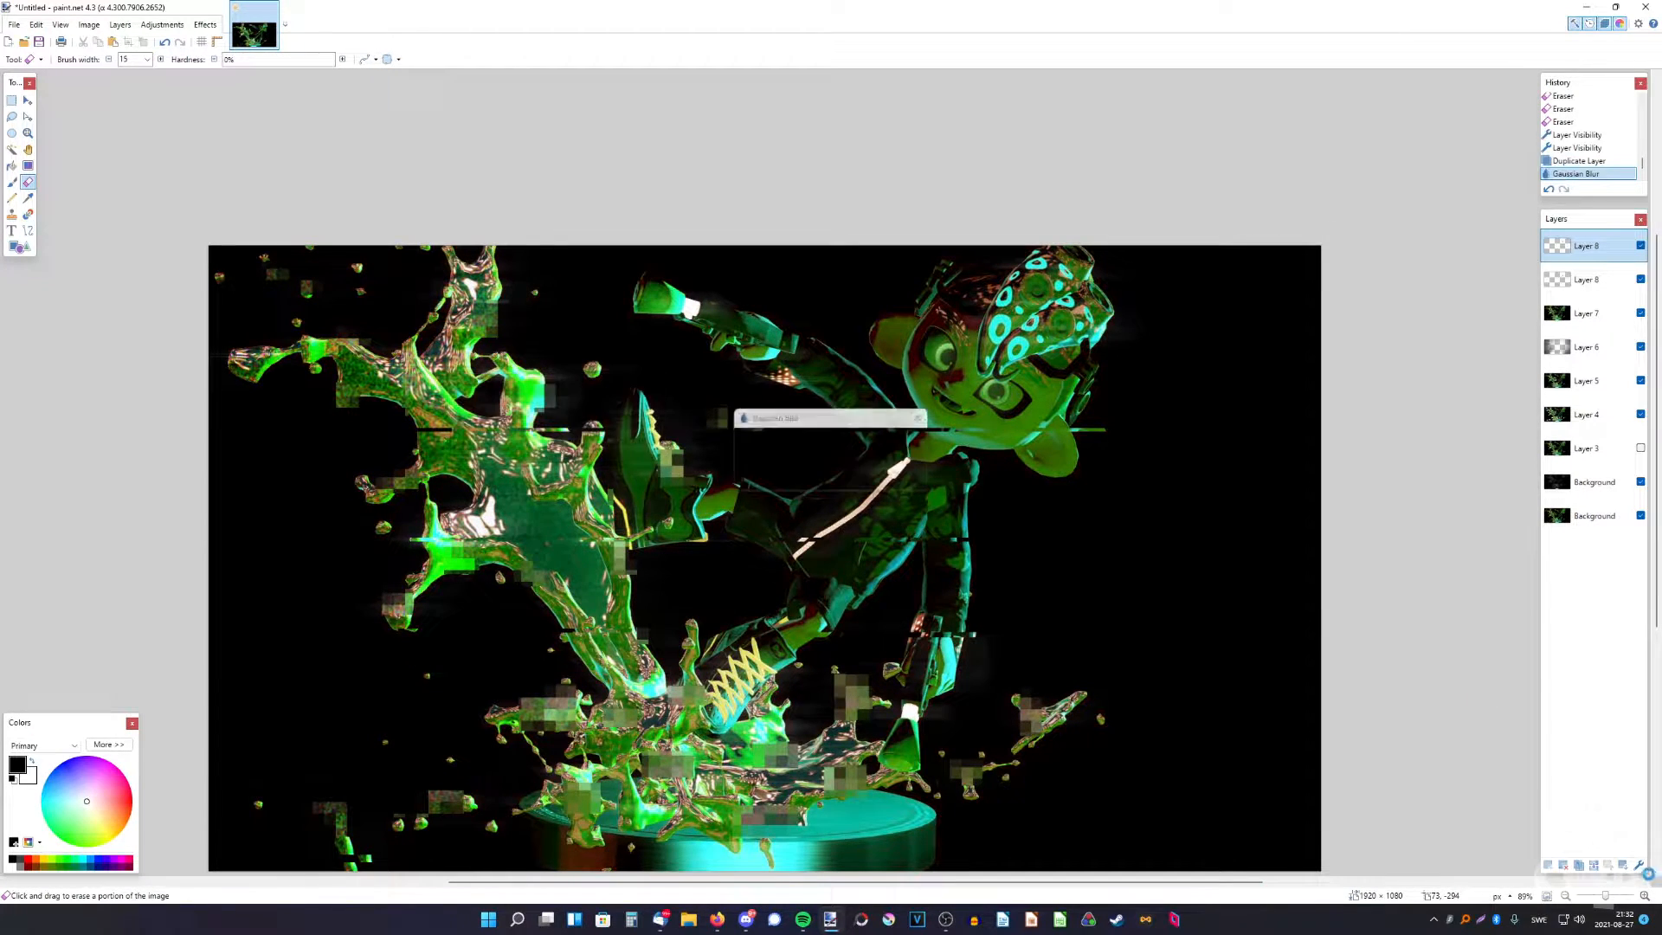
{"action": "double_click", "coordinate": [1587, 244]}
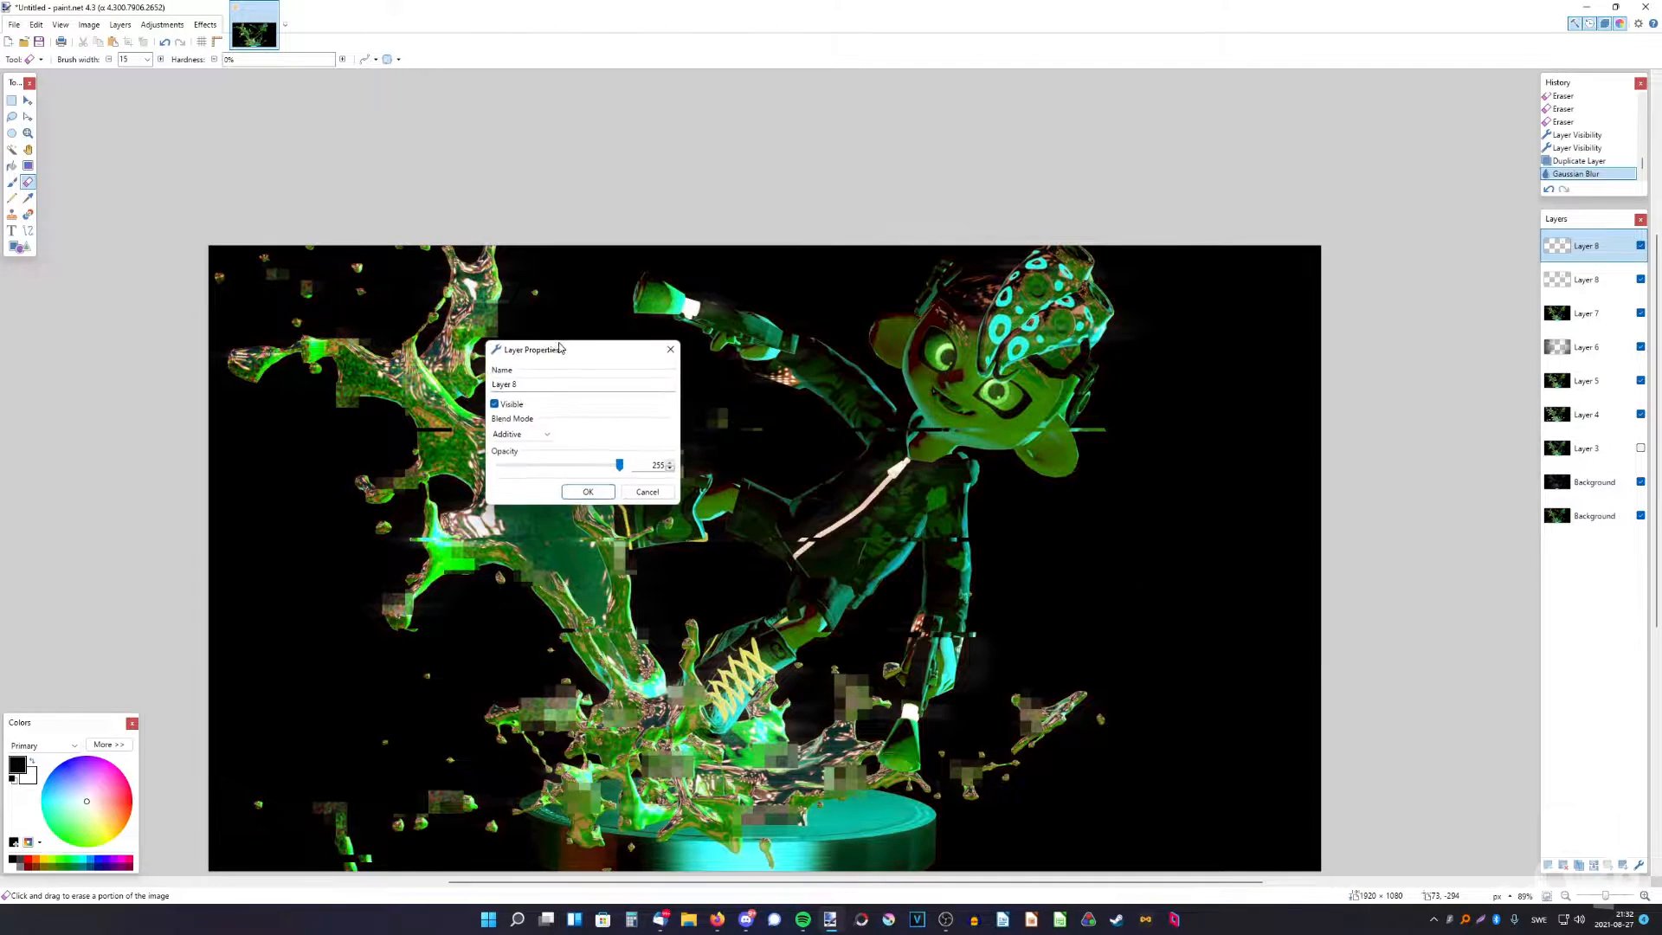
{"action": "left_click", "coordinate": [589, 490]}
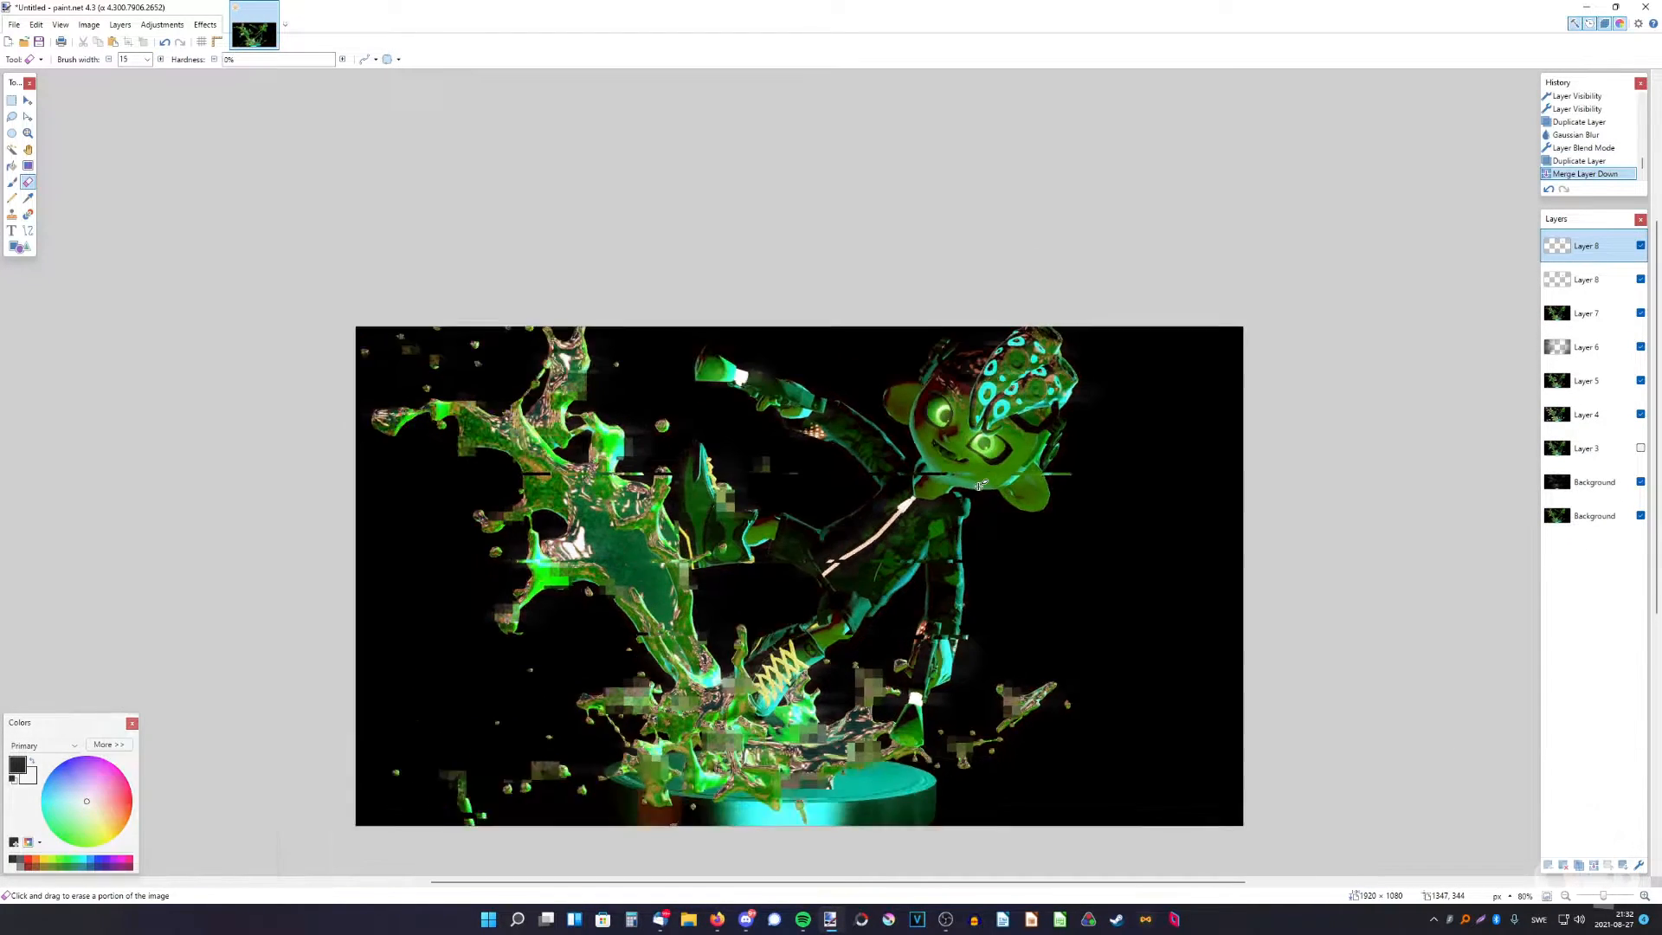
{"action": "left_click", "coordinate": [1552, 895]}
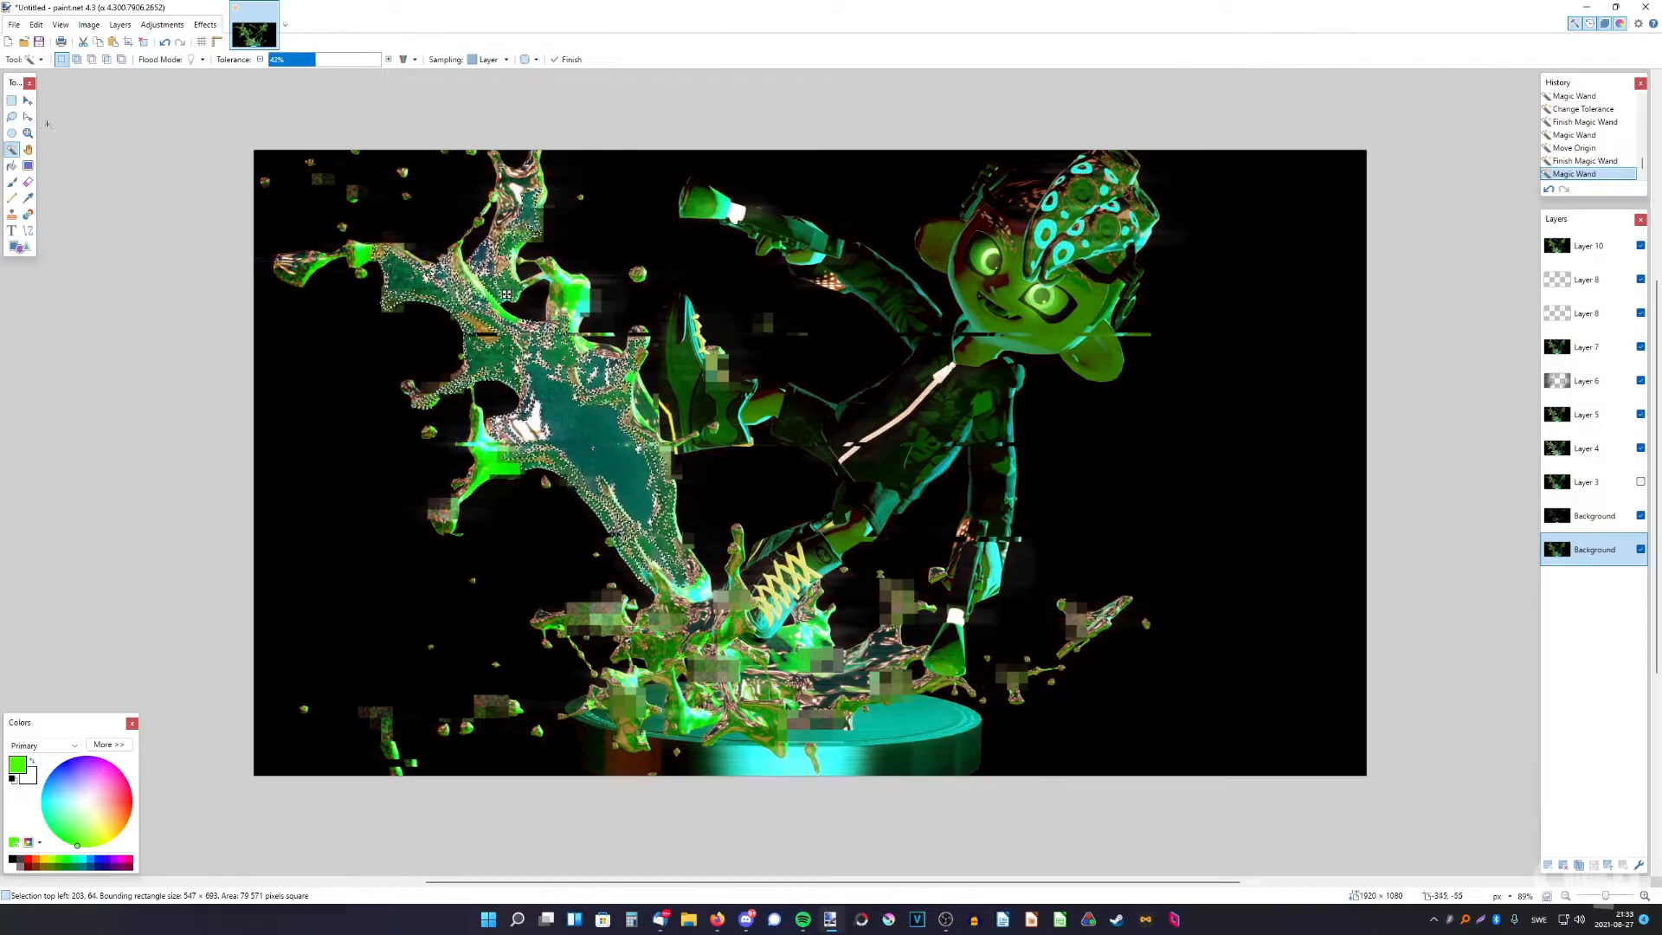
Add a new layer for the green glow and adjust its layer properties
{"action": "left_click", "coordinate": [678, 657]}
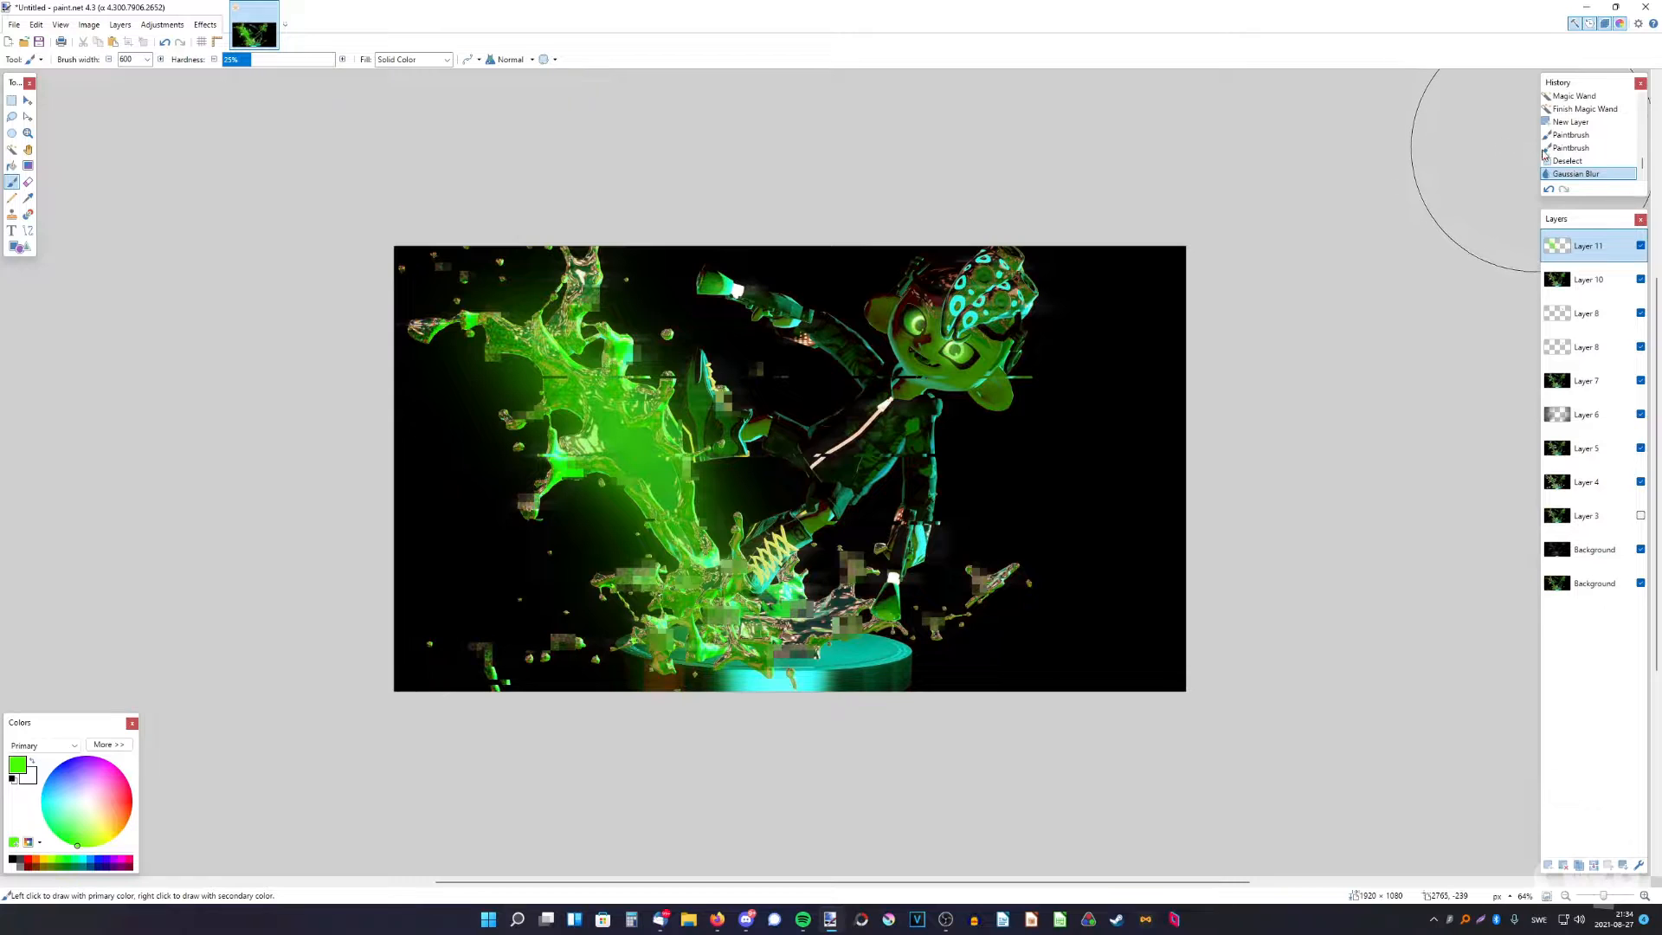
{"action": "double_click", "coordinate": [1587, 244]}
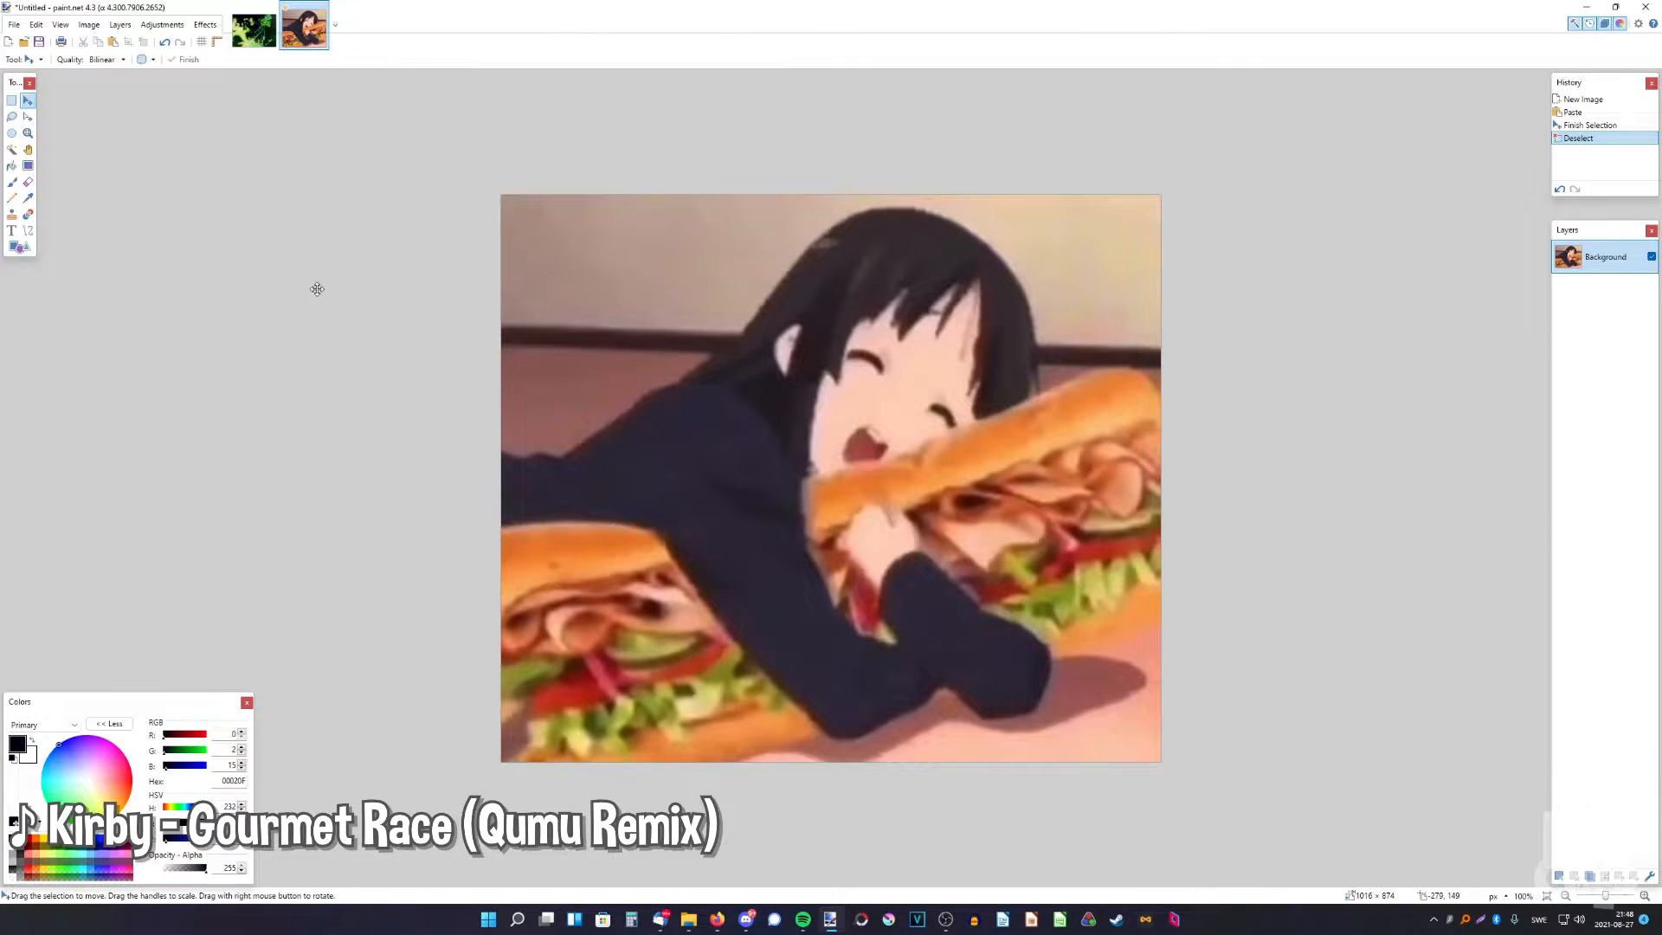
Cut the girl out with TR's AlphaCutter and place a shrunken copy atop the sandwich
{"action": "left_click", "coordinate": [204, 24]}
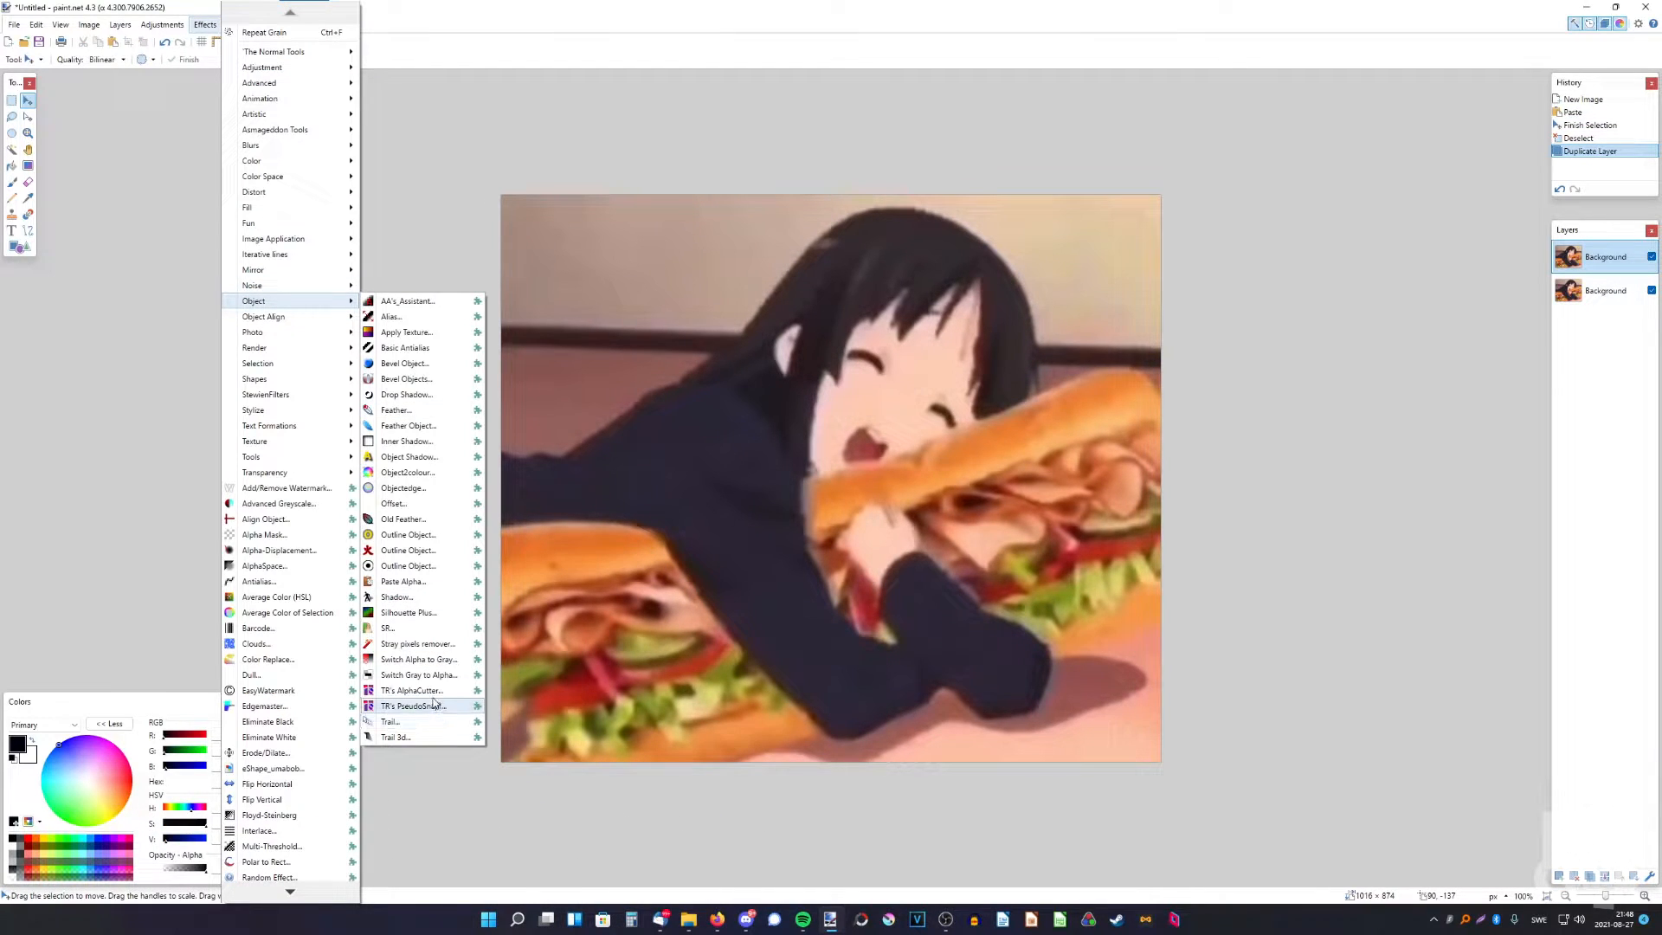
{"action": "left_click", "coordinate": [412, 691]}
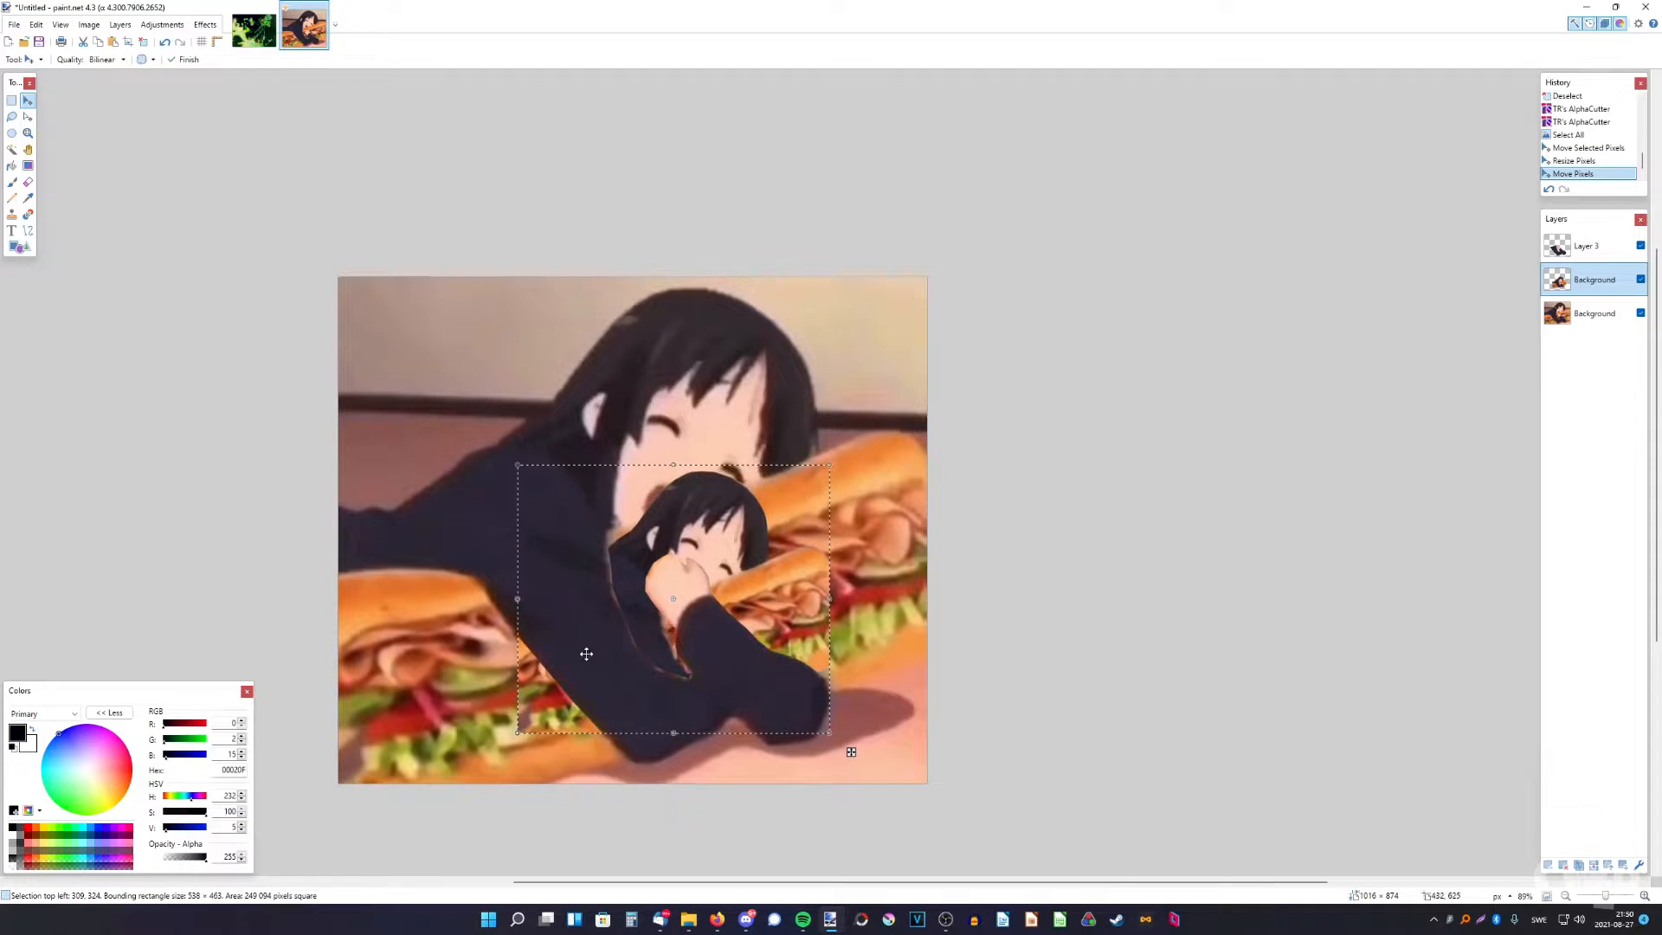
{"action": "left_click_drag", "start_coordinate": [830, 734], "coordinate": [864, 750]}
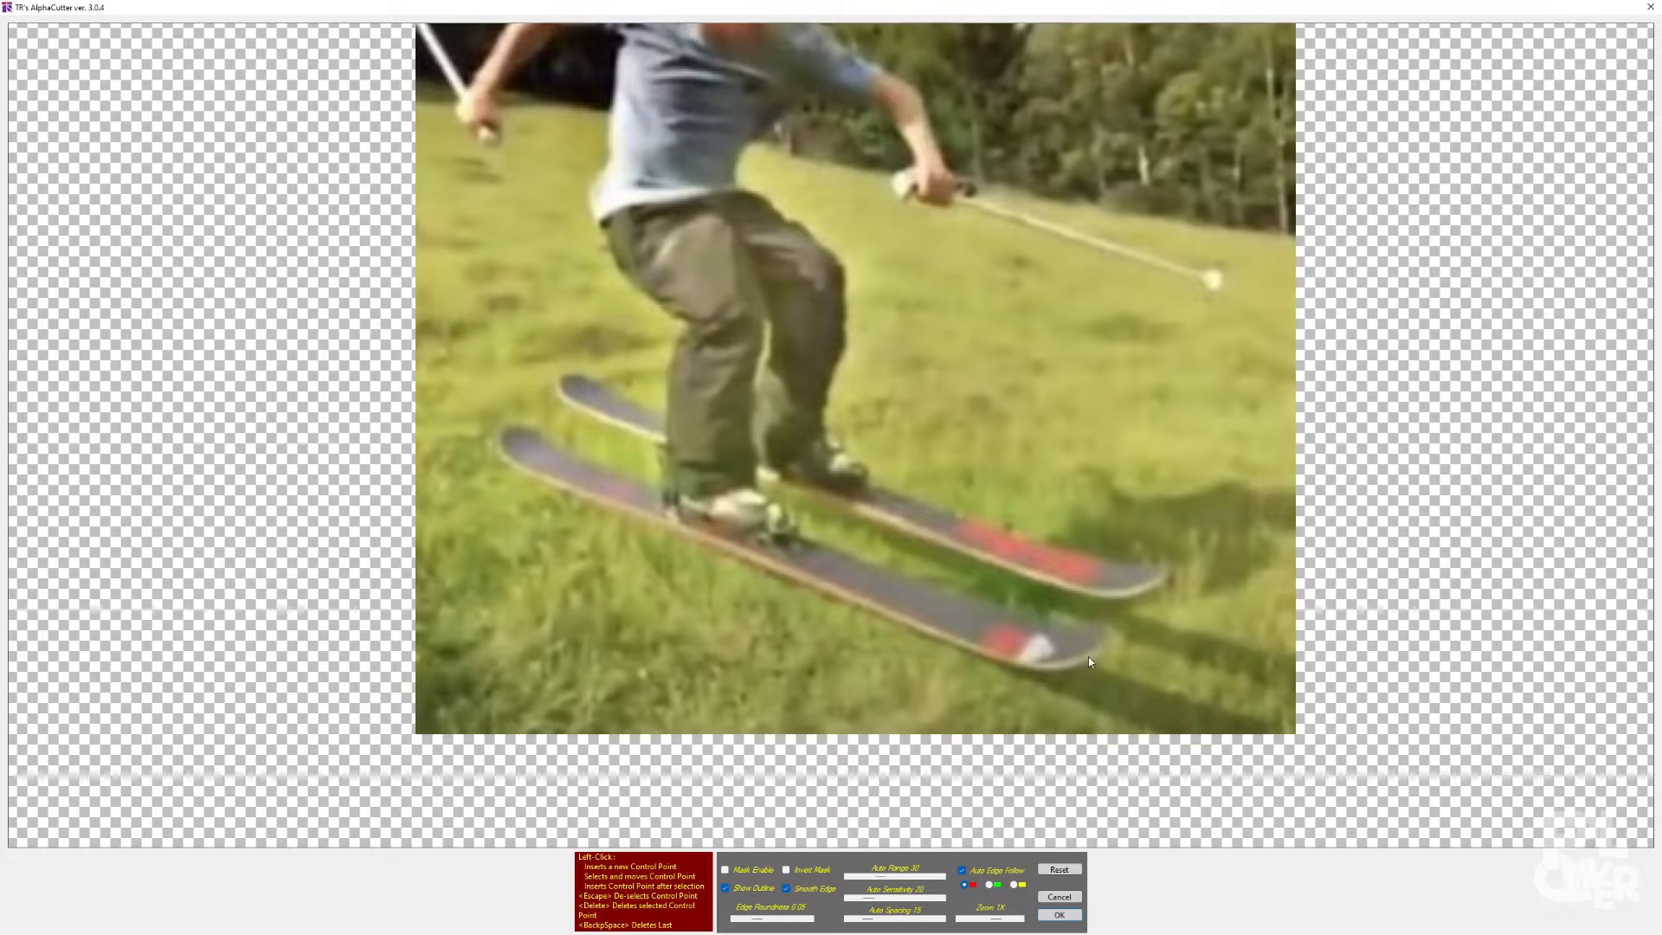
Apply the AlphaCutter skier, give it a rotated drop shadow on the snow, and blur the poster
{"action": "left_click", "coordinate": [1056, 914]}
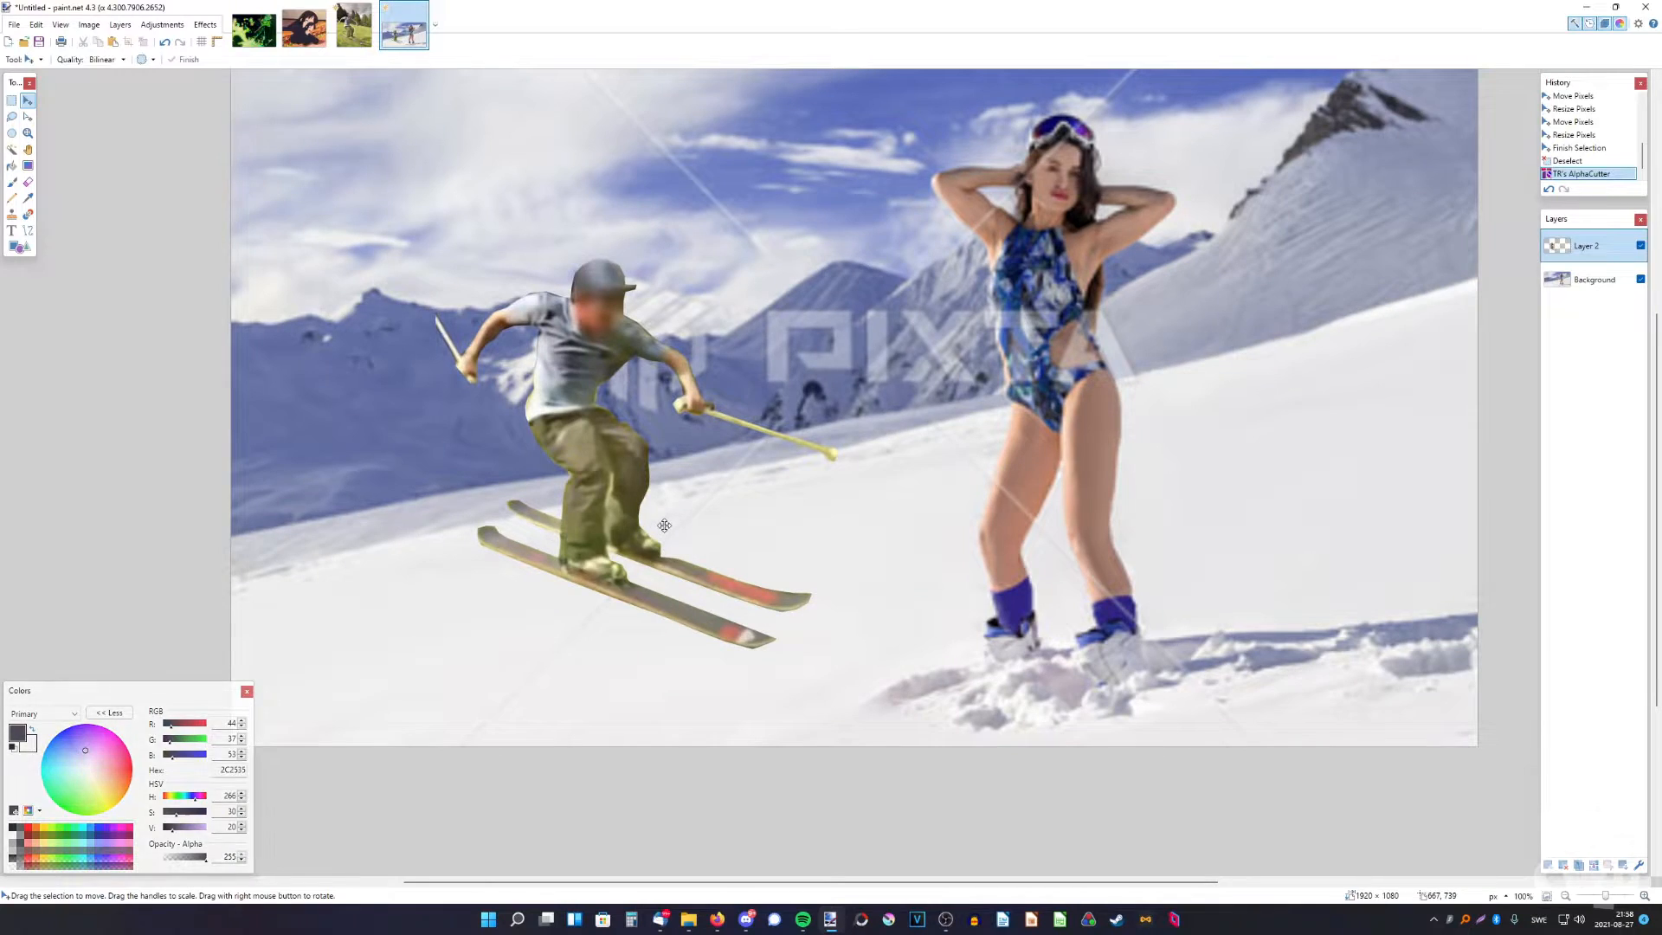
{"action": "left_click", "coordinate": [204, 24]}
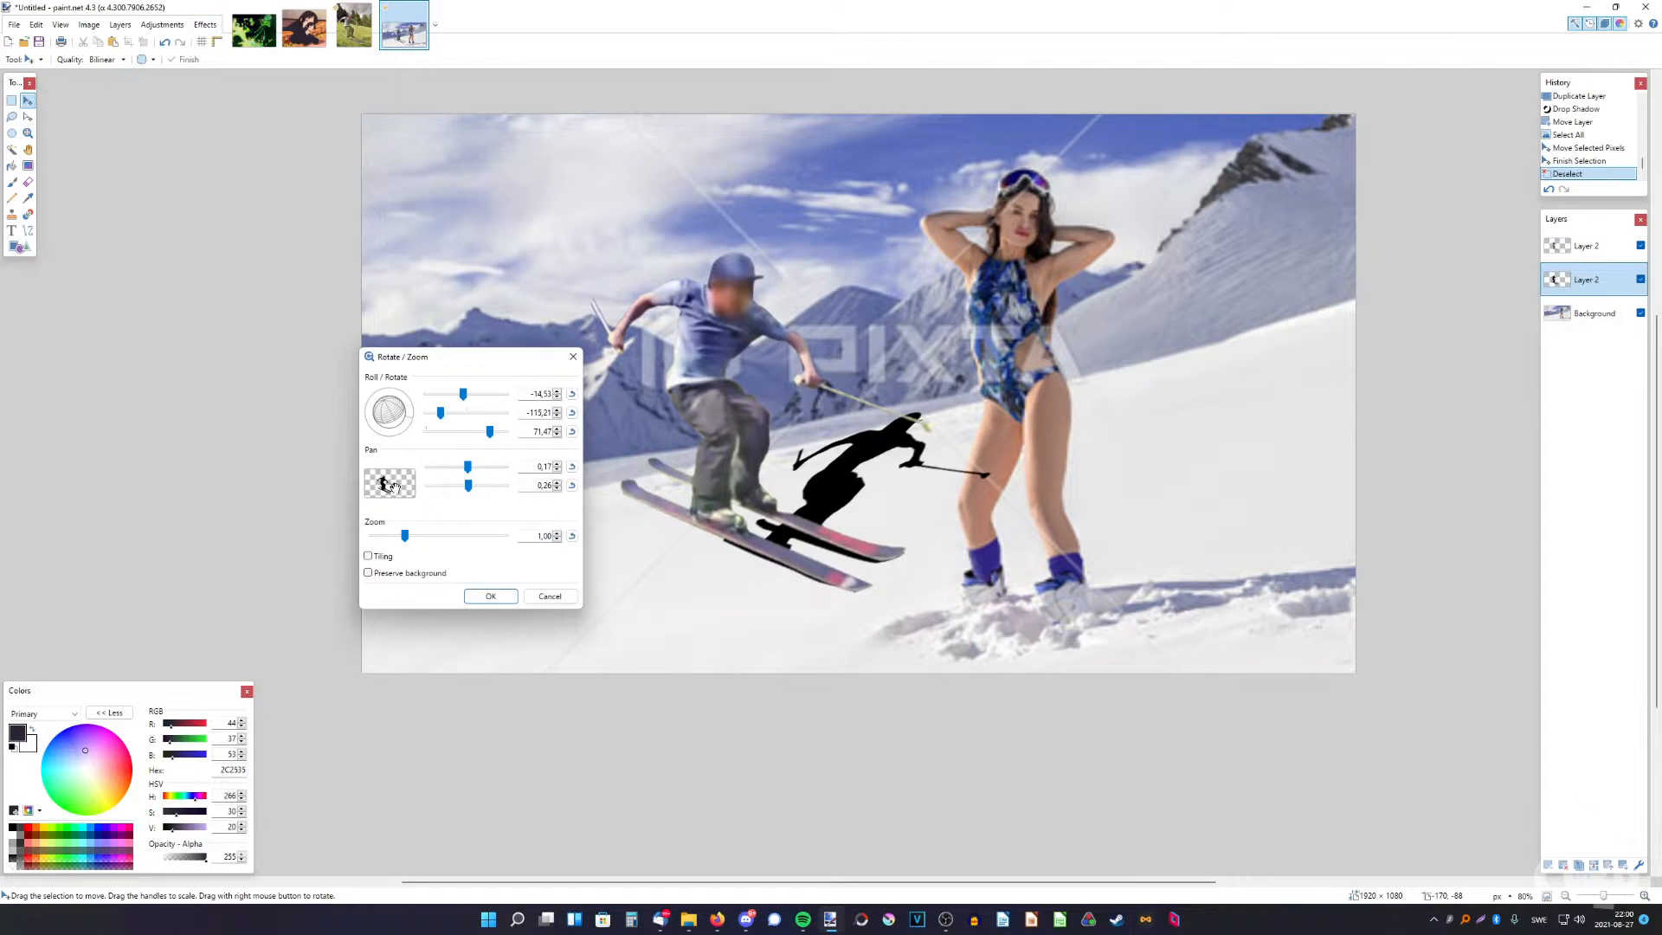
{"action": "left_click", "coordinate": [205, 24]}
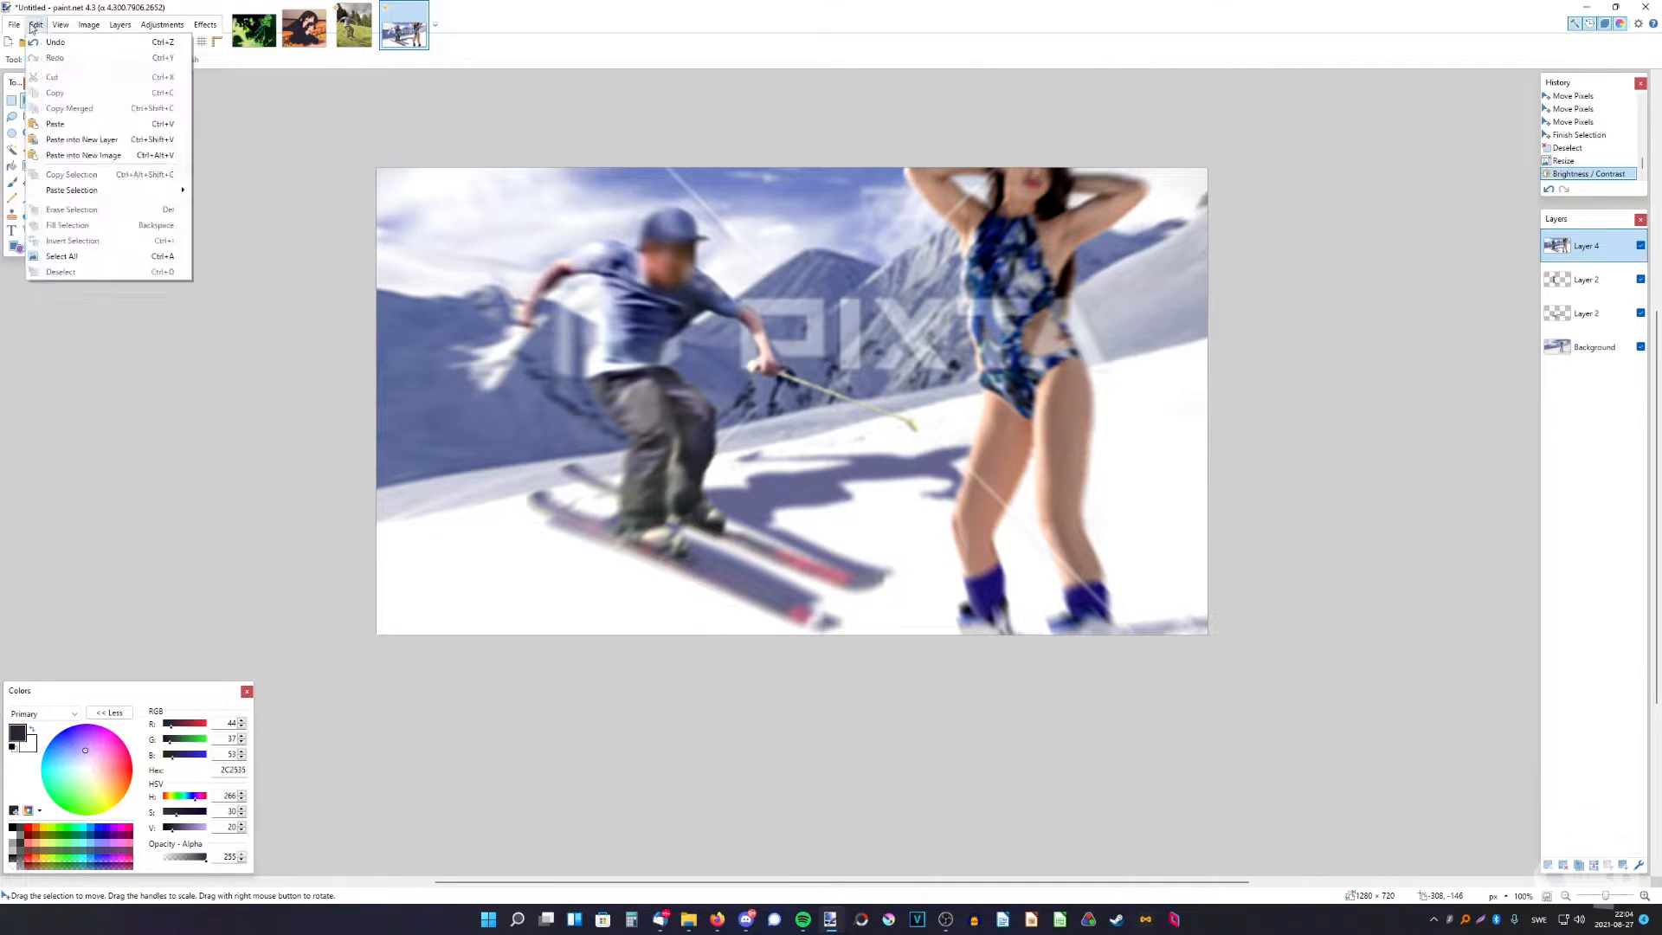
{"action": "left_click", "coordinate": [266, 189]}
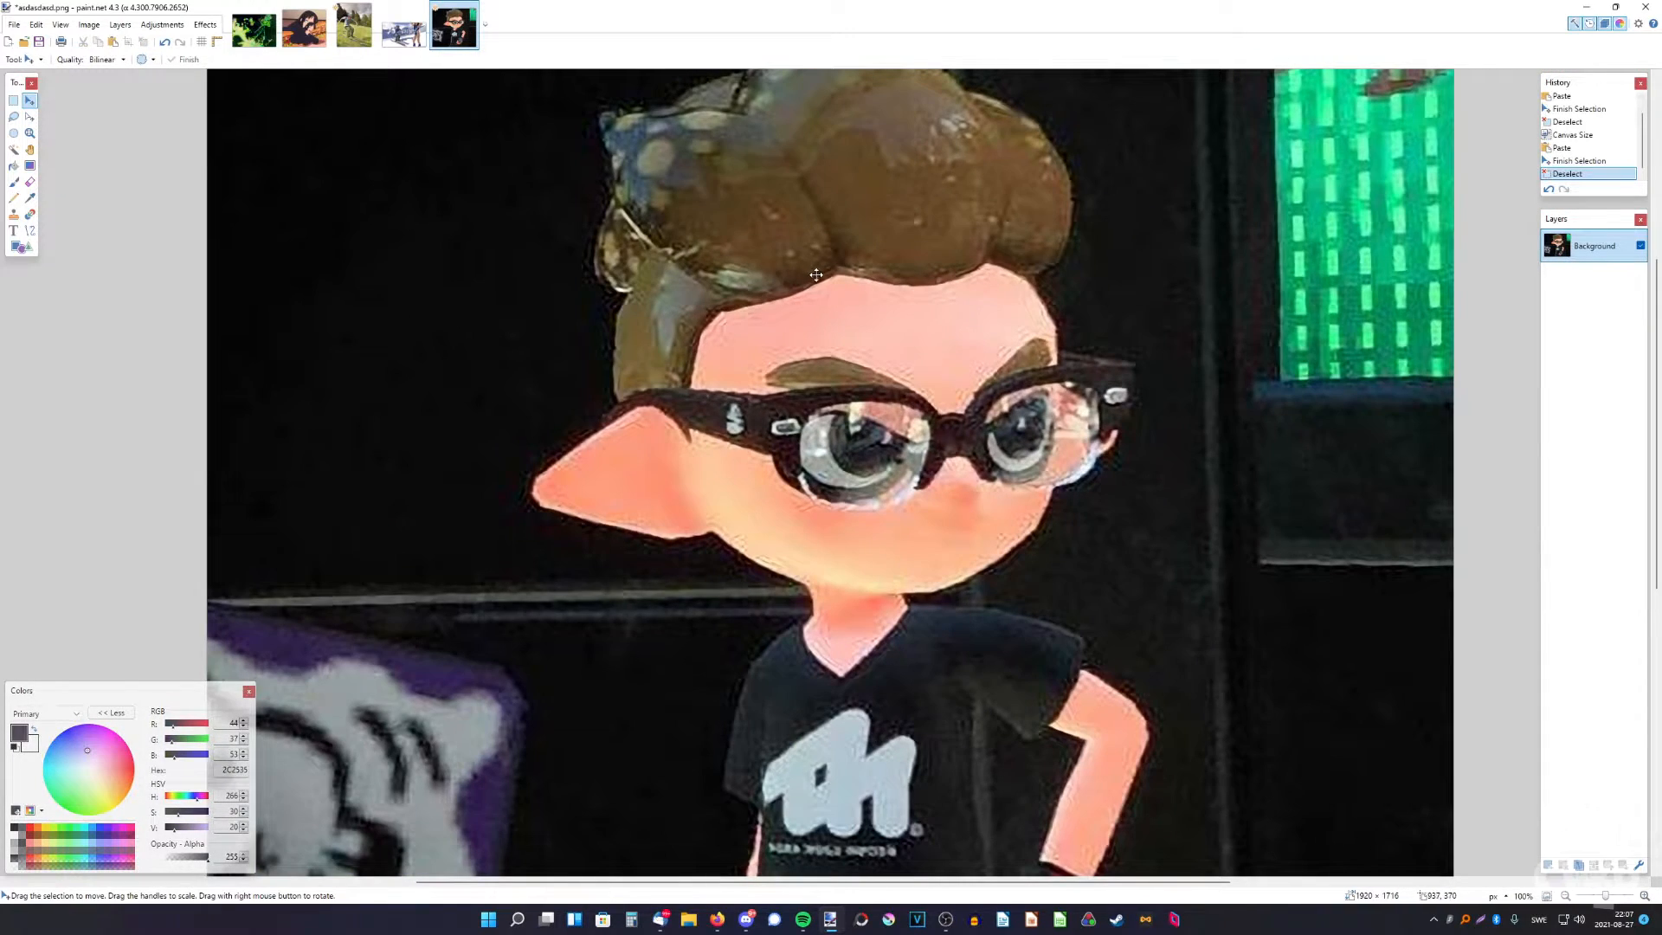
Cut the bespectacled inkling out of the photo with TR's AlphaCutter
{"action": "scroll", "scroll_direction": "down", "scroll_amount": 3}
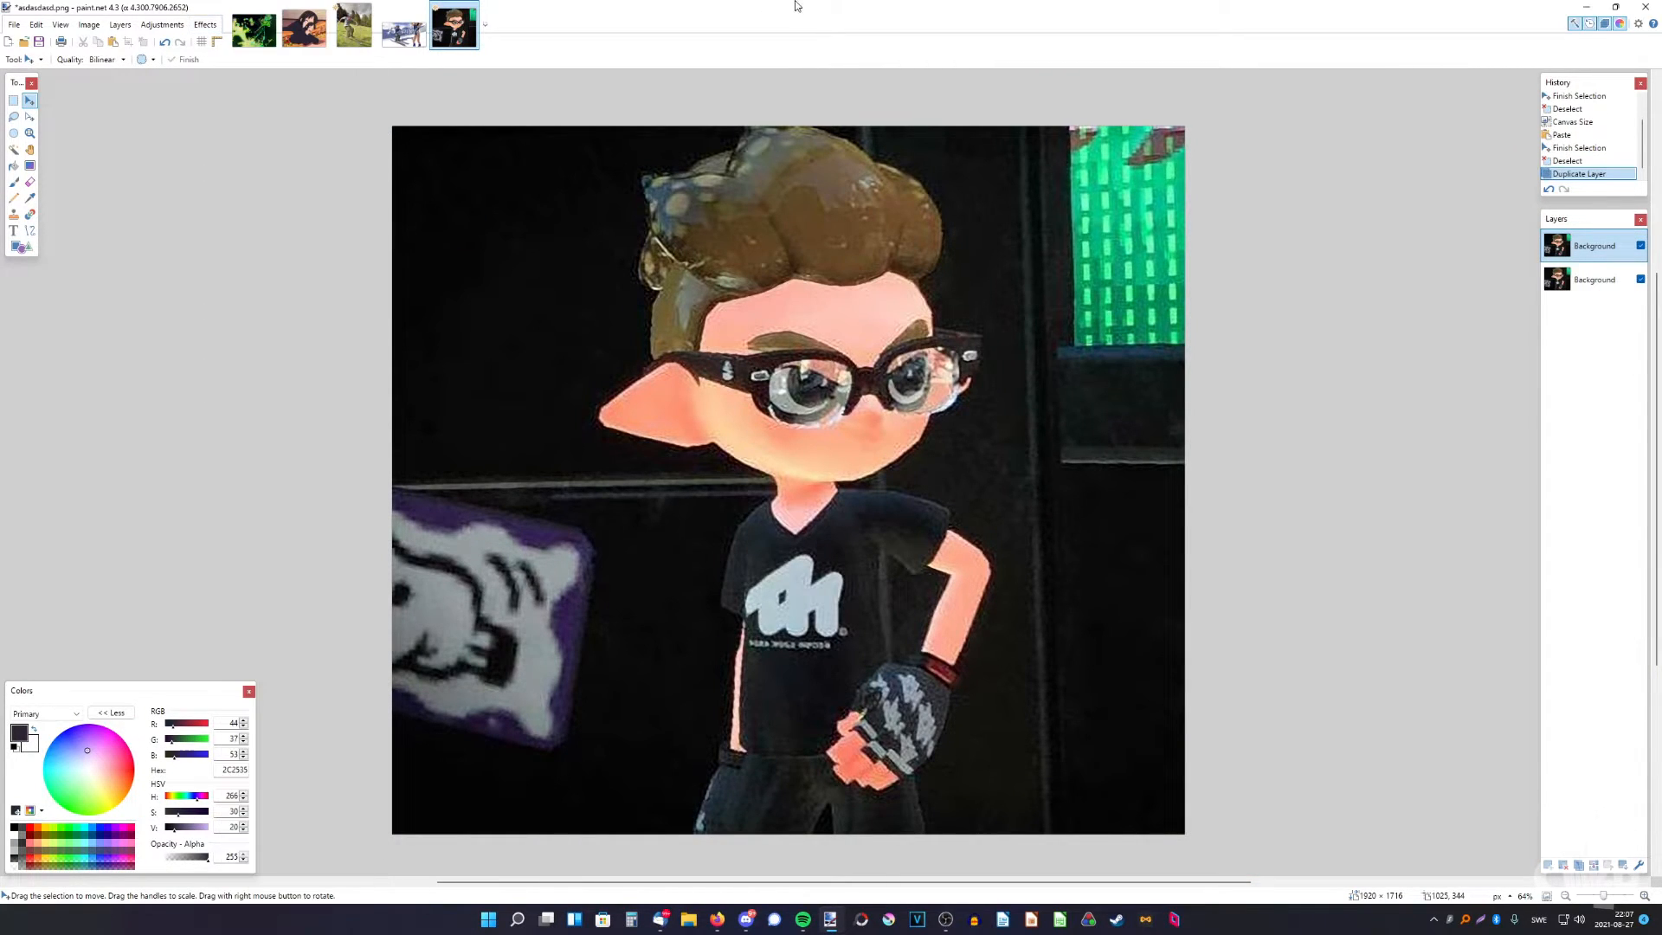
{"action": "left_click", "coordinate": [204, 24]}
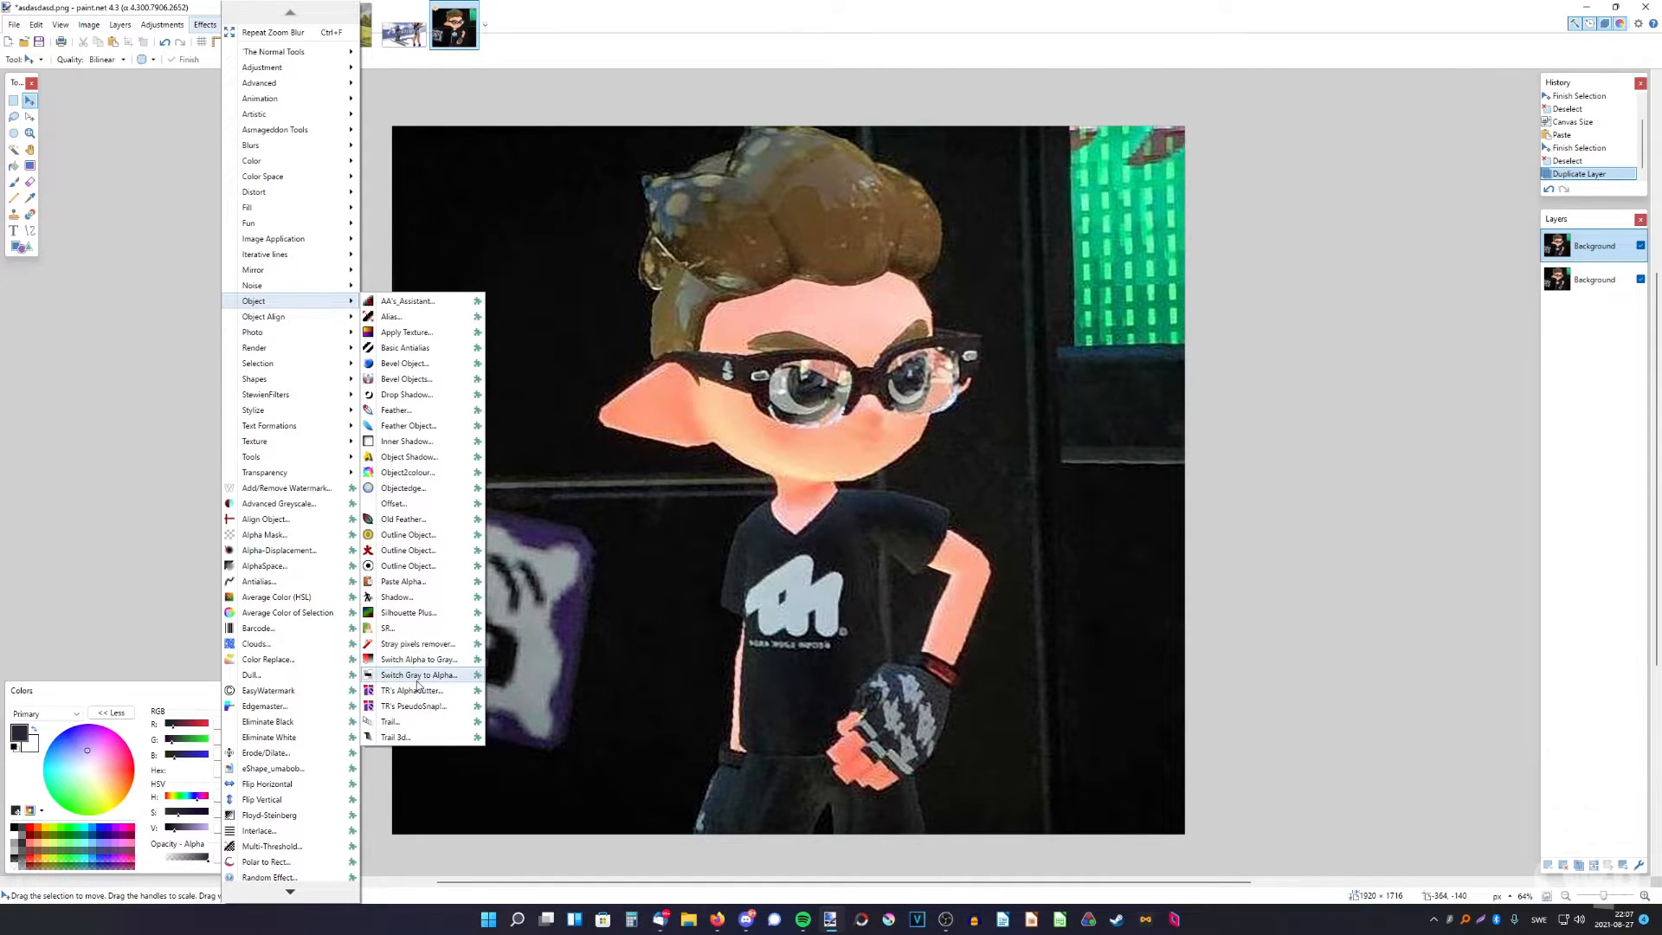
{"action": "left_click", "coordinate": [412, 691]}
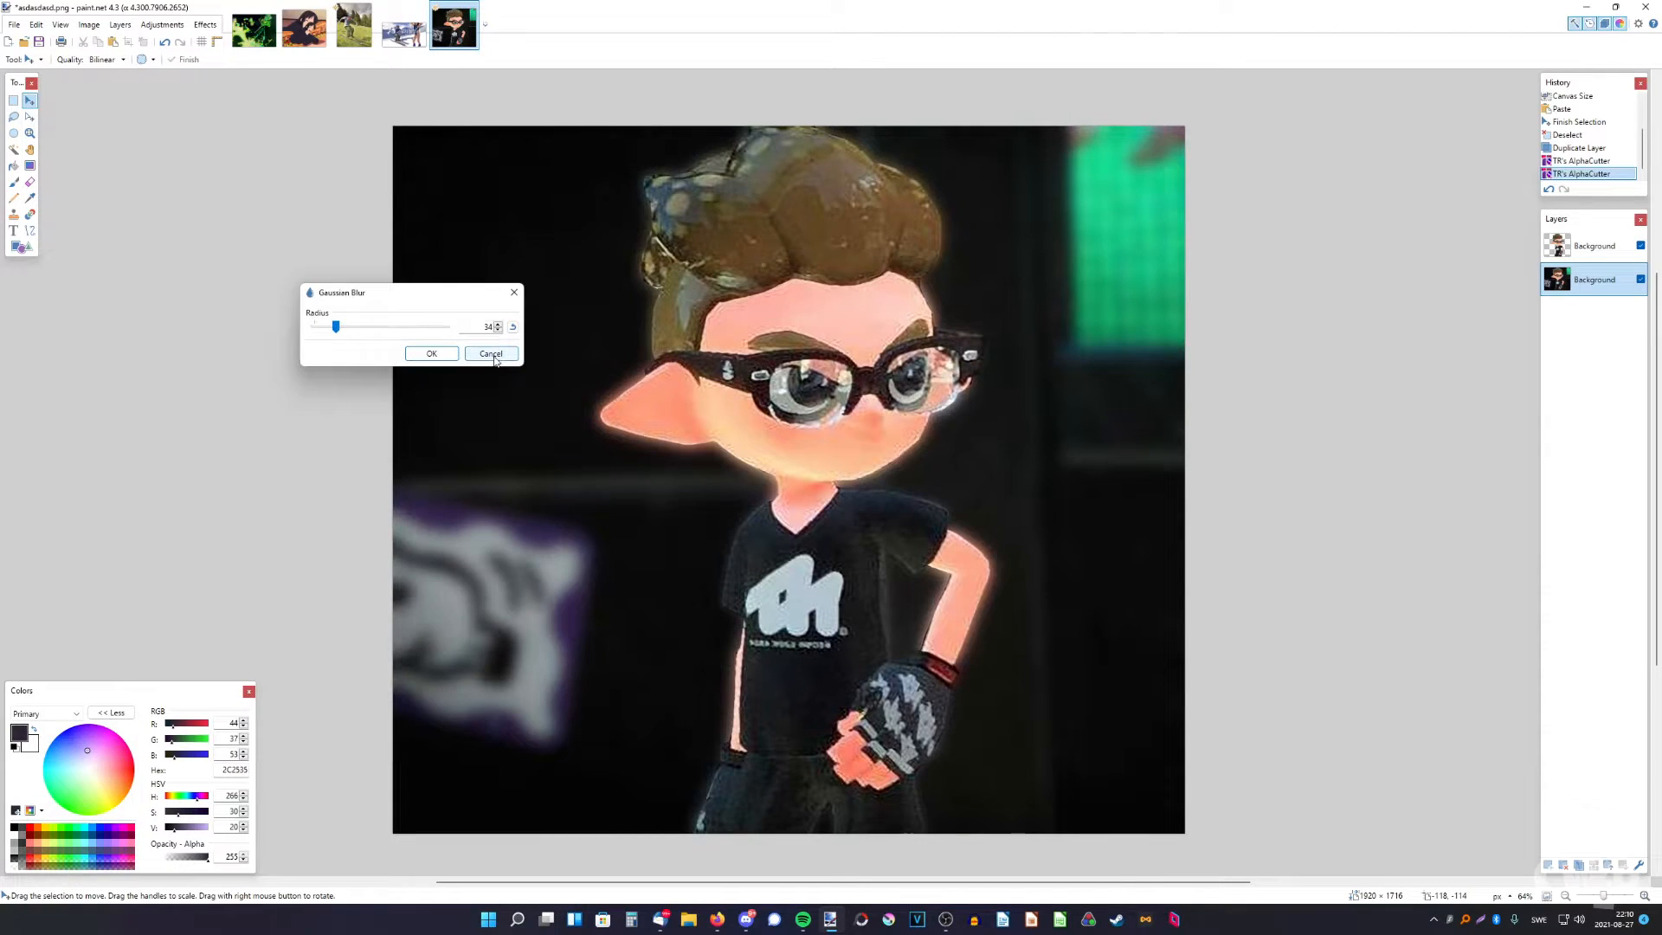
Clone-stamp the inkling off the background and pixelate the background copy with Pixelate+
{"action": "left_click", "coordinate": [490, 353]}
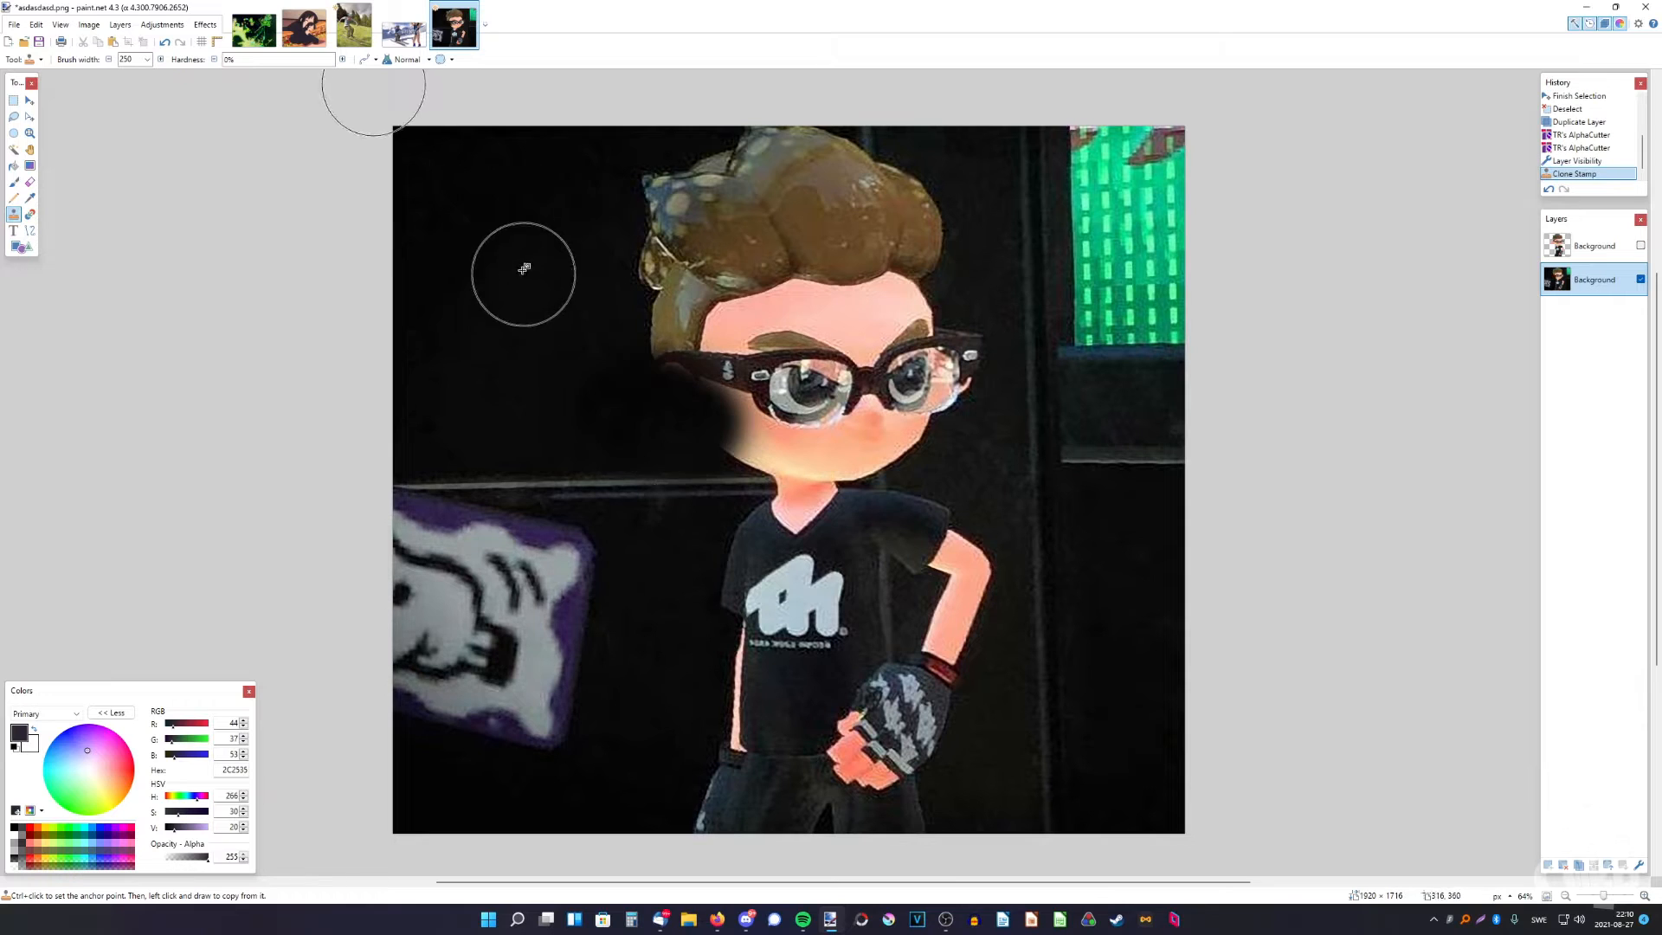
{"action": "left_click_drag", "start_coordinate": [523, 269], "coordinate": [758, 223]}
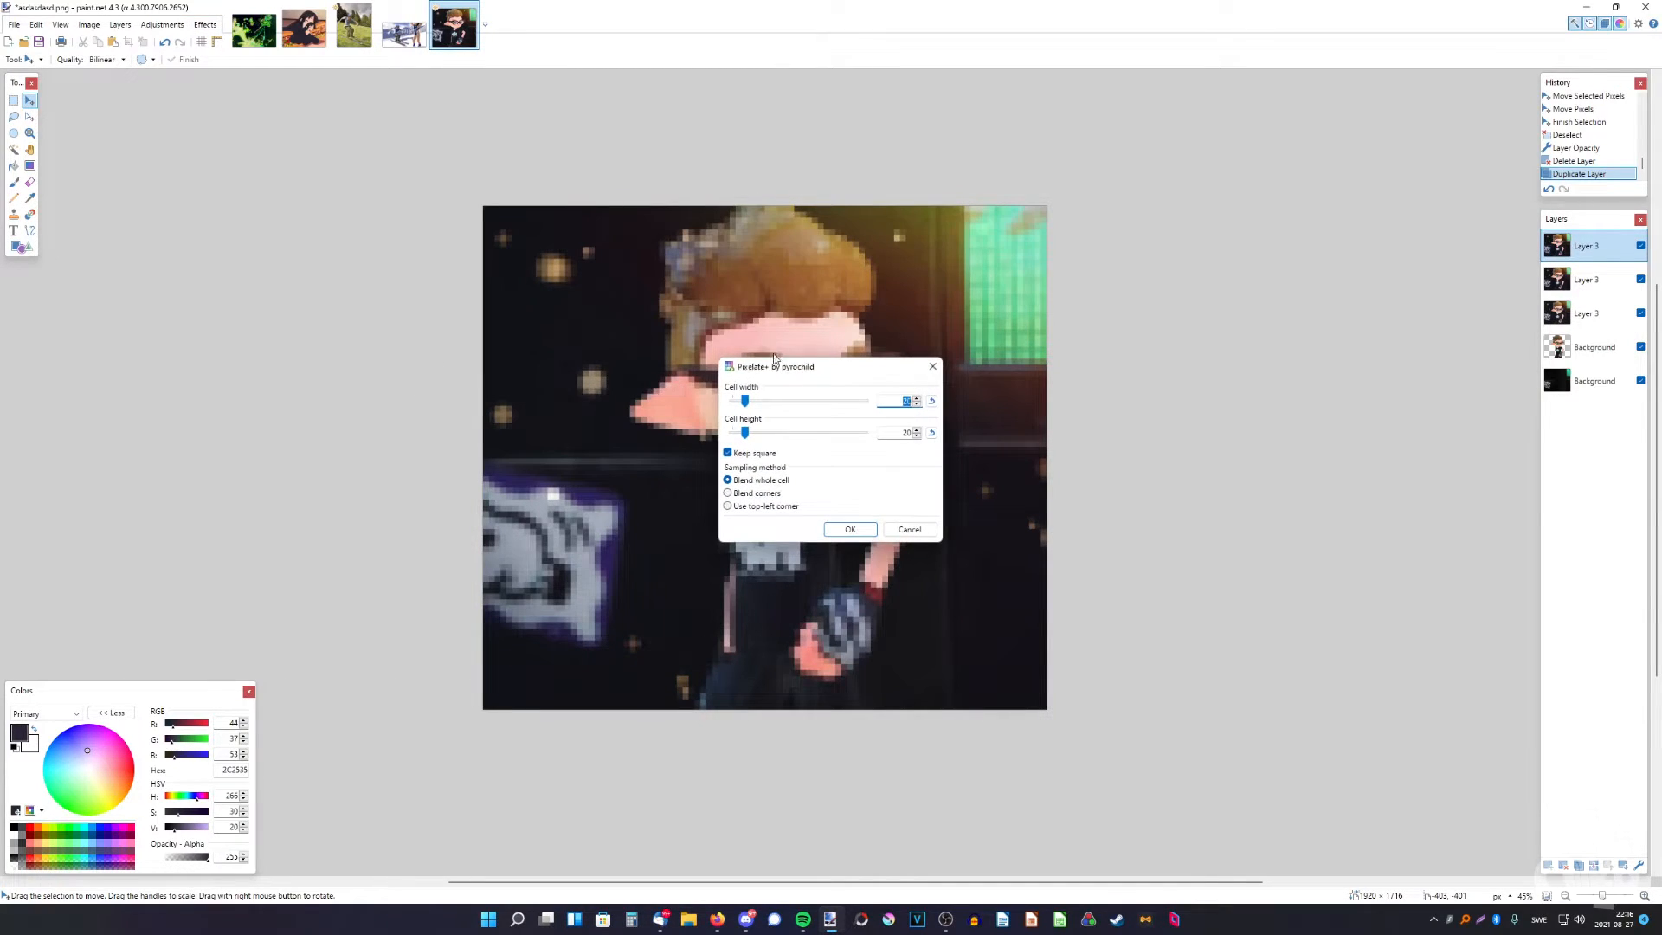
{"action": "left_click", "coordinate": [909, 530]}
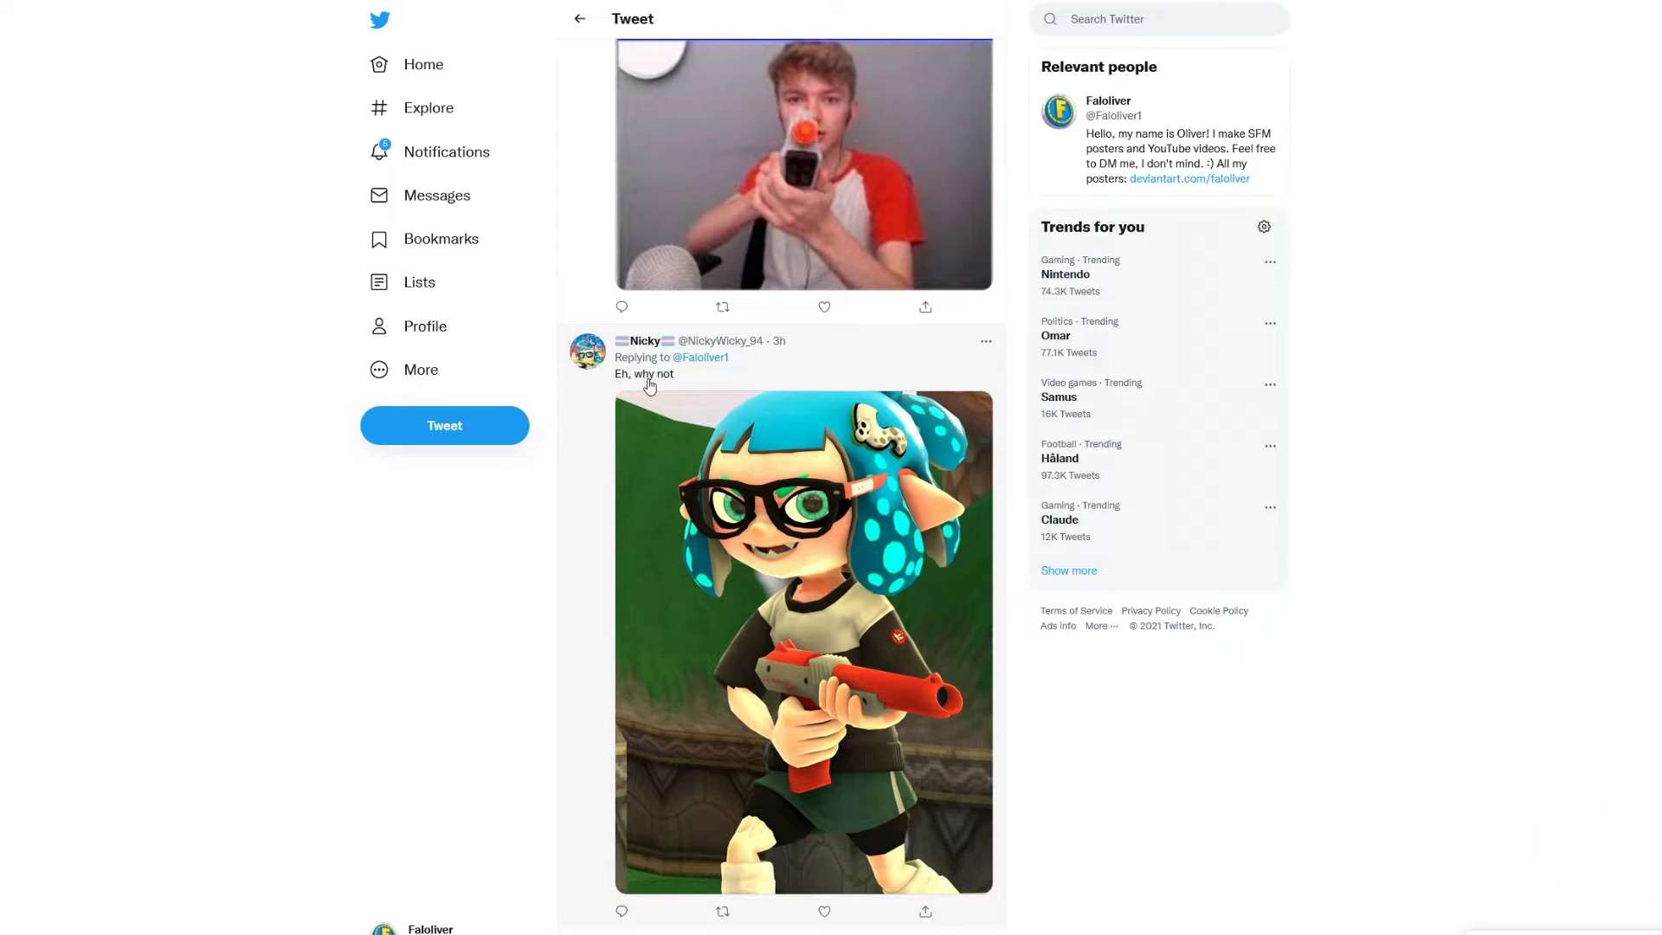
Edit the inkling image with glow and sparkles, then attach it to a reply captioned 'zap the zap'
{"action": "left_click", "coordinate": [801, 641]}
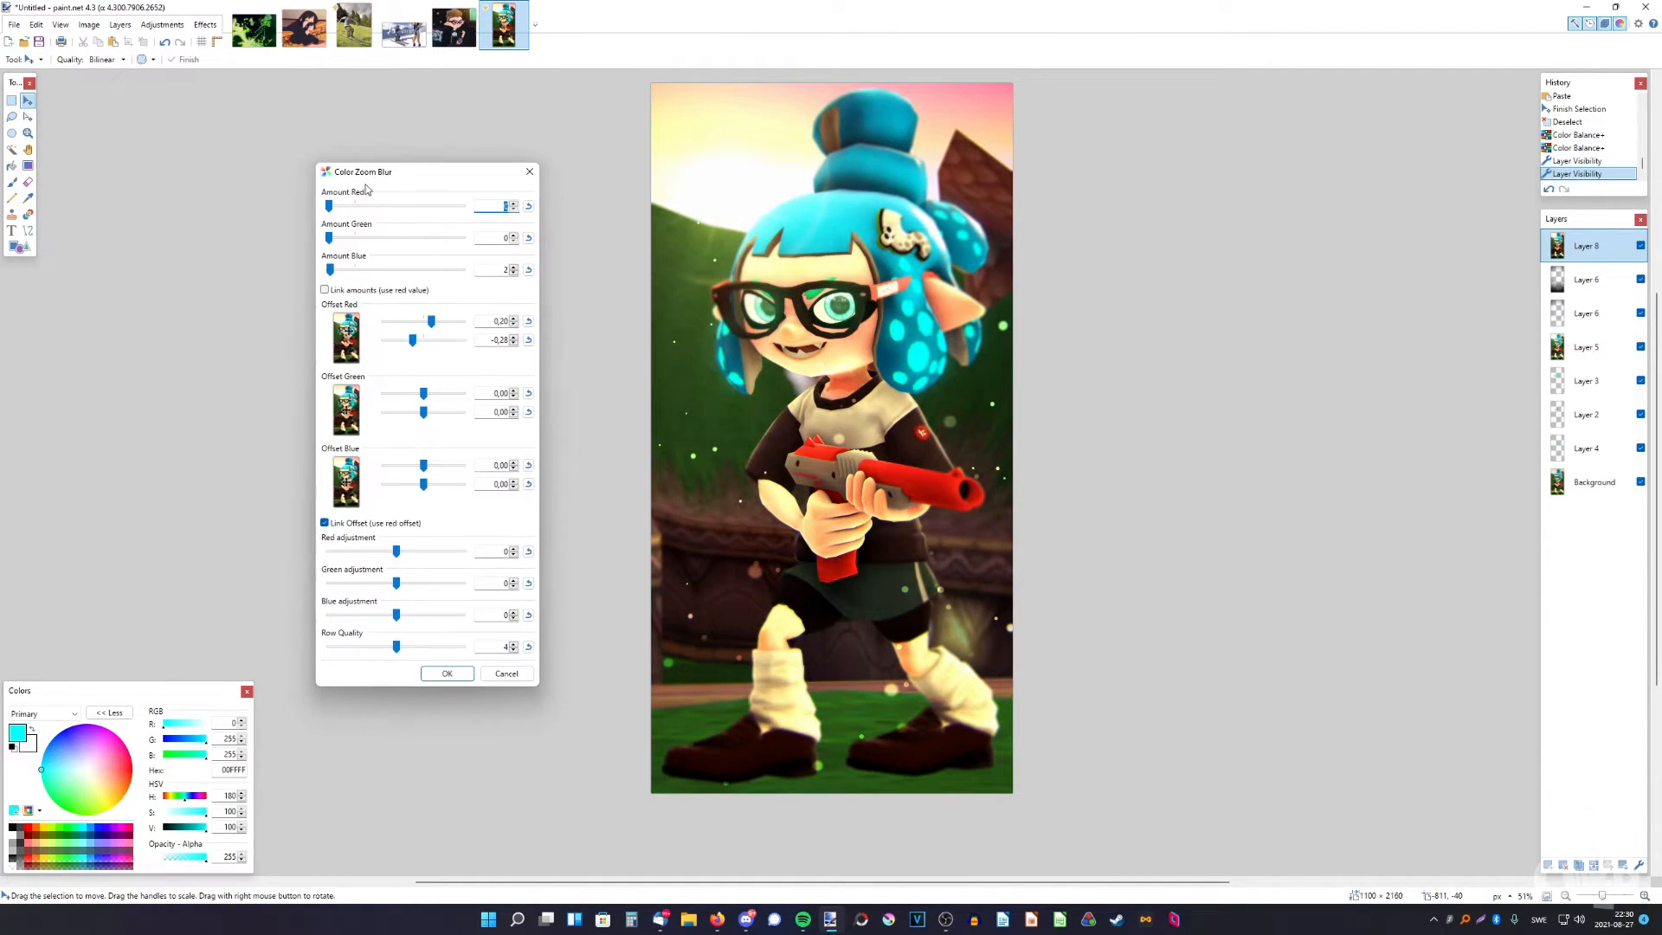
{"action": "left_click", "coordinate": [447, 673]}
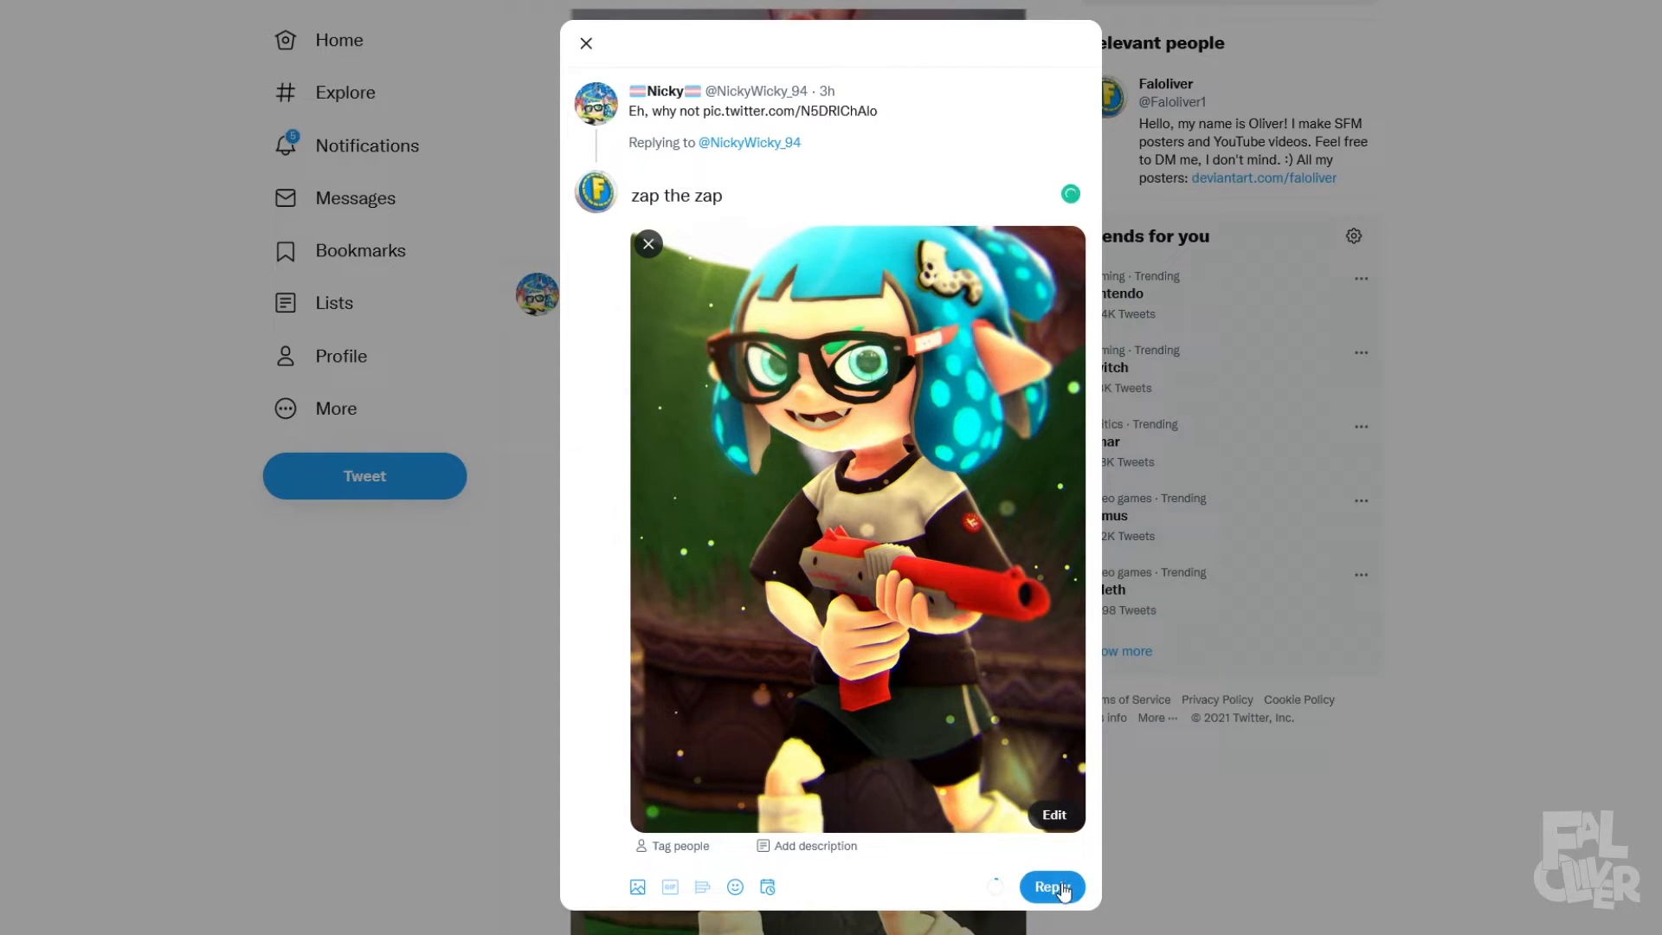
Post the 'zap the zap' reply with the edited inkling picture attached
{"action": "left_click", "coordinate": [1051, 887]}
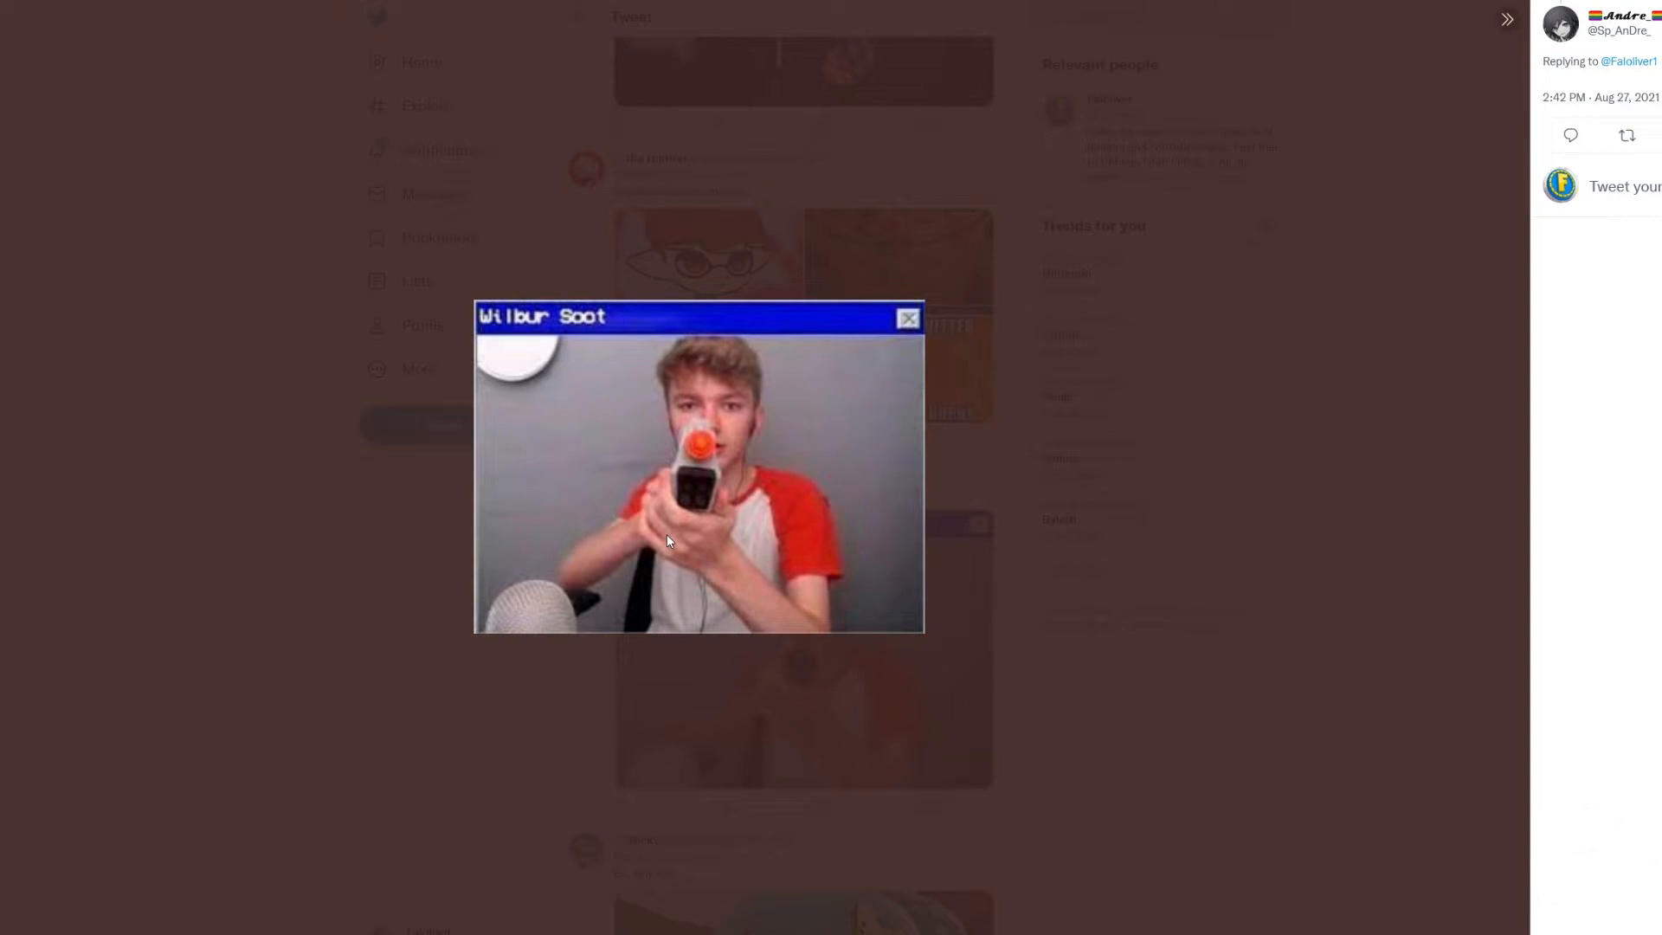
{"action": "mouse_move", "coordinate": [570, 485]}
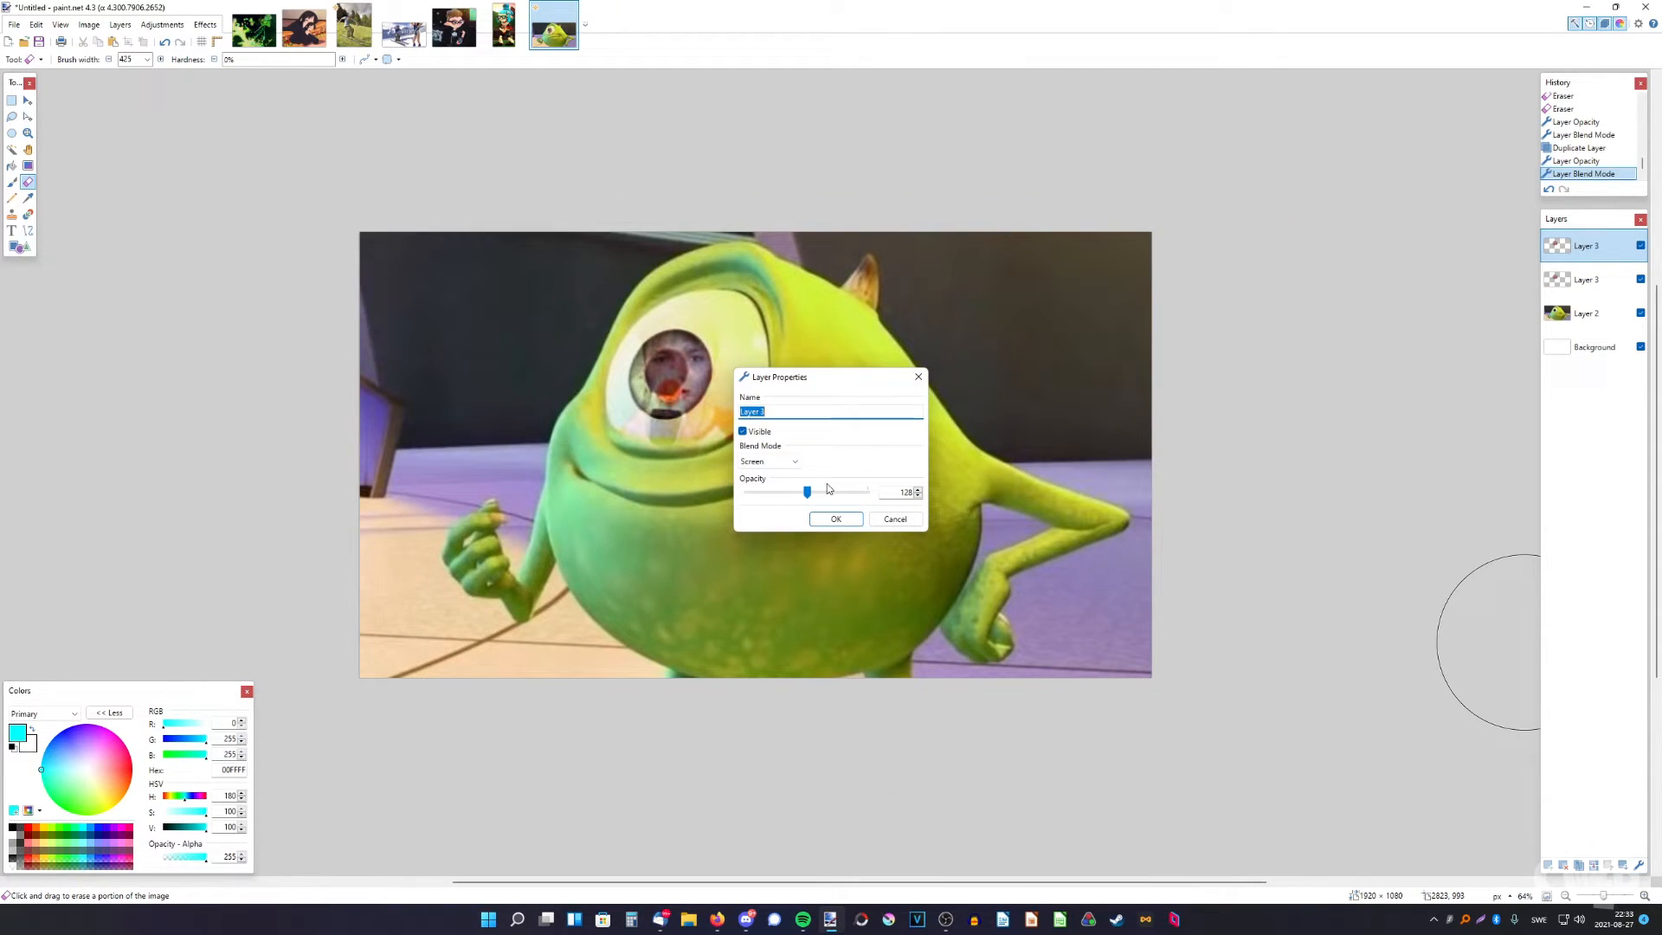
Confirm the Screen blend mode for the eye layer on Mike Wazowski's face
{"action": "left_click", "coordinate": [836, 518]}
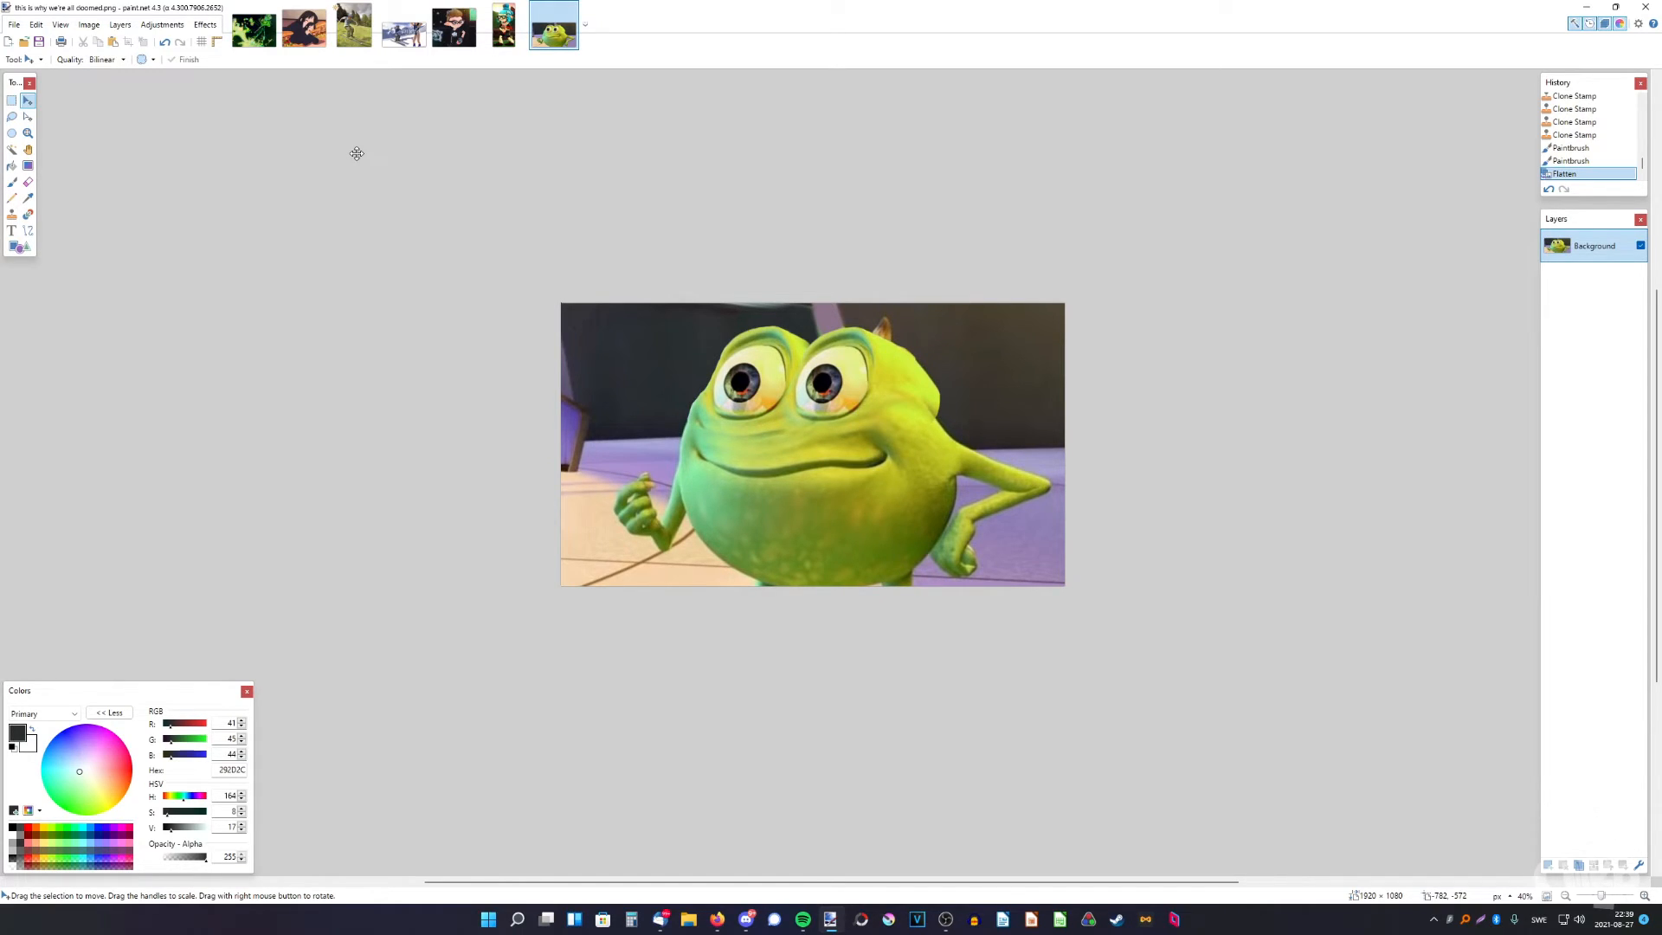
Flick through the ski poster and Mike Wazowski documents, ending back on glitchy boo.pdn
{"action": "left_click", "coordinate": [253, 26]}
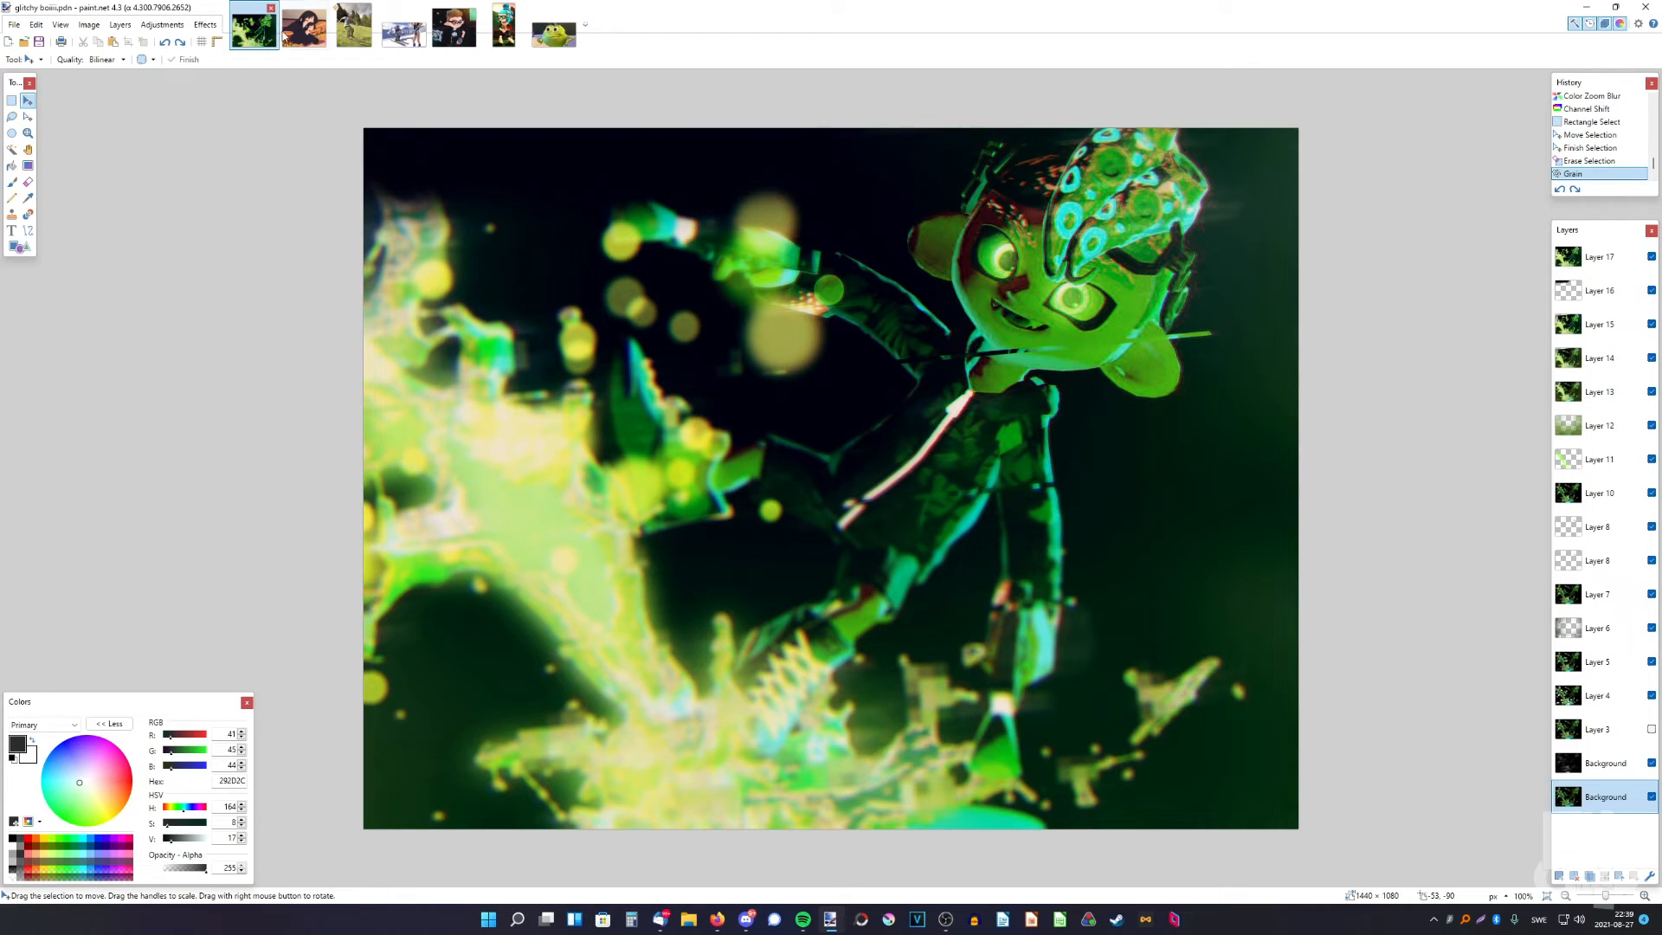
{"action": "left_click", "coordinate": [305, 26]}
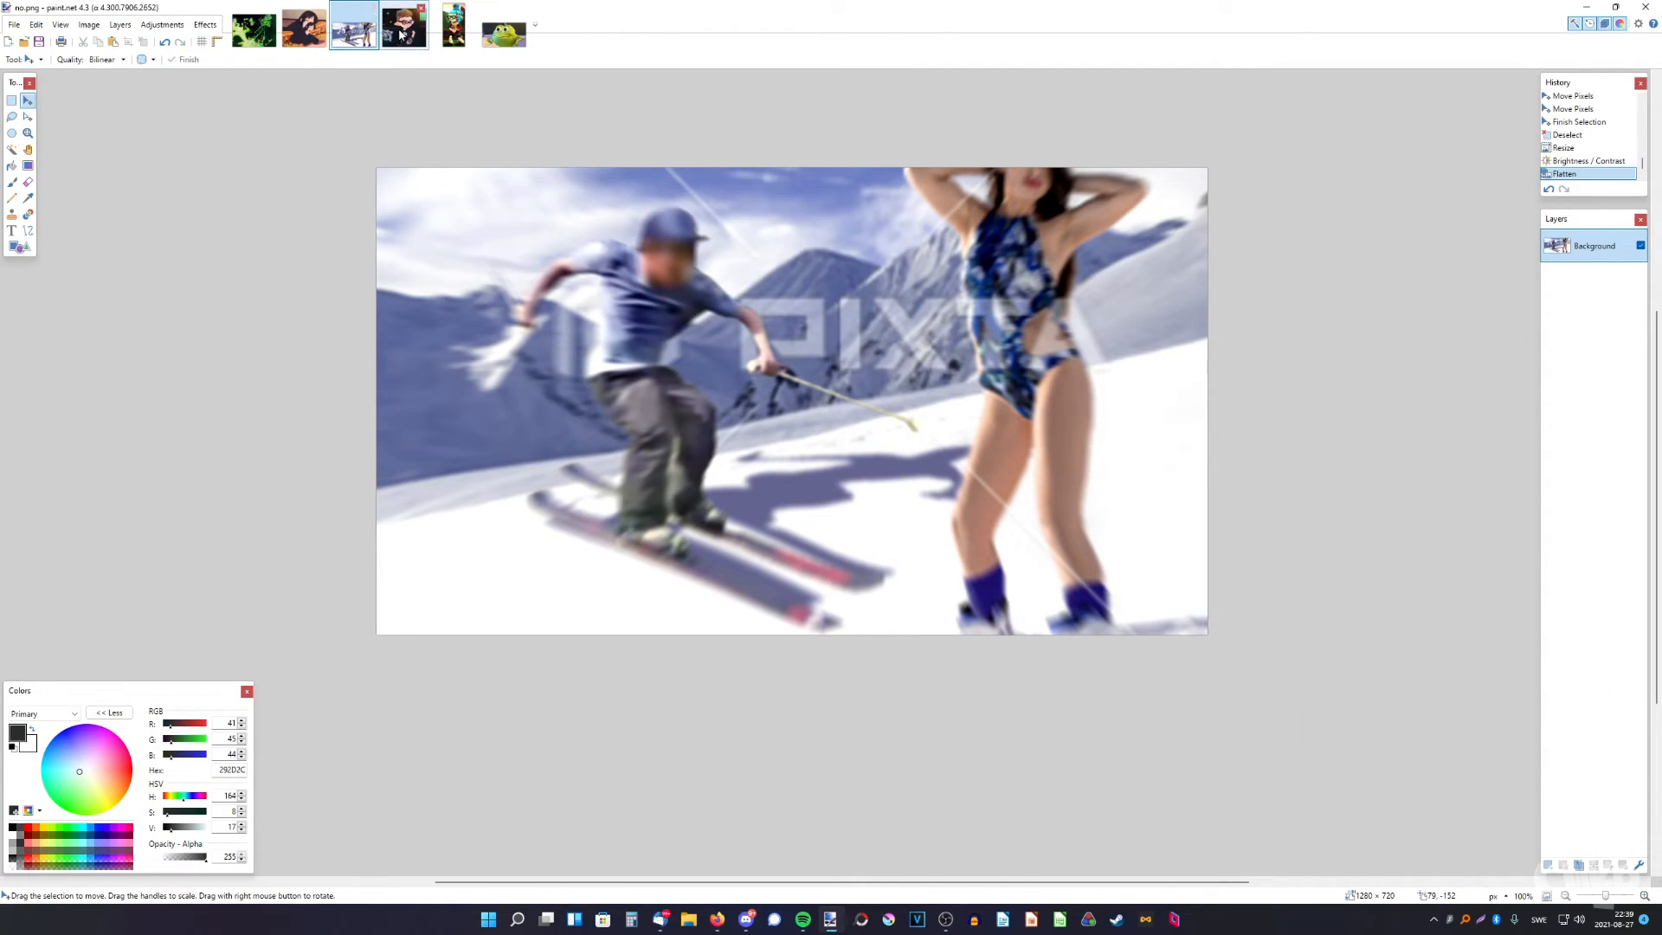
{"action": "left_click", "coordinate": [402, 28]}
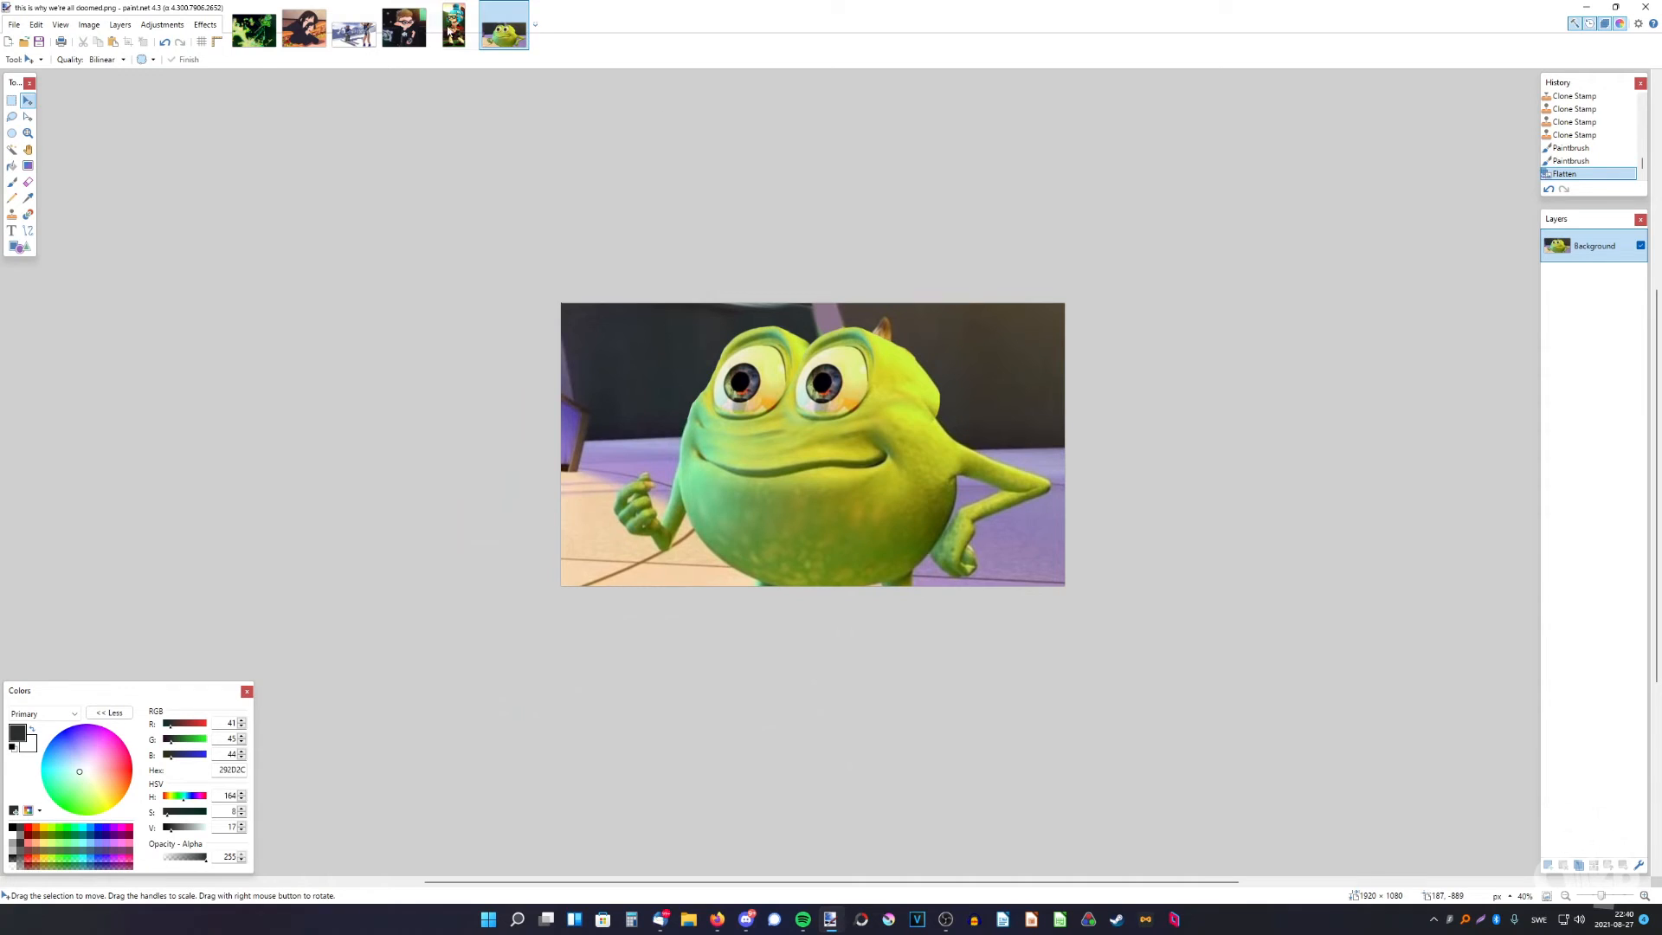
{"action": "left_click", "coordinate": [253, 26]}
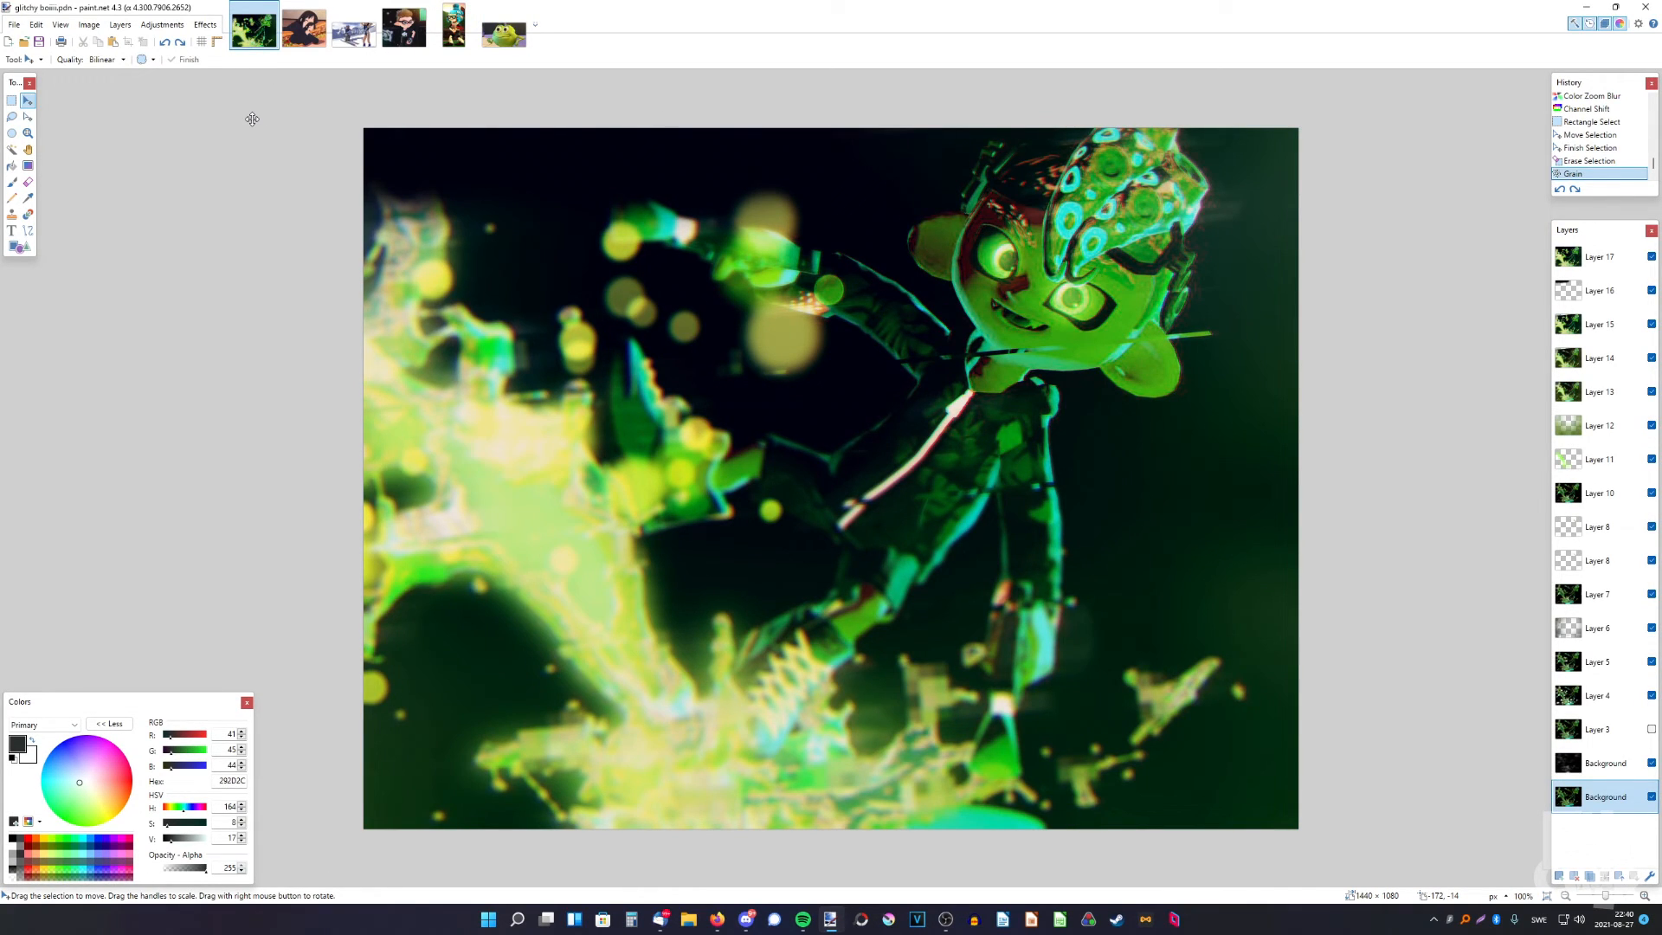